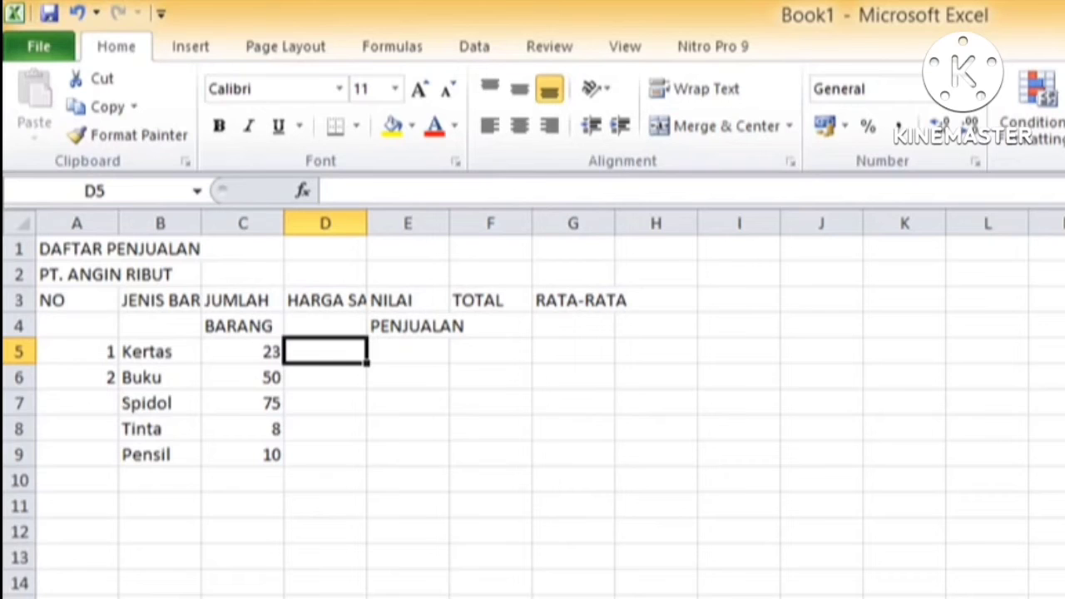
pyautogui.moveTo(179, 356)
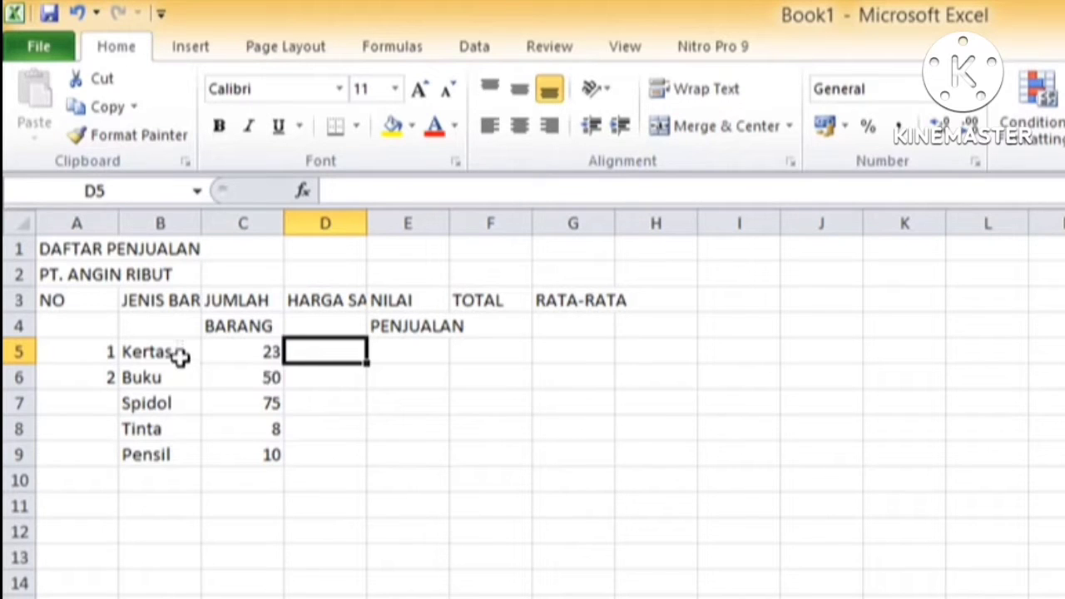
pyautogui.moveTo(303, 349)
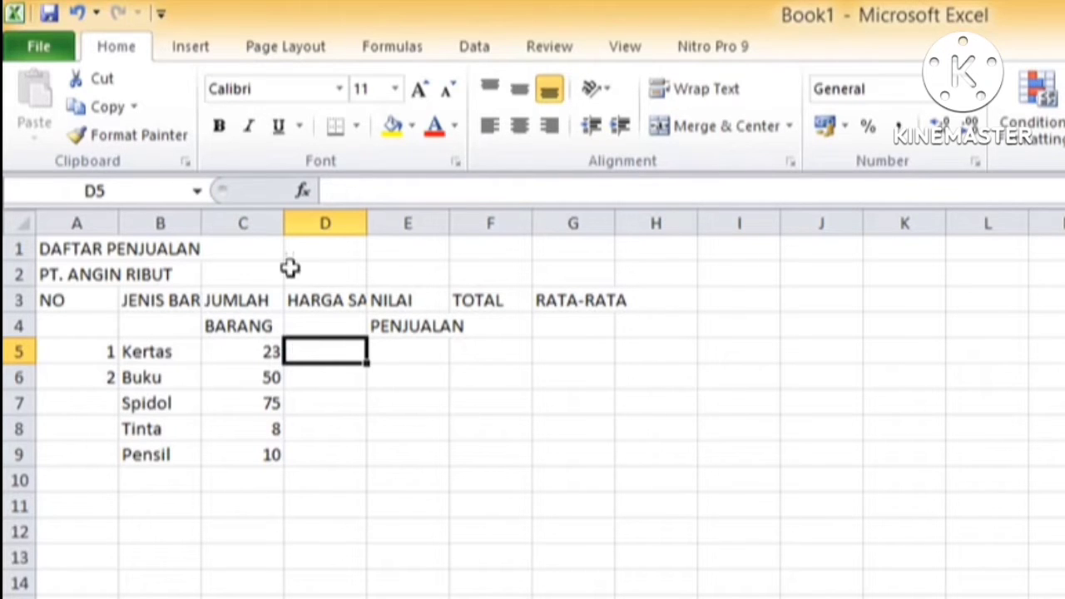
# - Merge and centre DAFTAR PENJUALAN across A1:G1 and set its font size to 14
pyautogui.click(77, 248)
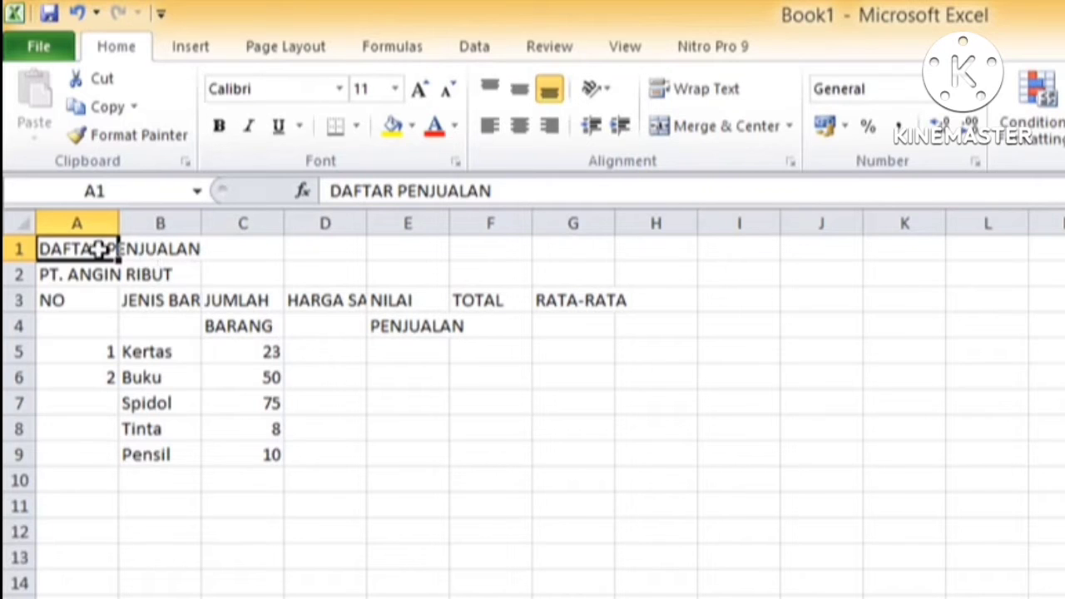
pyautogui.moveTo(298, 367)
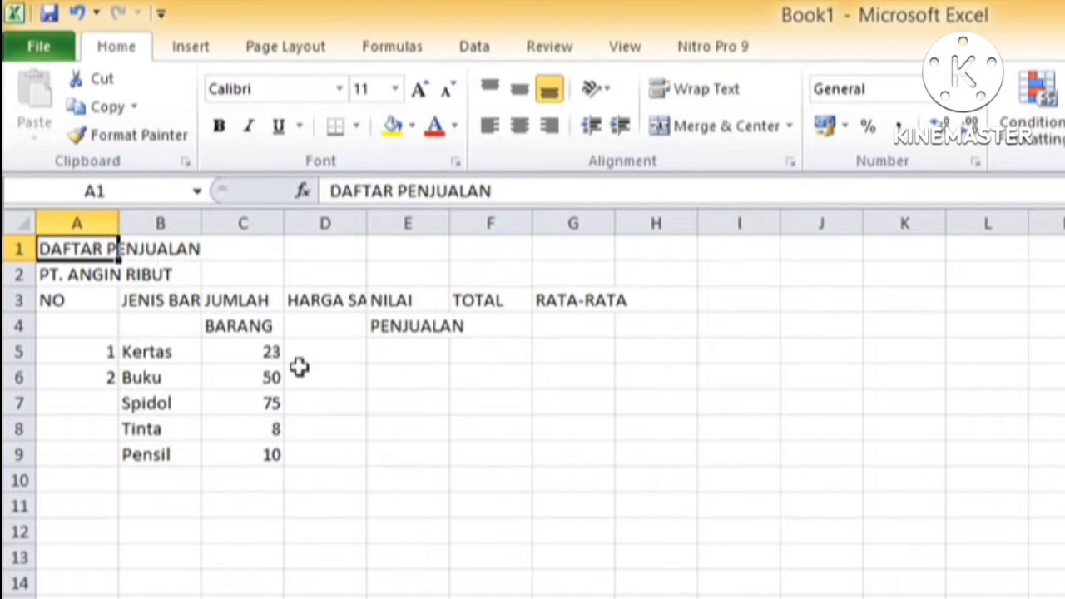
pyautogui.click(325, 351)
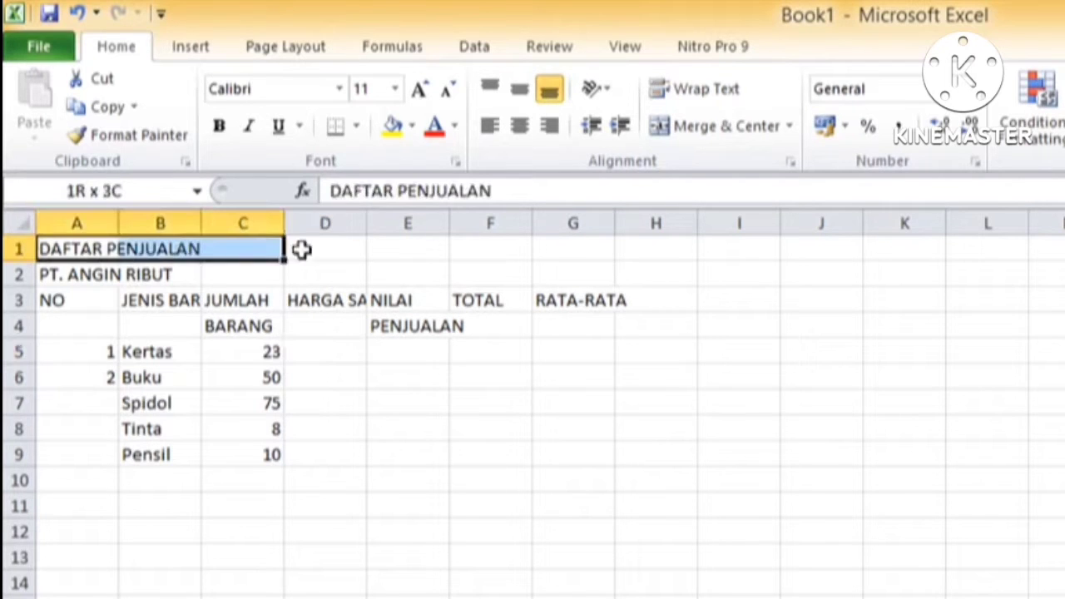
pyautogui.moveTo(299, 250); pyautogui.dragTo(566, 249)
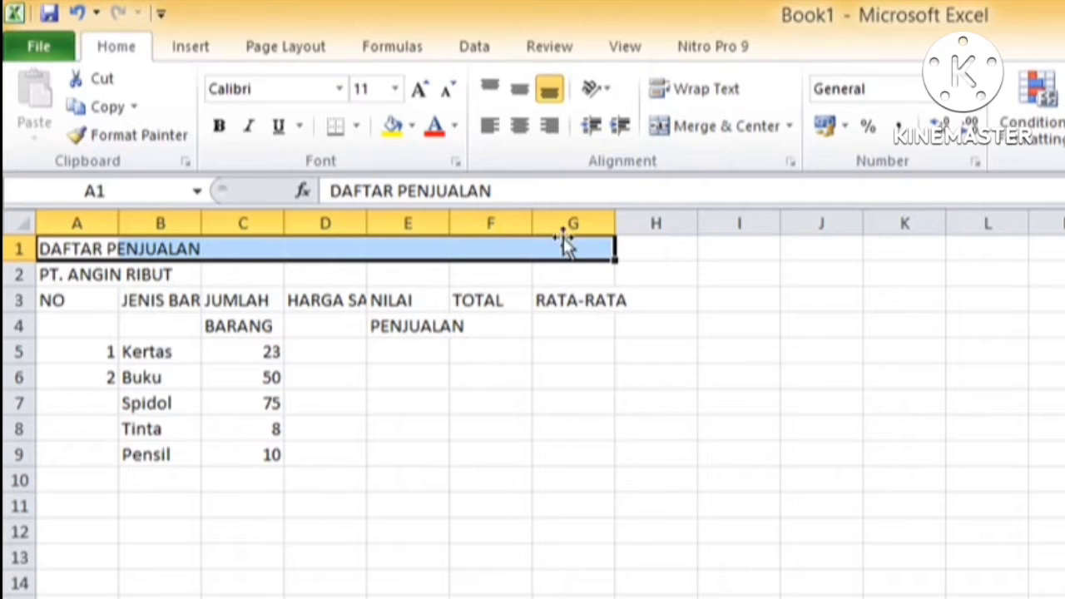
pyautogui.moveTo(718, 126)
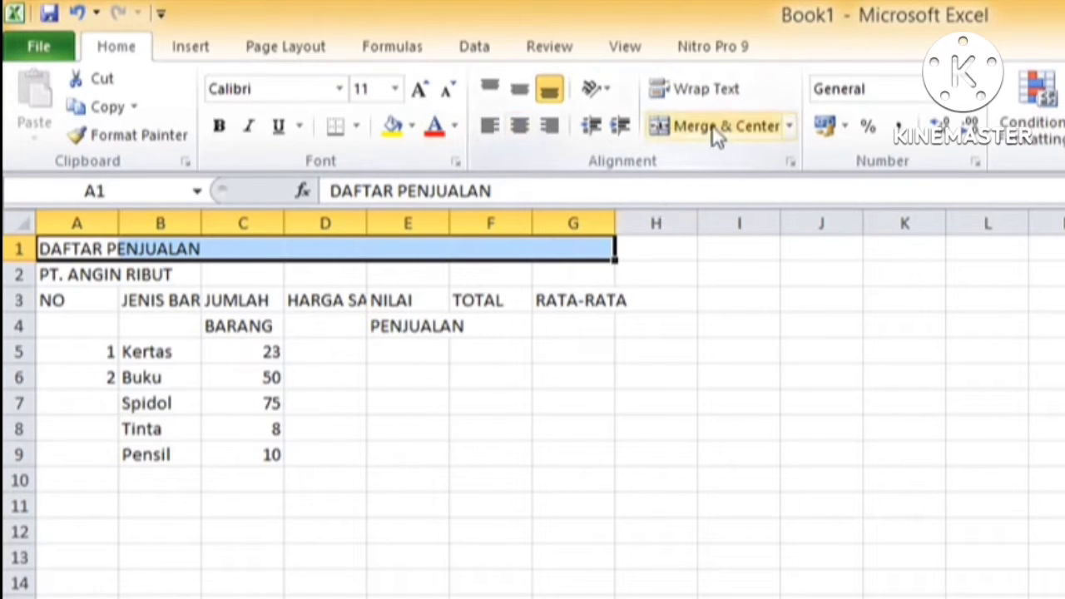
pyautogui.click(717, 126)
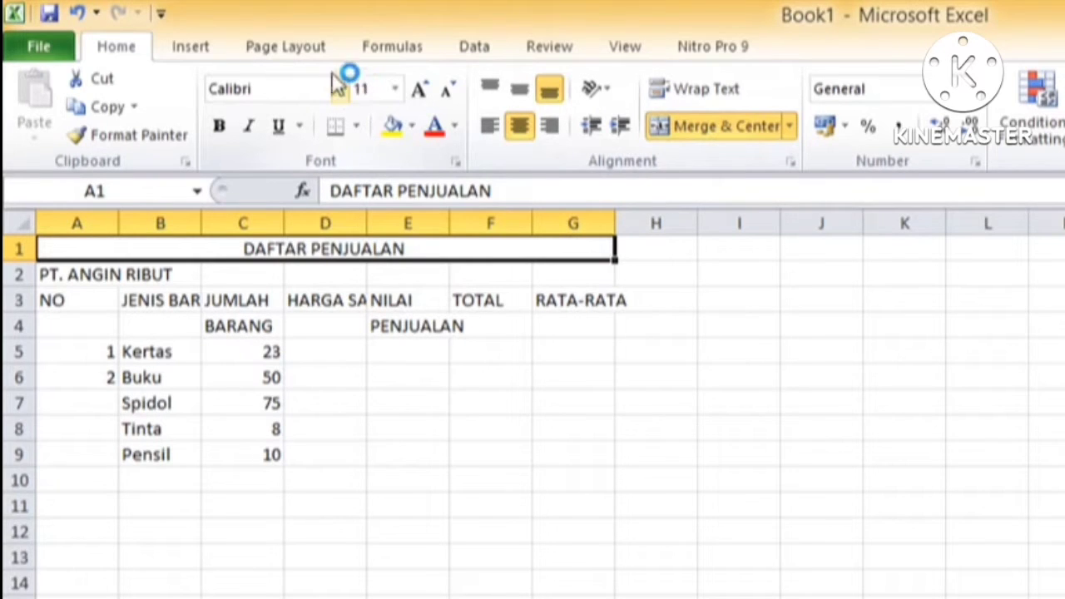
pyautogui.click(340, 88)
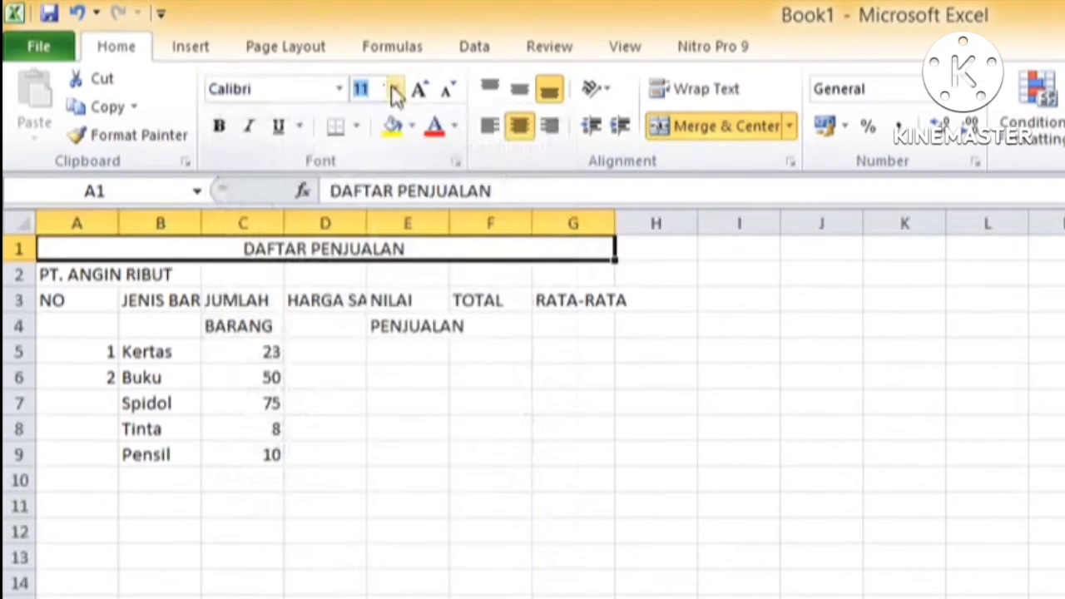
pyautogui.click(396, 90)
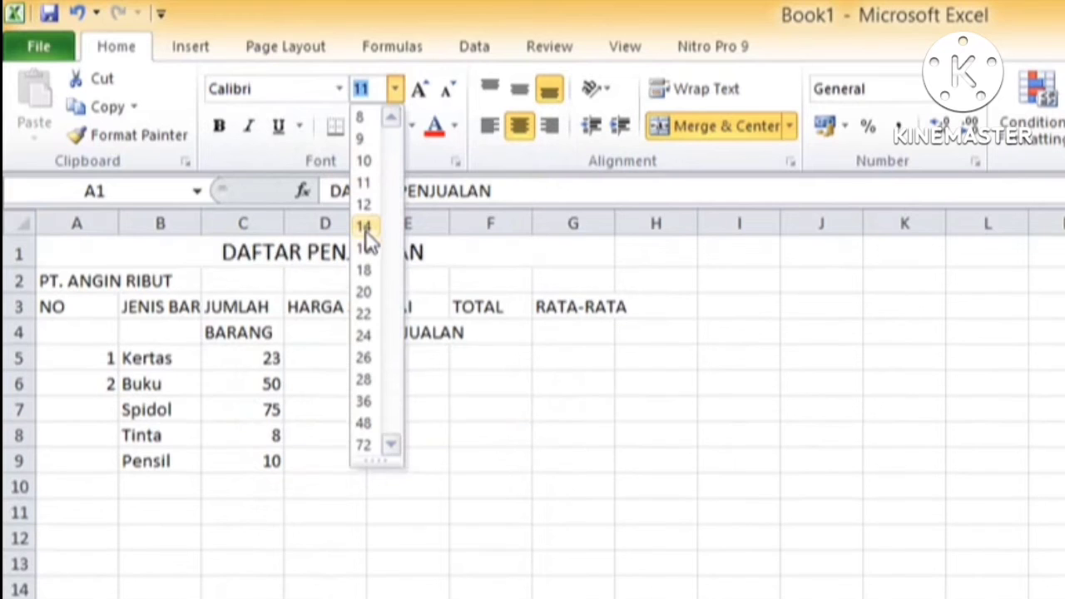
pyautogui.click(363, 226)
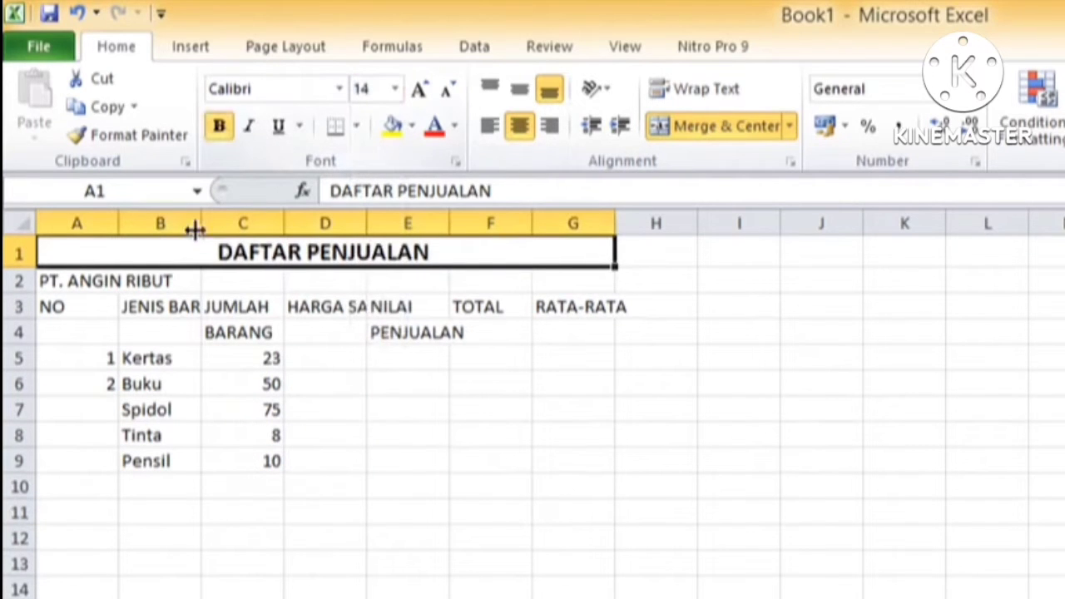
# - Merge and centre PT. ANGIN RIBUT across A2:G2
pyautogui.click(77, 279)
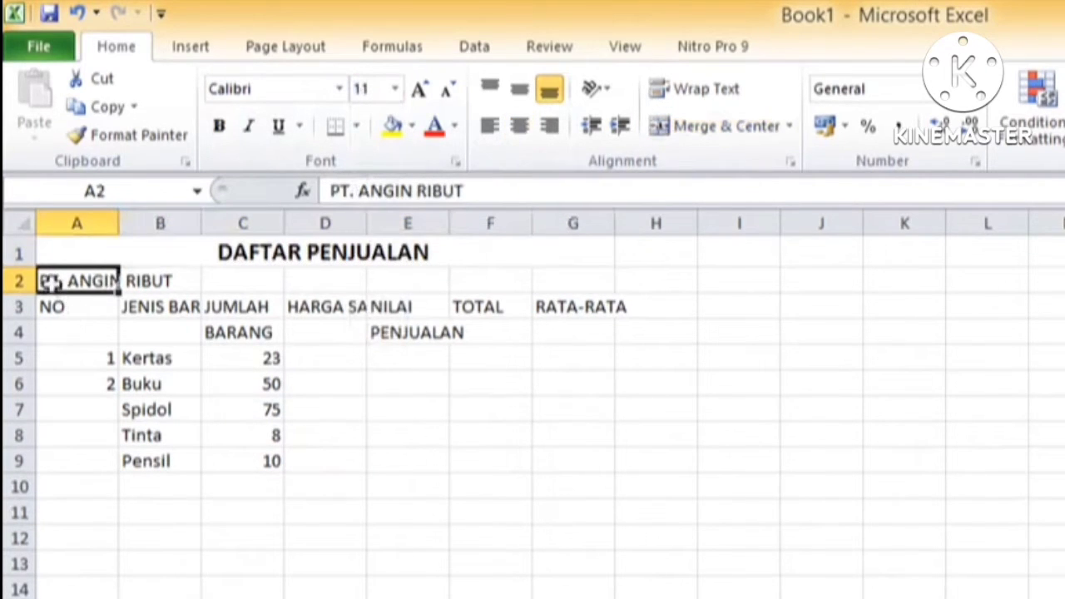
pyautogui.moveTo(75, 280); pyautogui.dragTo(573, 280)
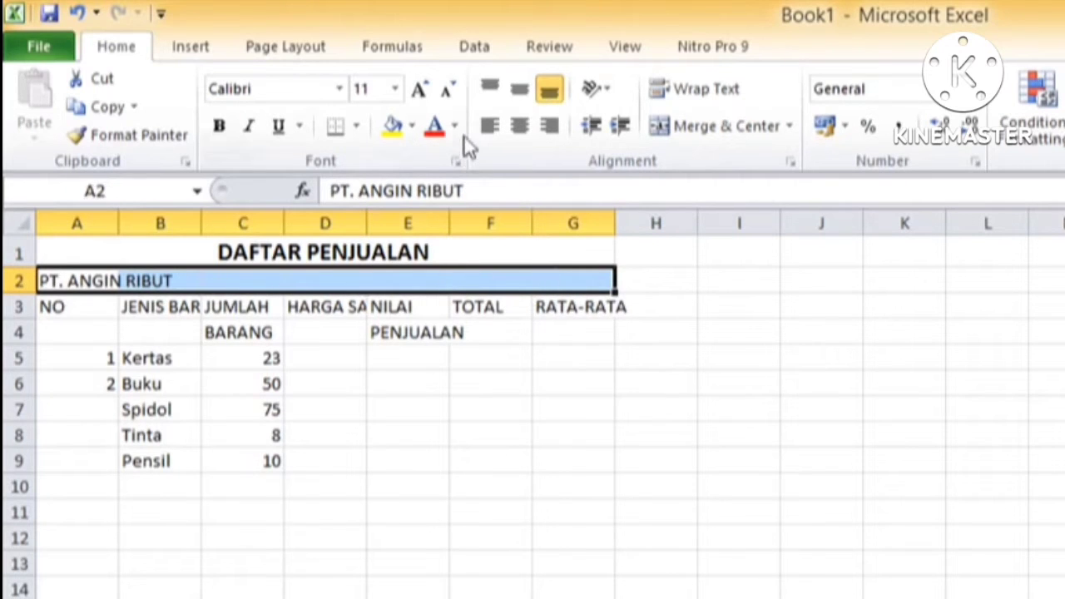
pyautogui.click(396, 88)
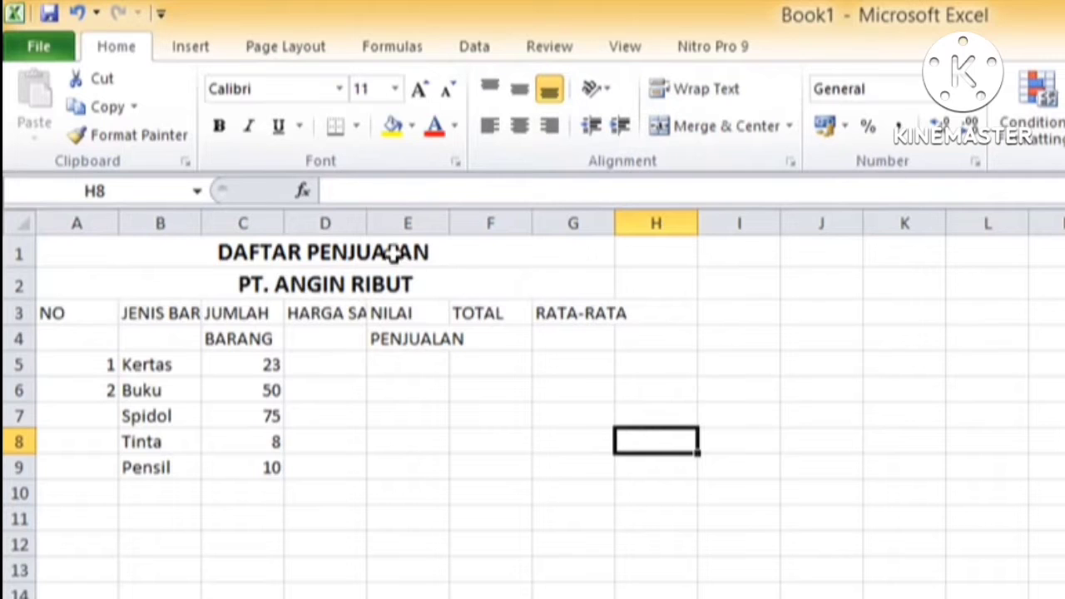
# - Apply All Borders to the table range A1:G14
pyautogui.moveTo(50, 253); pyautogui.dragTo(583, 466)
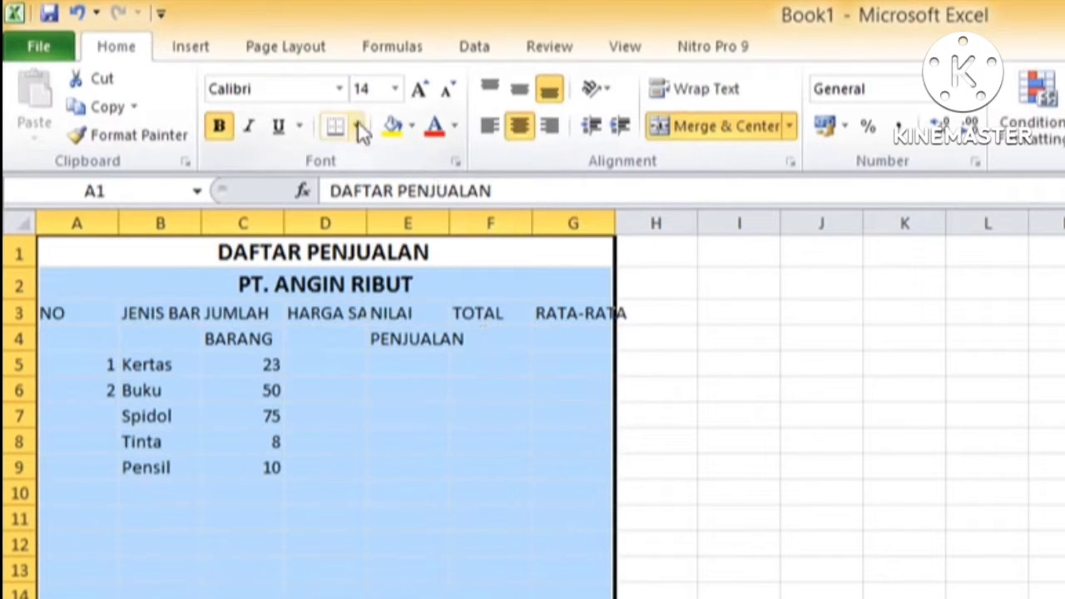
pyautogui.click(360, 126)
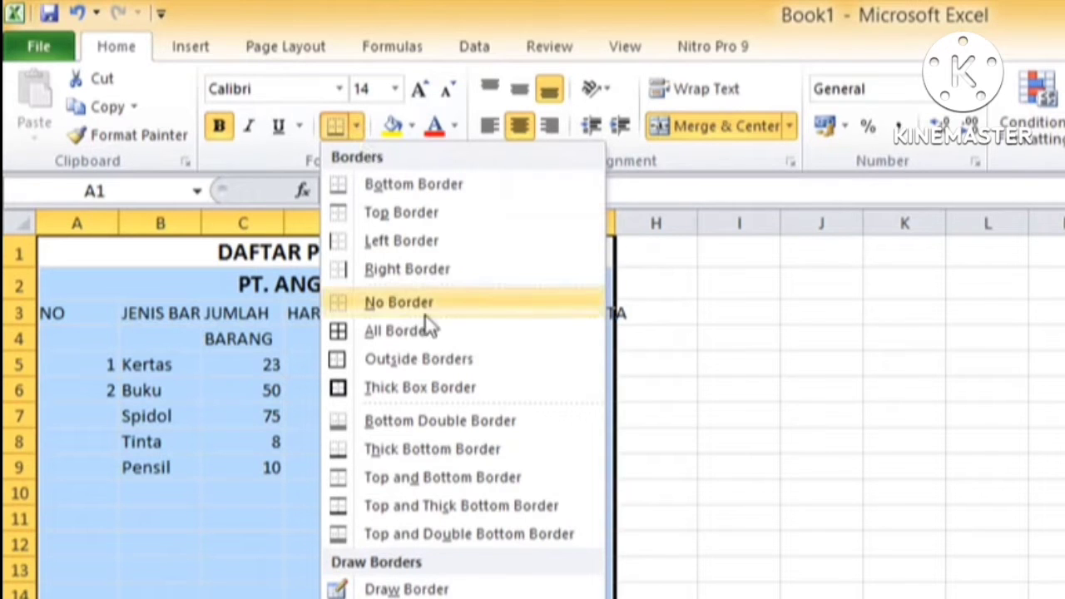
pyautogui.click(403, 329)
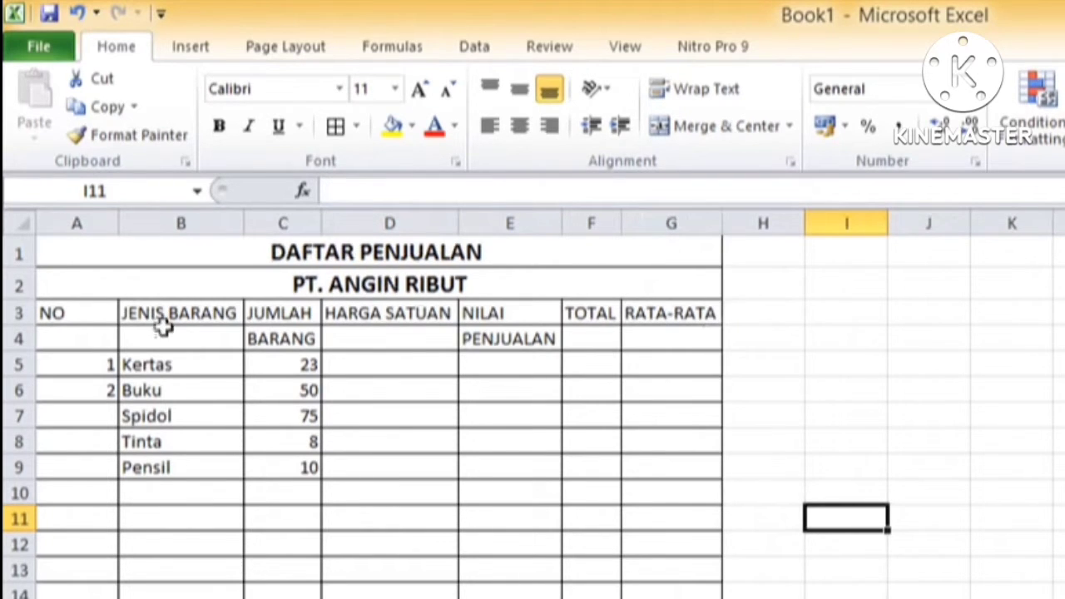
# - Merge the NO, JENIS BARANG and JUMLAH BARANG headers over two rows and centre them vertically
pyautogui.click(52, 313)
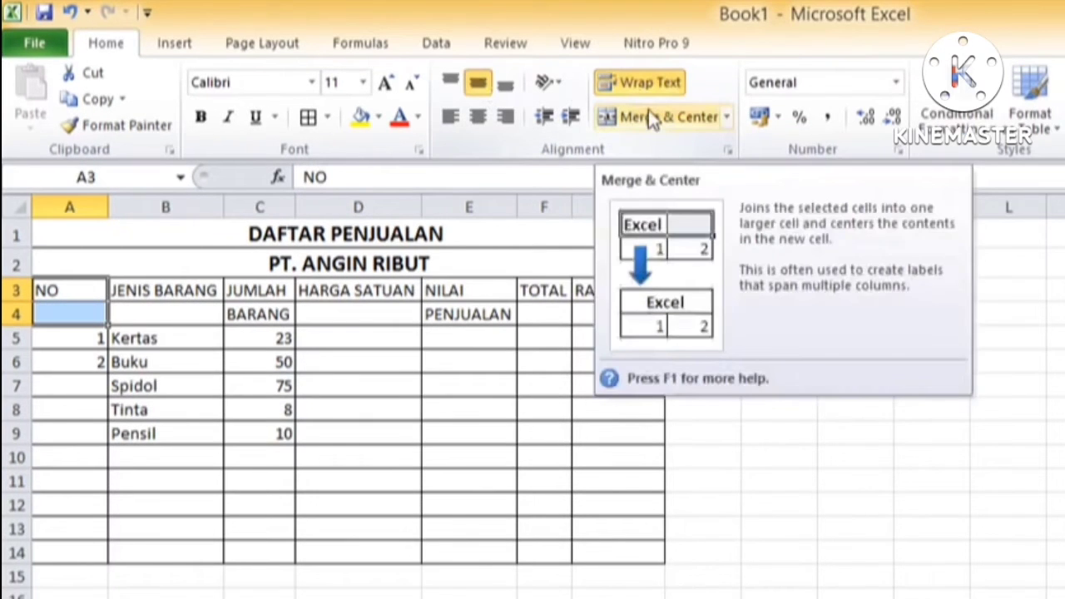
pyautogui.click(659, 117)
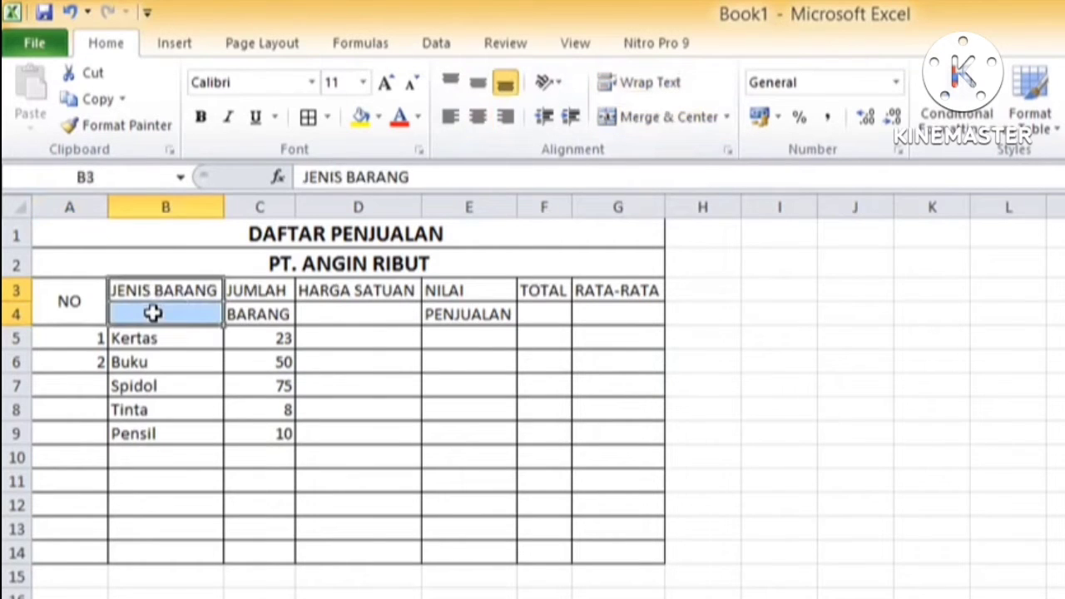
pyautogui.click(662, 116)
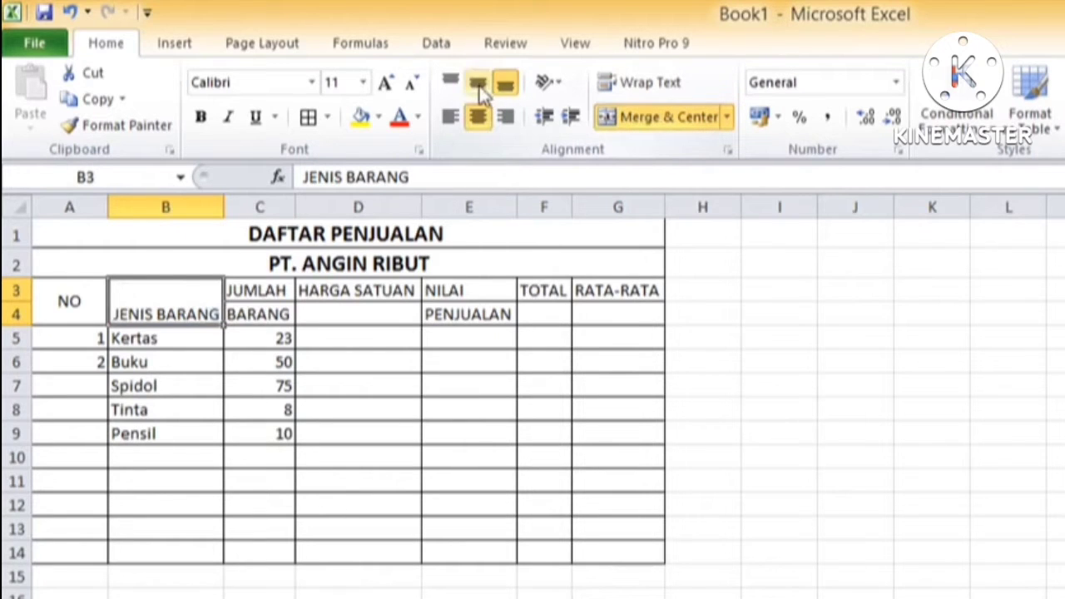
pyautogui.click(476, 84)
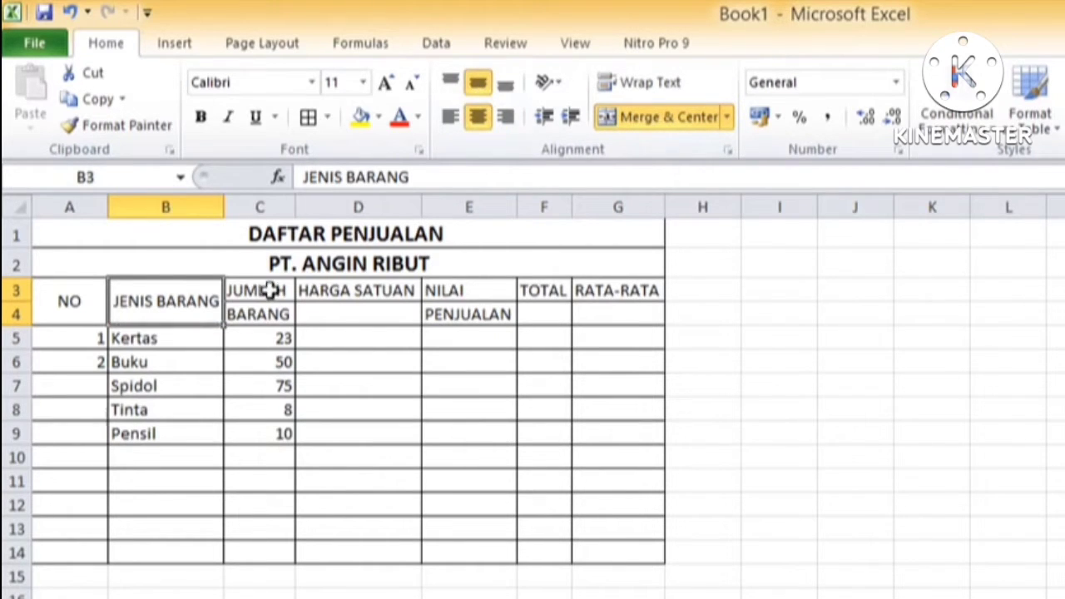
pyautogui.click(259, 301)
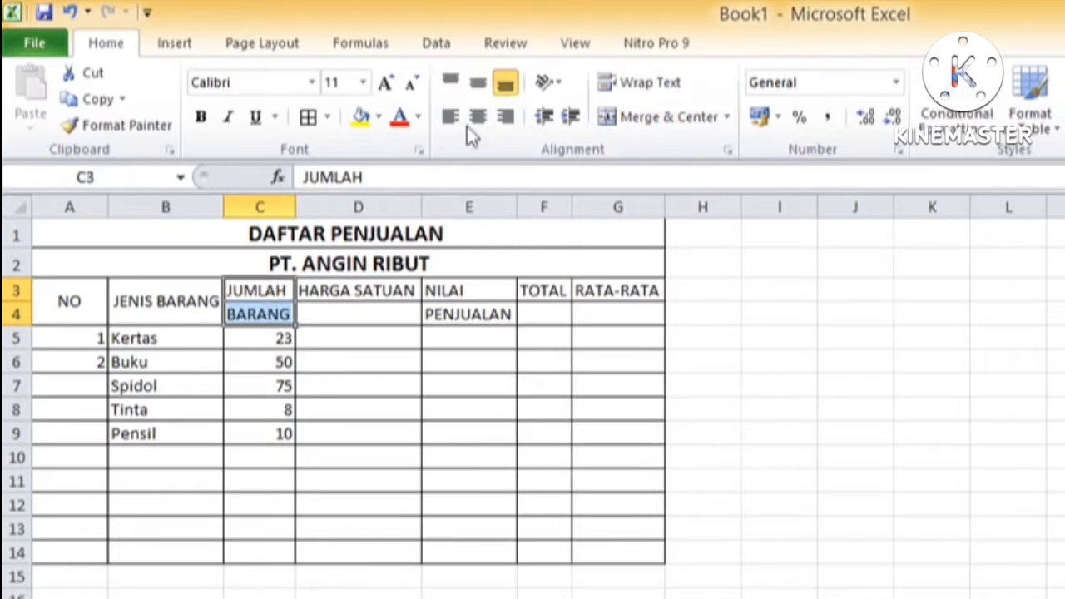
pyautogui.moveTo(476, 117)
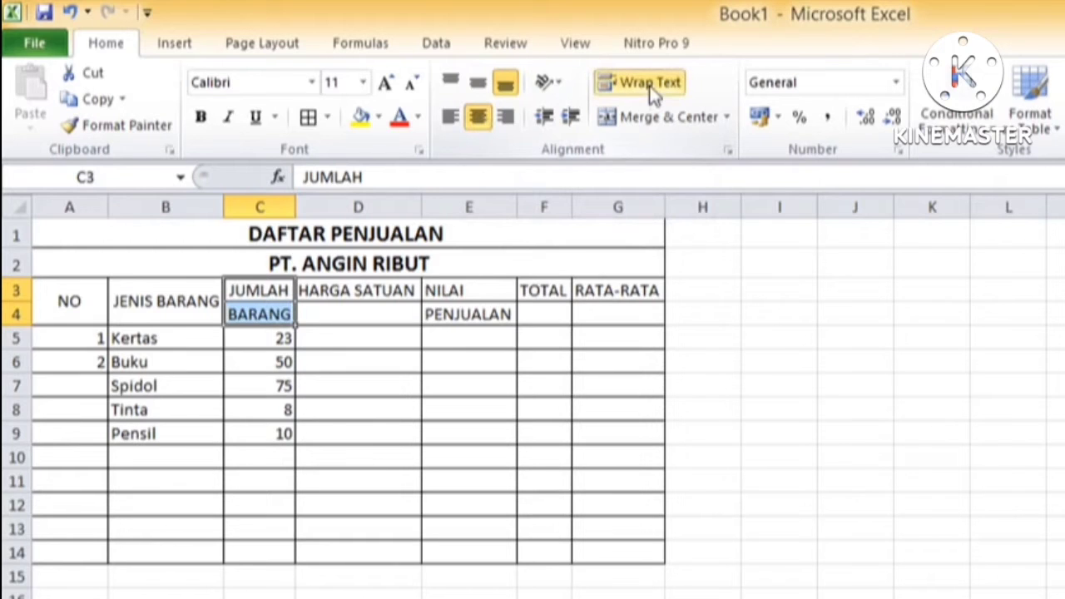
pyautogui.moveTo(365, 382)
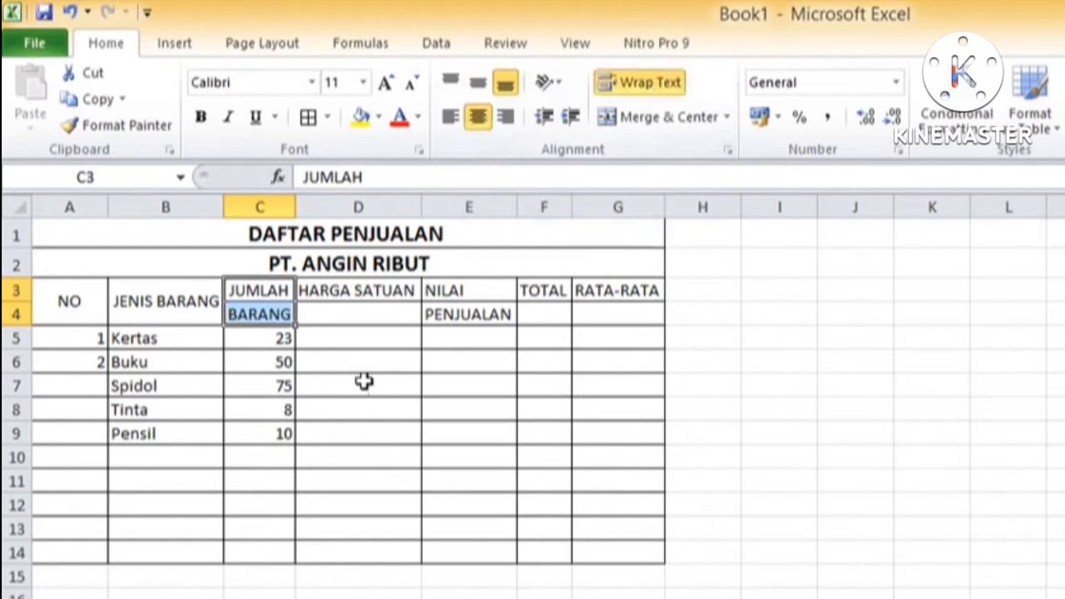
pyautogui.click(358, 384)
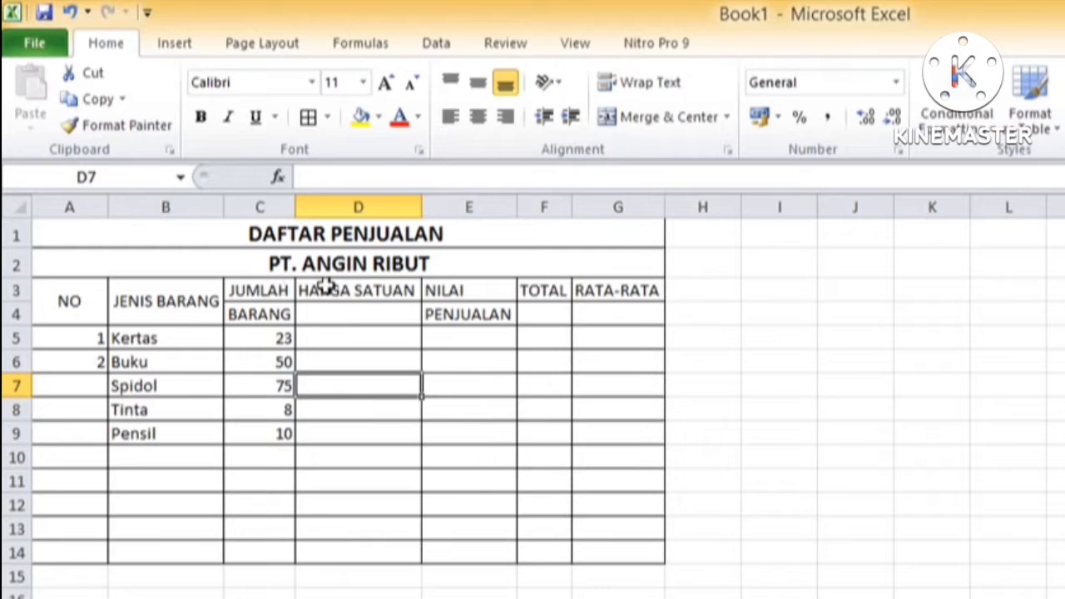
# - Merge the HARGA SATUAN, NILAI PENJUALAN and TOTAL headers over two rows and centre them
pyautogui.click(358, 300)
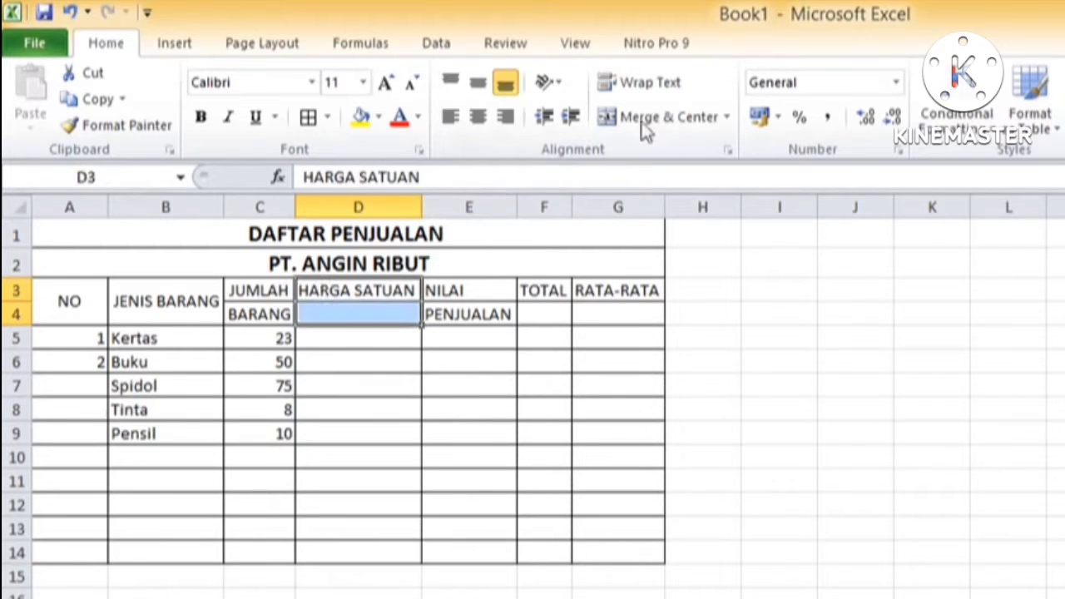
pyautogui.click(666, 116)
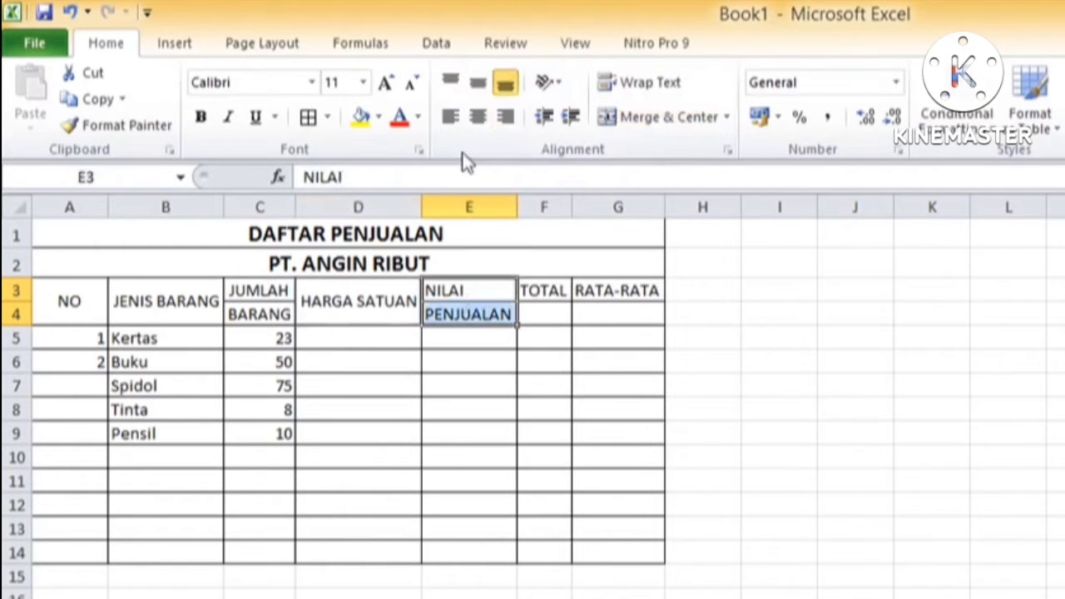
pyautogui.click(476, 117)
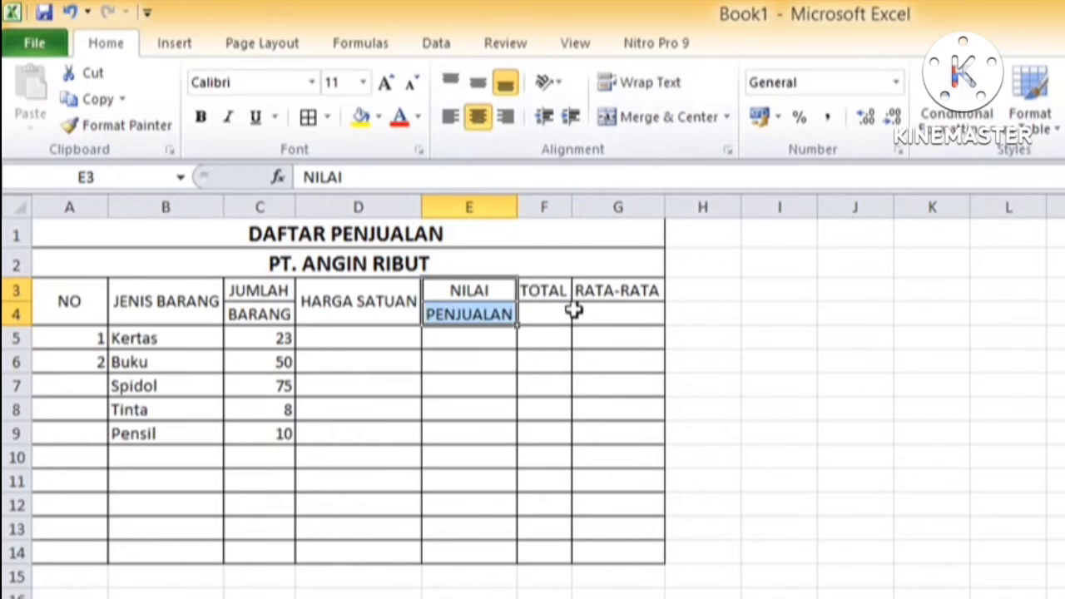
pyautogui.click(542, 311)
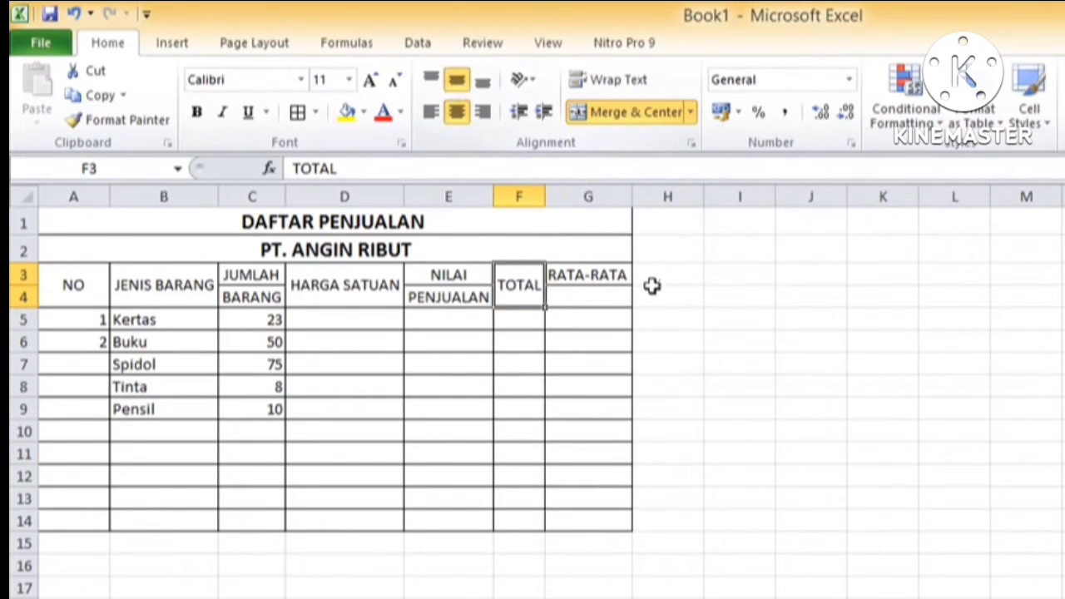
# - Centre the RATA-RATA heading vertically in its merged header cell
pyautogui.click(587, 286)
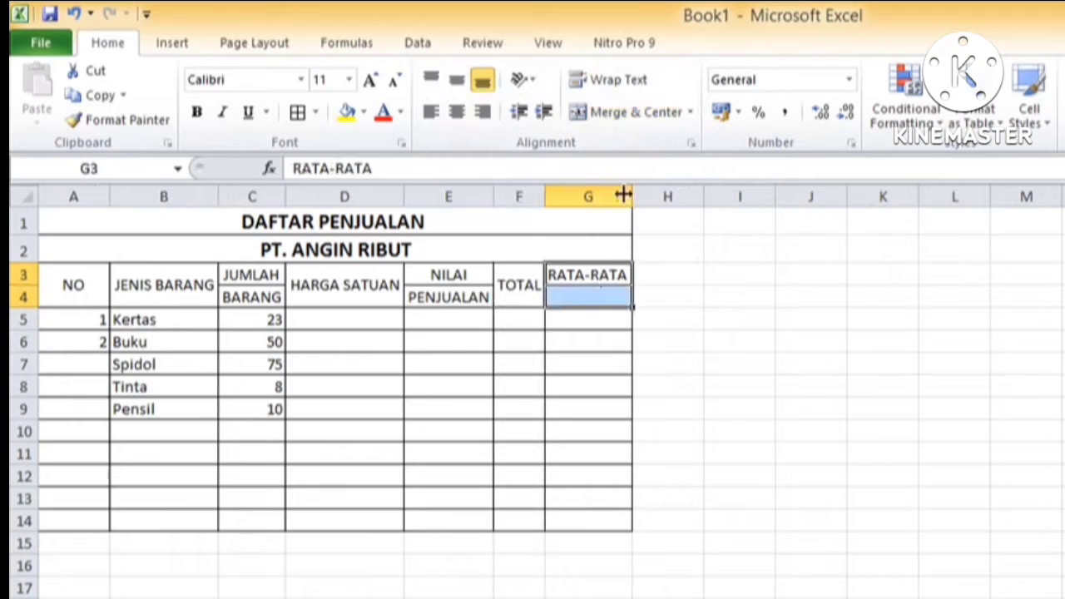
pyautogui.click(456, 80)
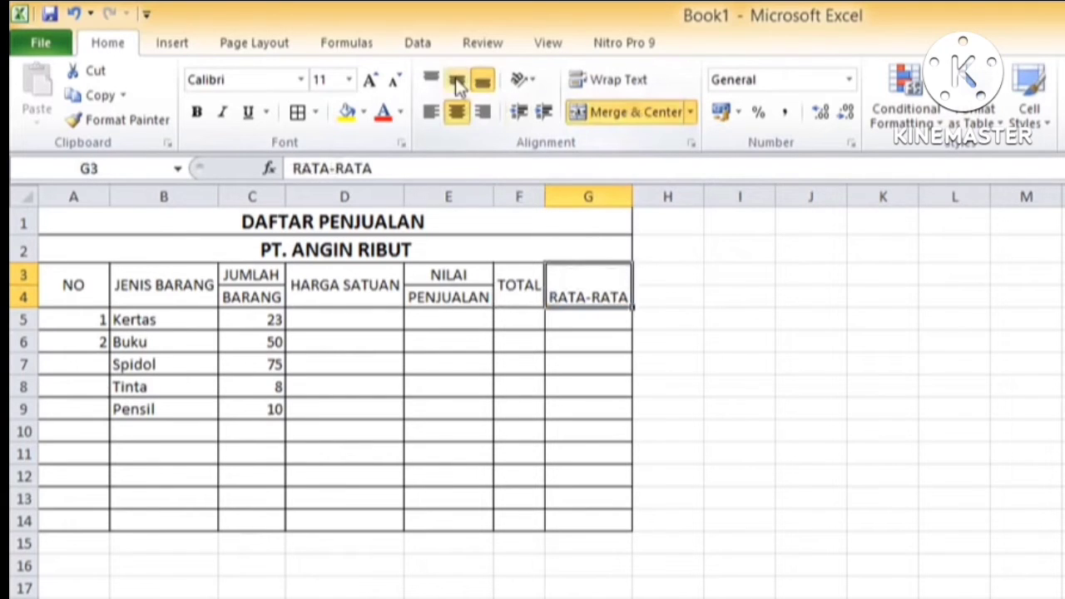
pyautogui.click(456, 80)
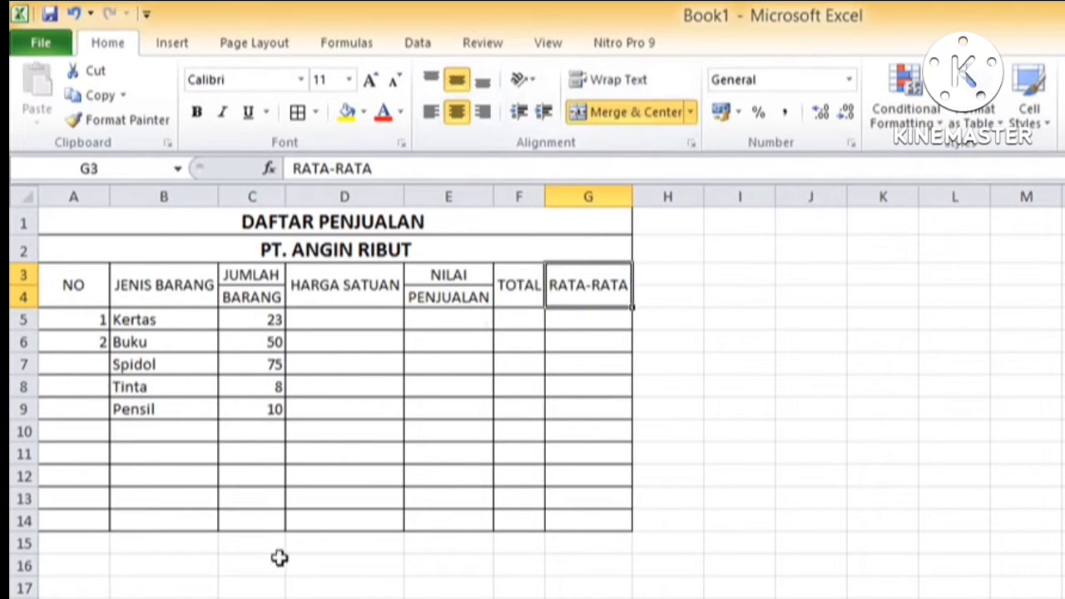
pyautogui.click(251, 585)
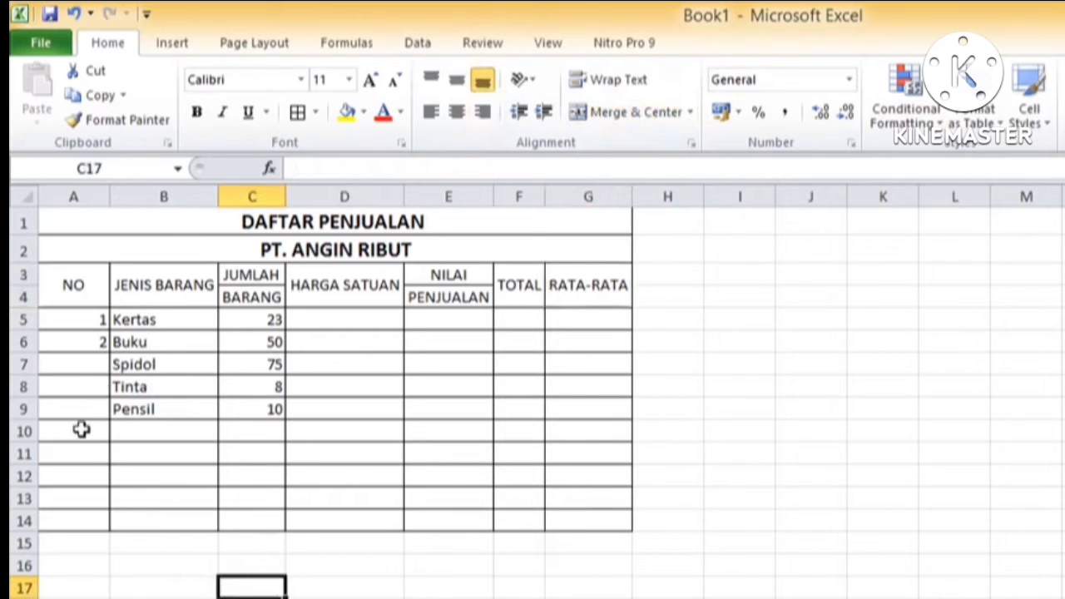
# - Select the Pensil row and bring up the Format Cells Border settings for a dash-dot bottom border
pyautogui.moveTo(74, 409); pyautogui.dragTo(163, 410)
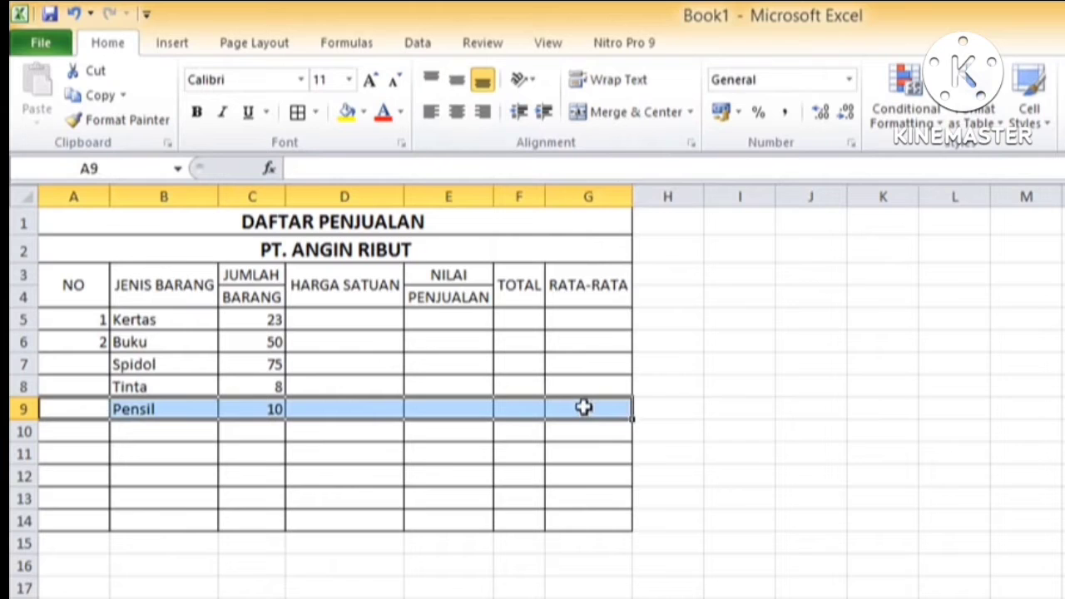
pyautogui.rightClick(583, 406)
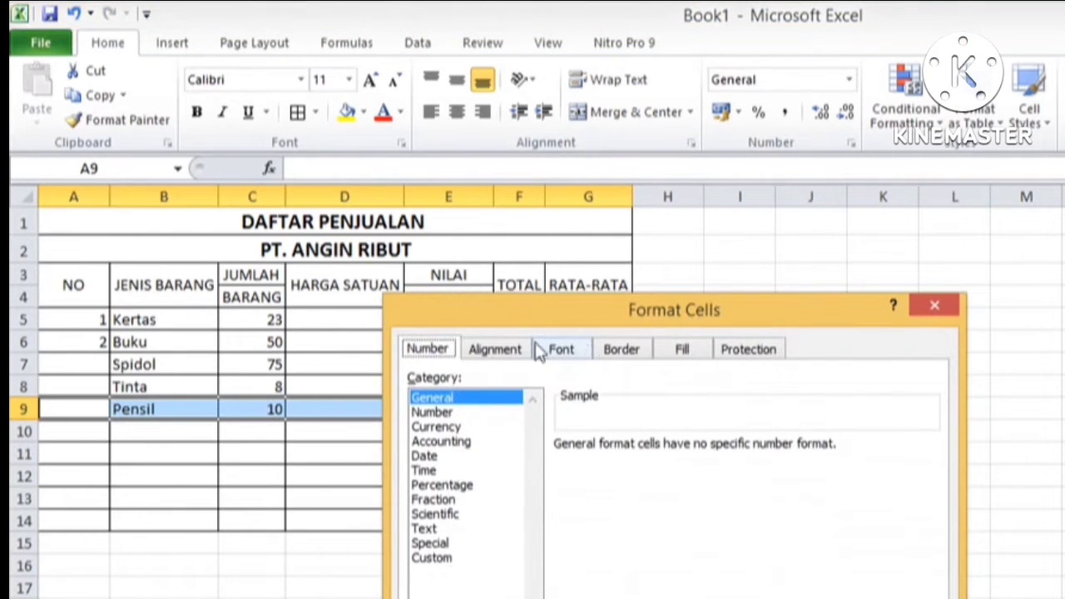
pyautogui.click(621, 349)
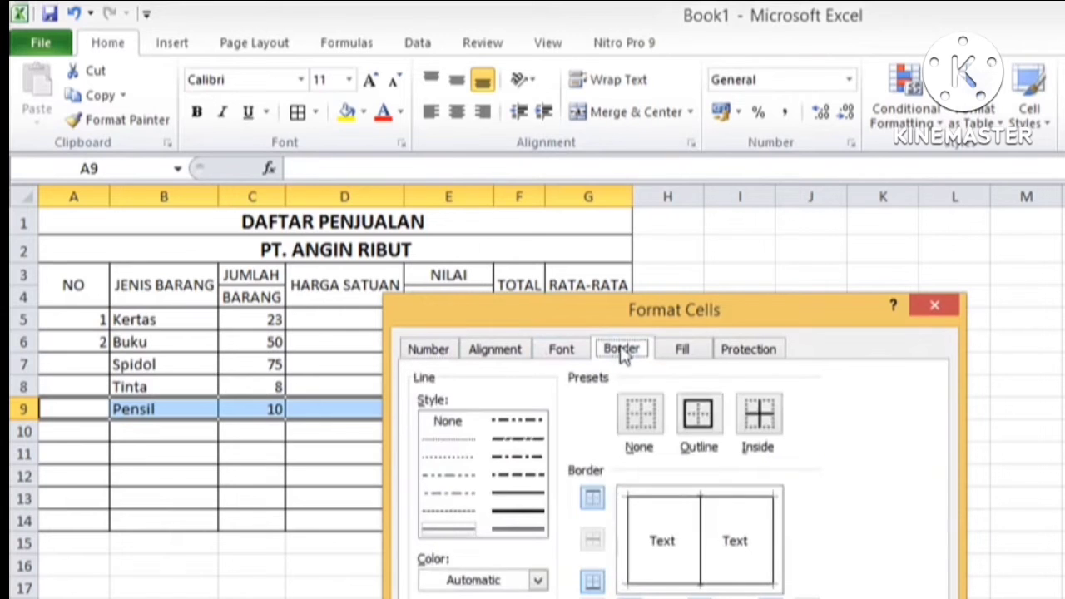
pyautogui.moveTo(491, 466)
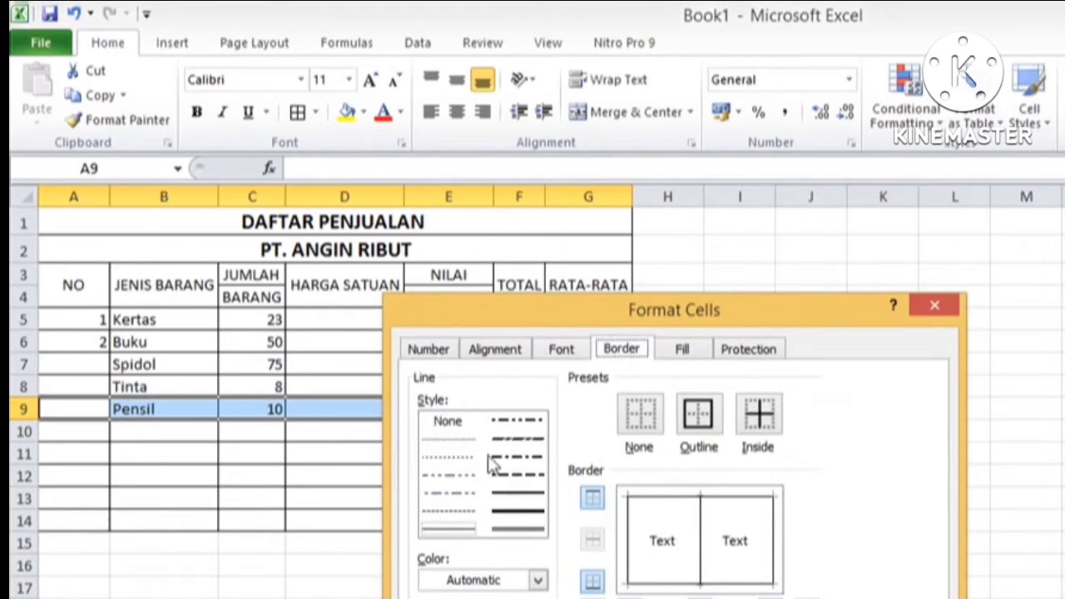
pyautogui.moveTo(516, 486)
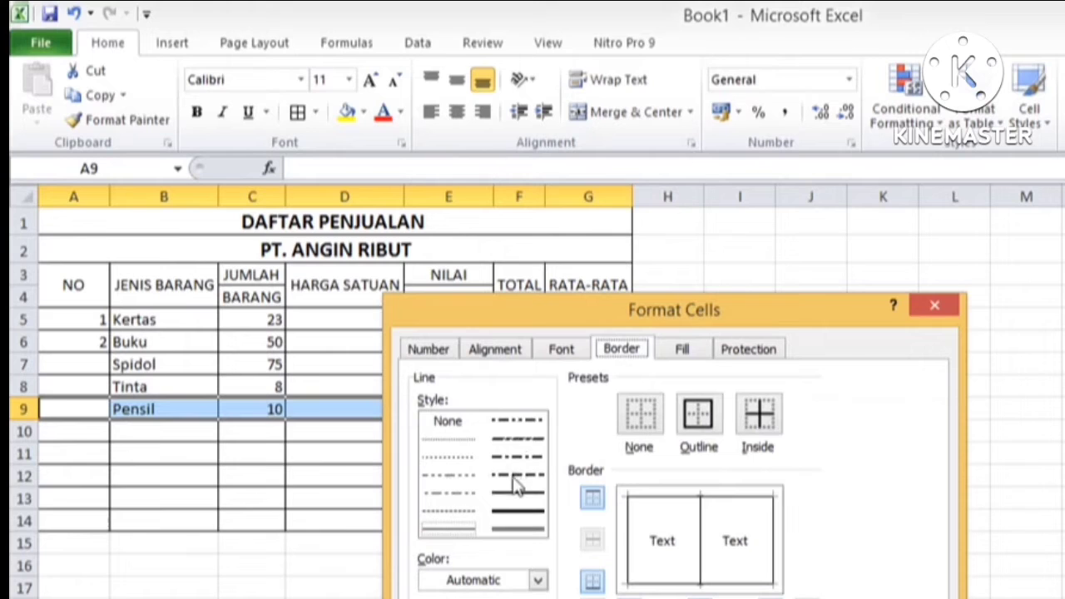
pyautogui.moveTo(469, 491)
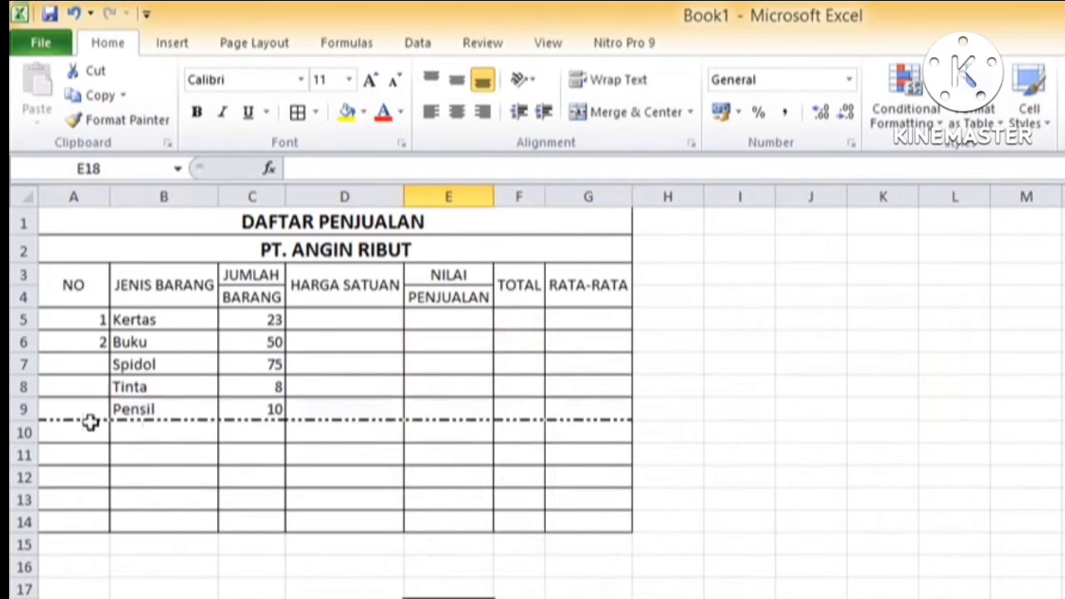
pyautogui.moveTo(110, 196)
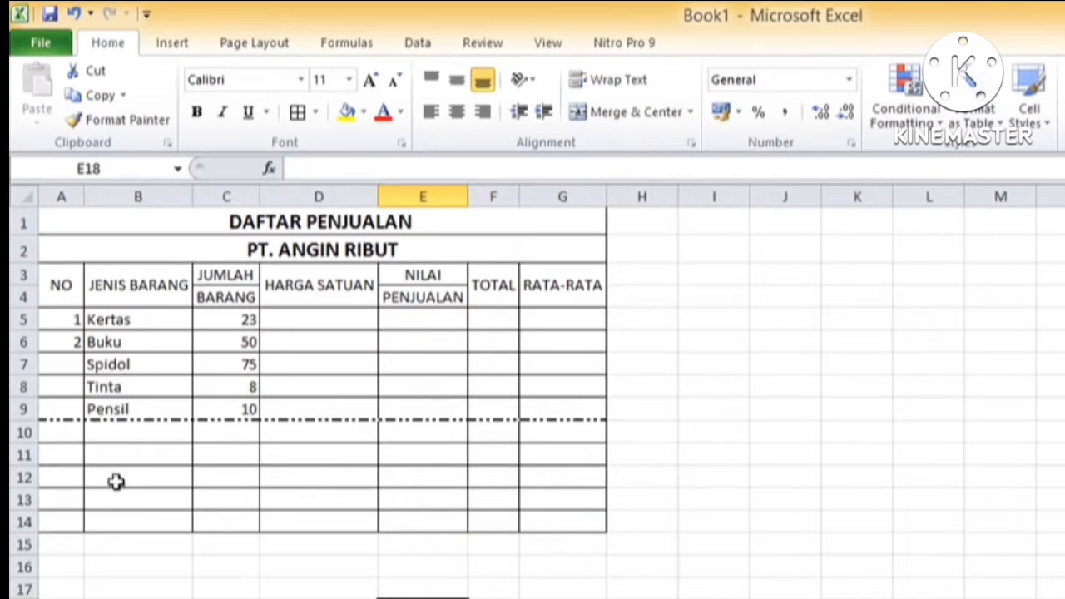
pyautogui.moveTo(147, 497)
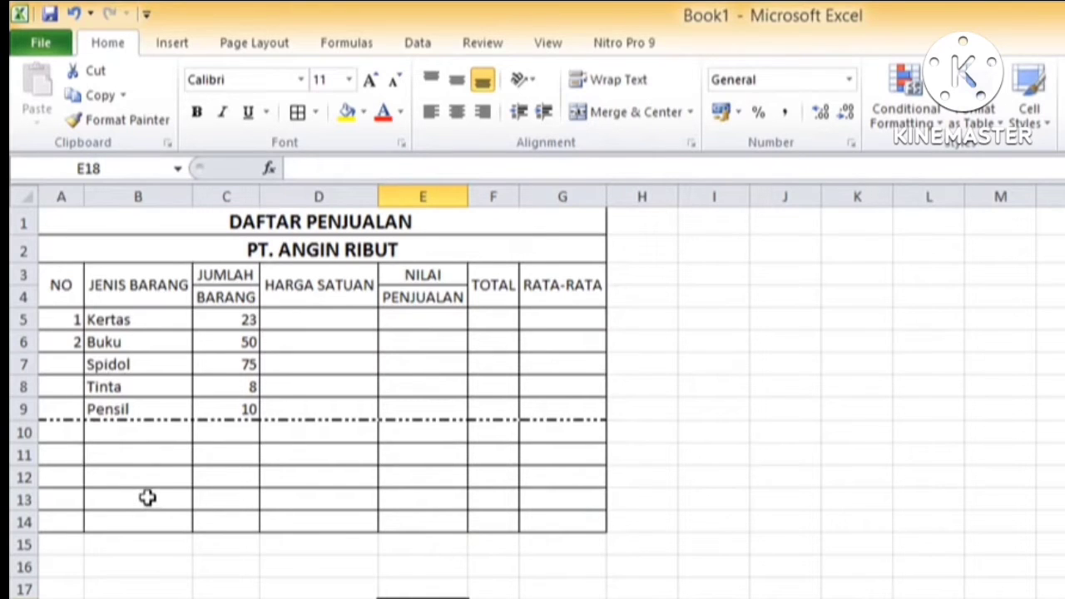
pyautogui.moveTo(129, 396)
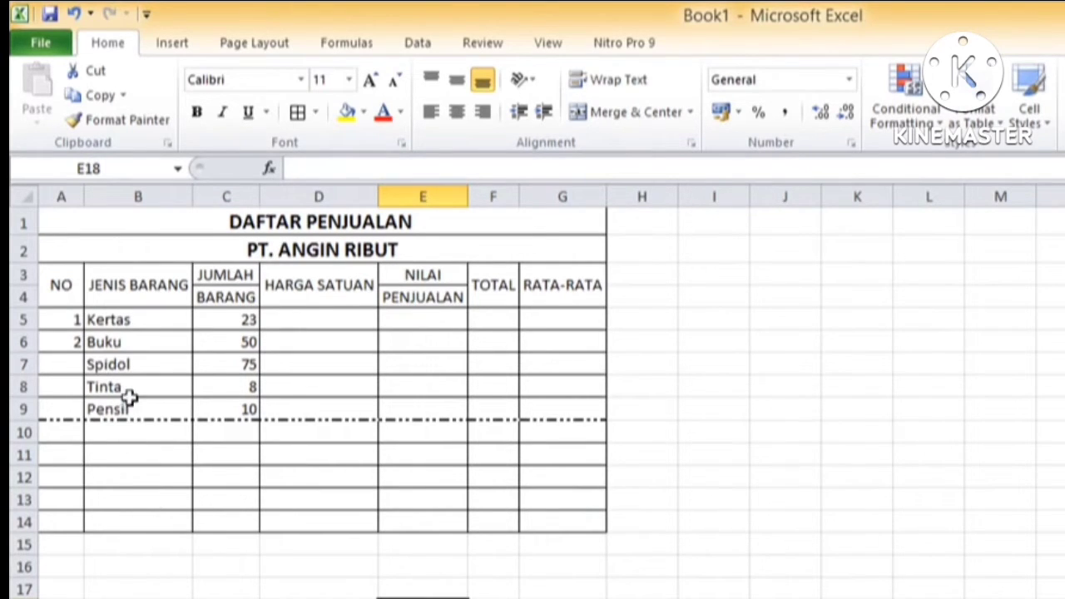
# - Enter the labels TOTAL, COUNT, MAX and MIN in cells A10 to A13
pyautogui.click(60, 432)
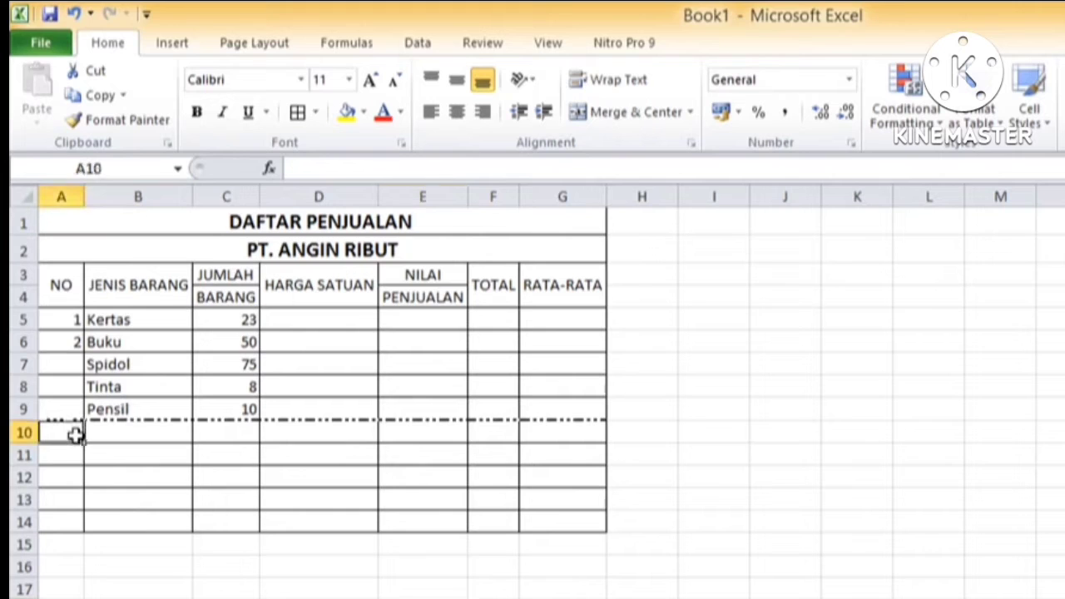
pyautogui.write('to')
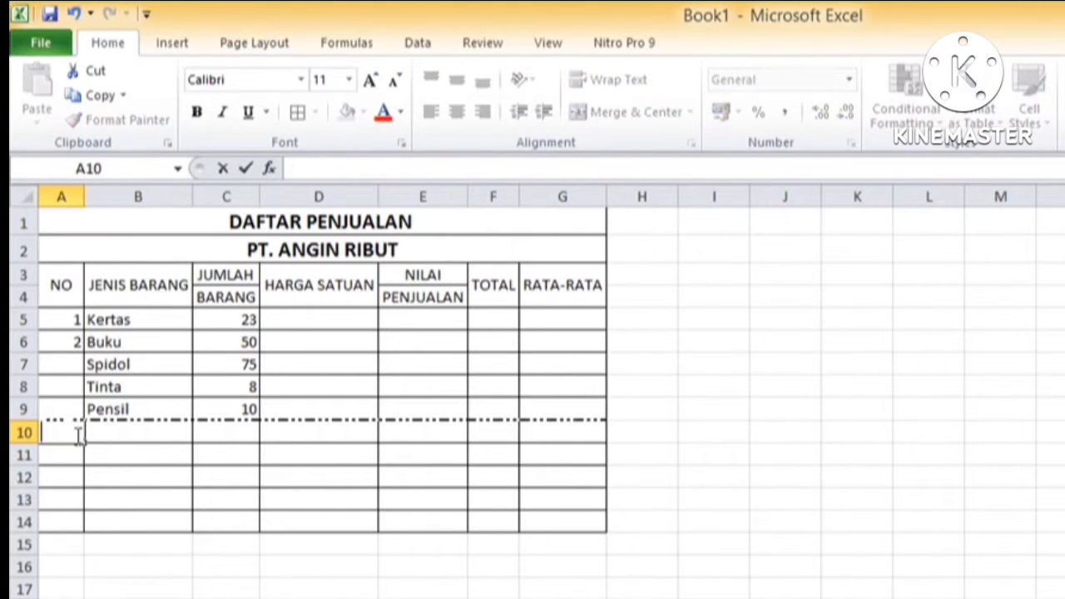
pyautogui.write('TO')
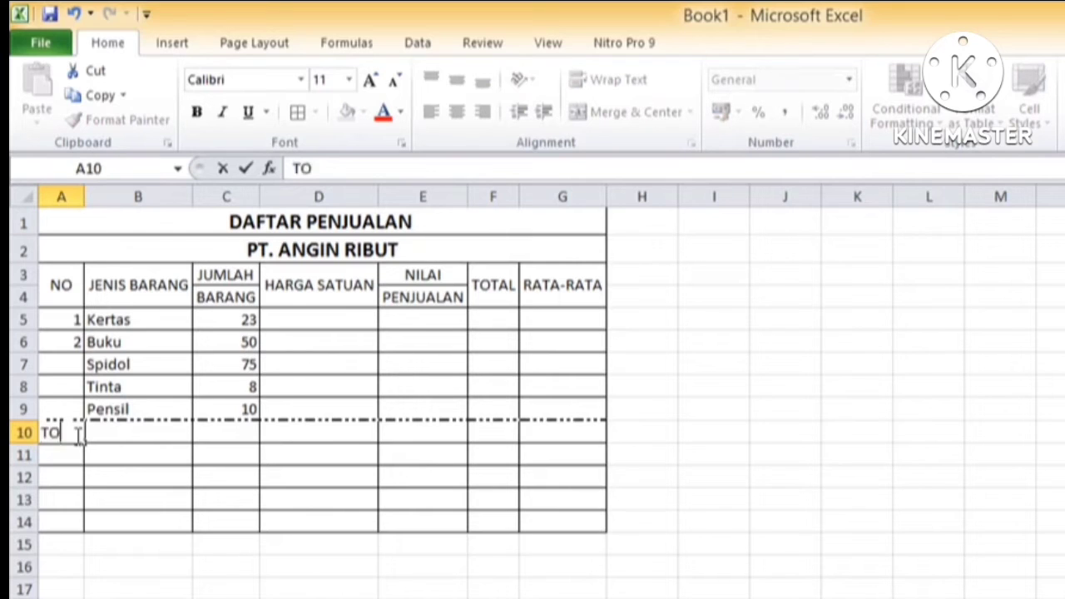
pyautogui.press('enter')
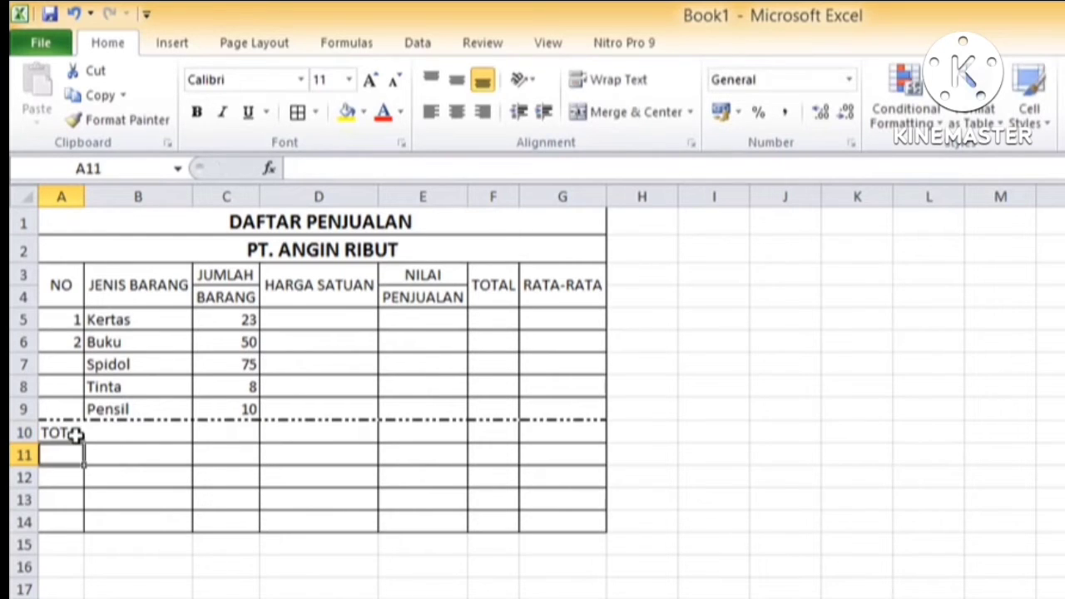
pyautogui.write('COUNT')
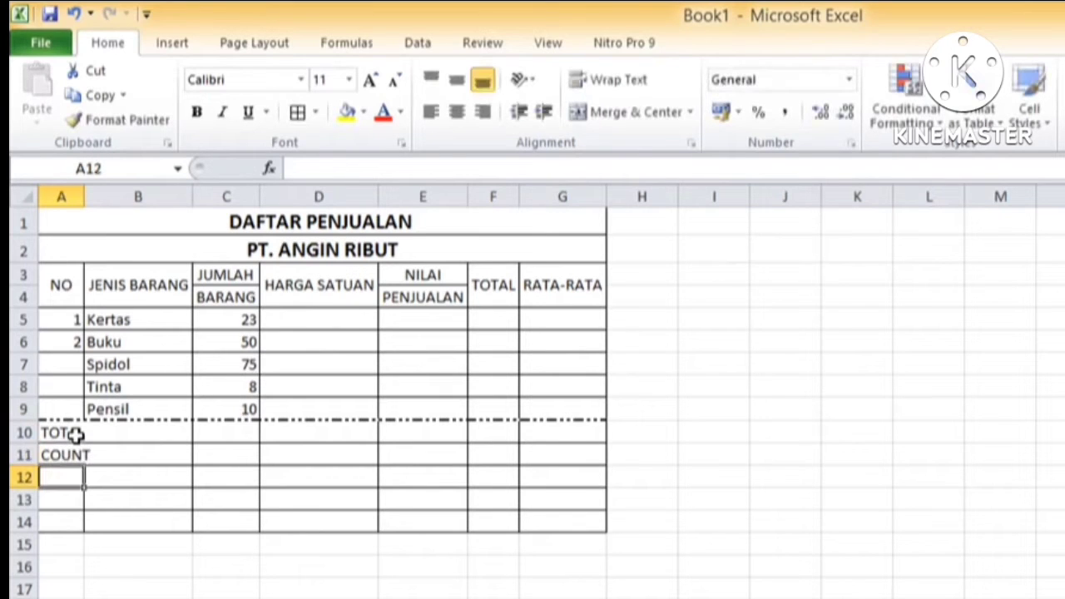
pyautogui.write('MAX')
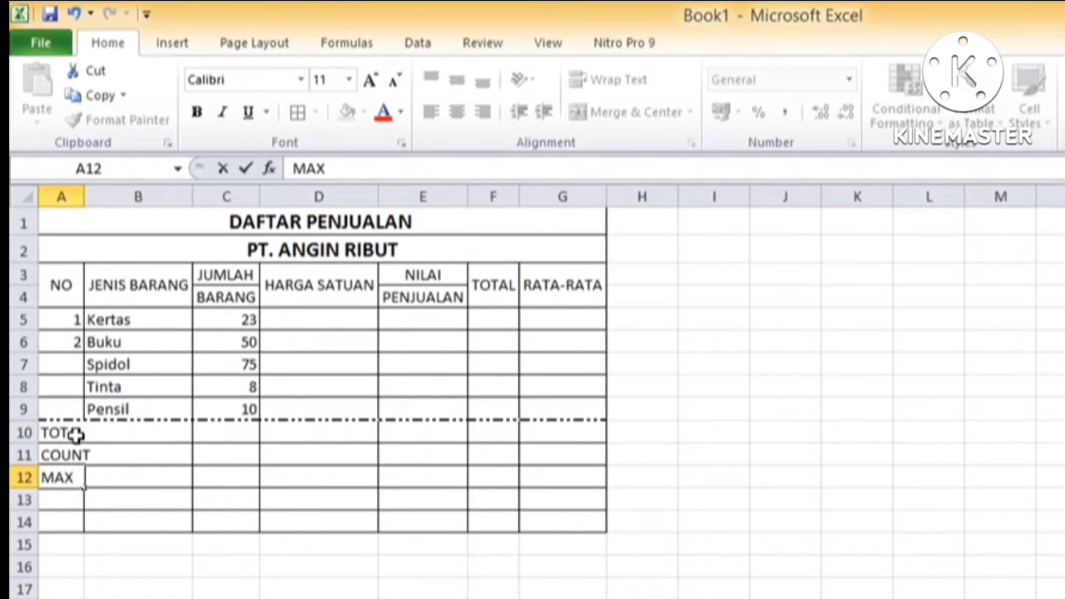
pyautogui.write('MIN')
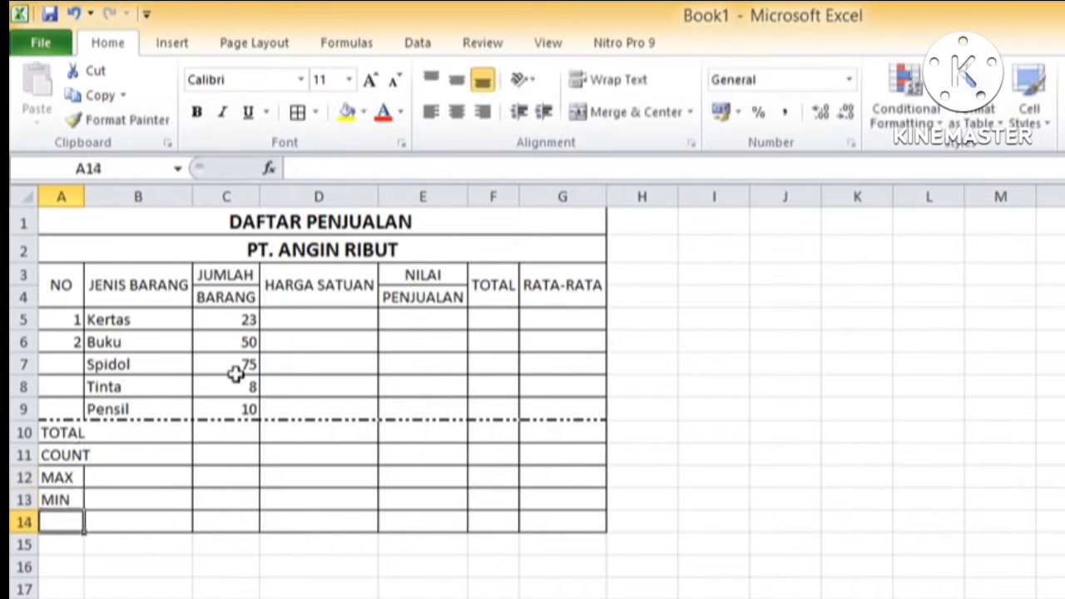
pyautogui.moveTo(47, 449)
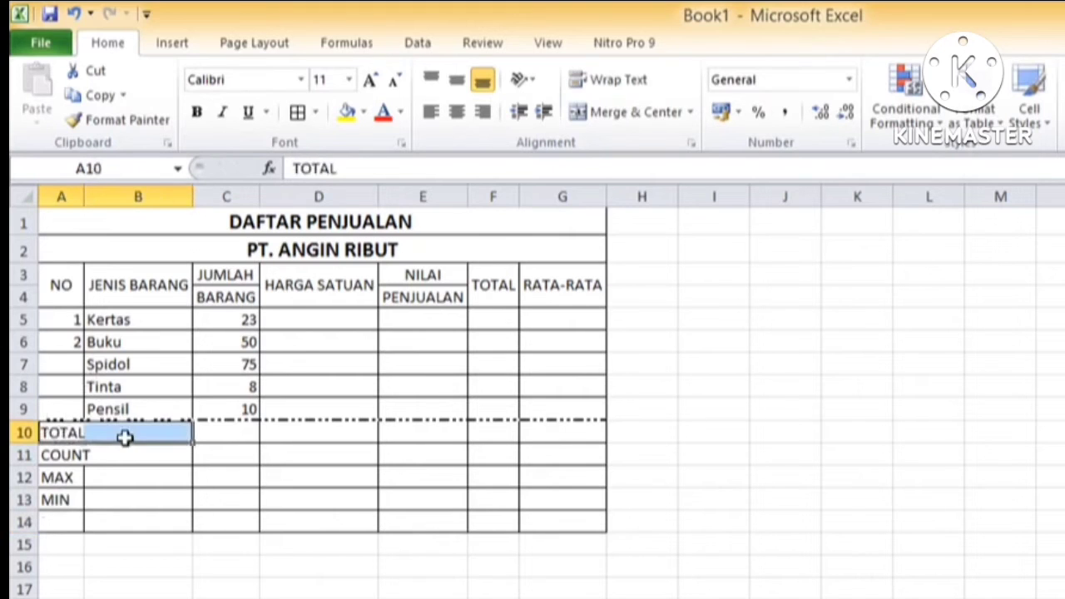
# - Merge and centre the TOTAL, COUNT, MAX and MIN labels across columns A and B
pyautogui.click(626, 112)
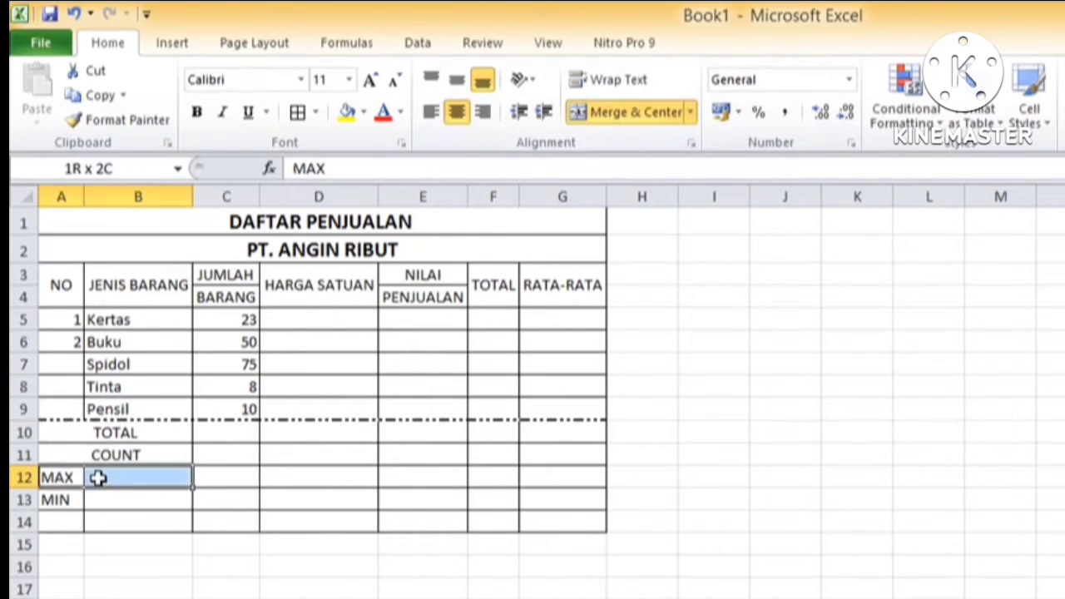
pyautogui.click(629, 112)
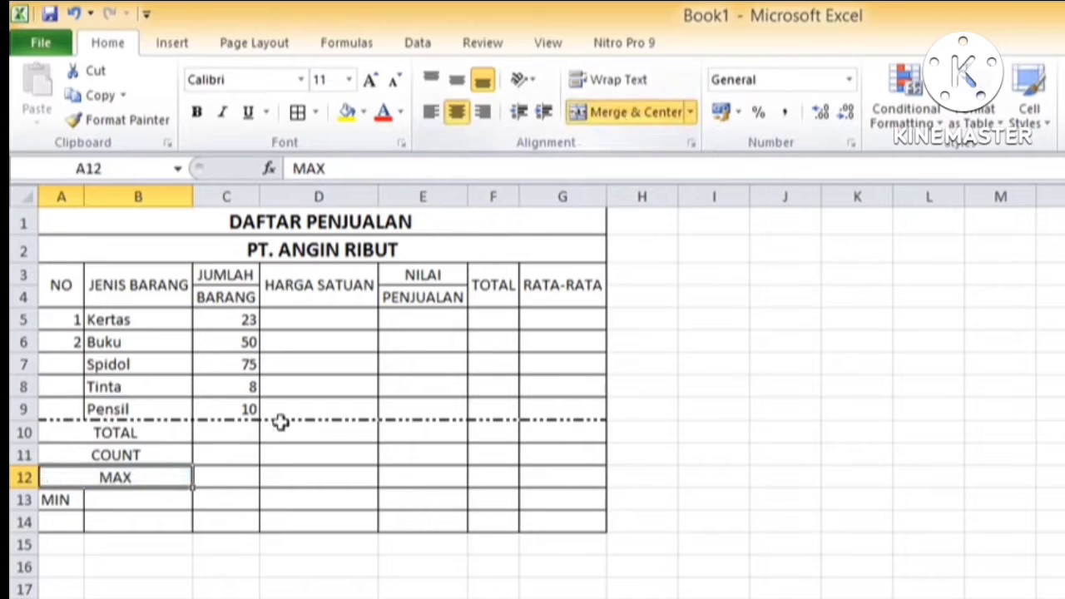
pyautogui.click(137, 499)
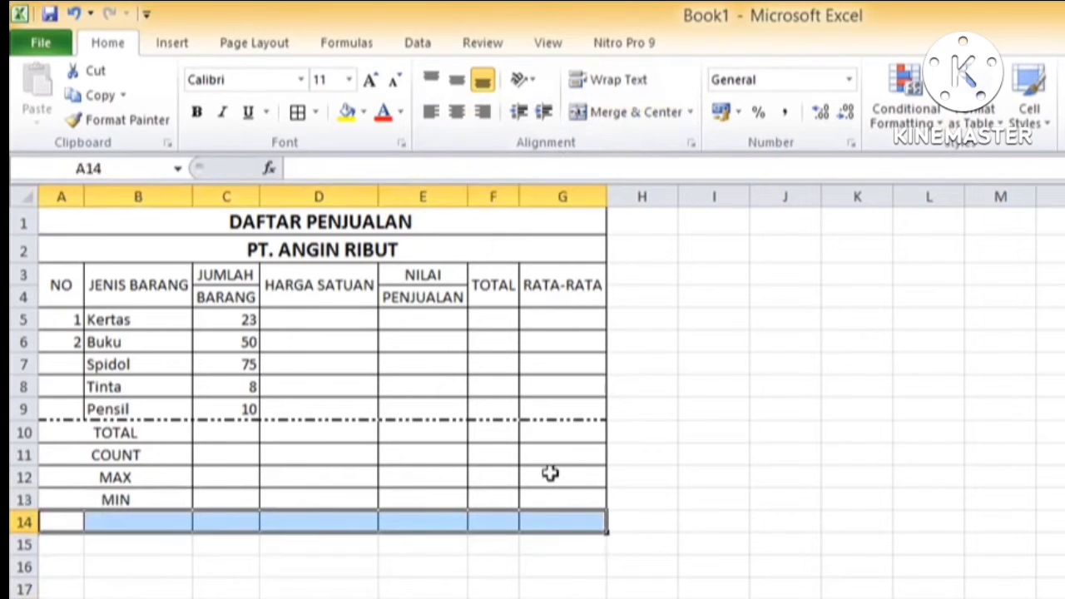
pyautogui.click(316, 111)
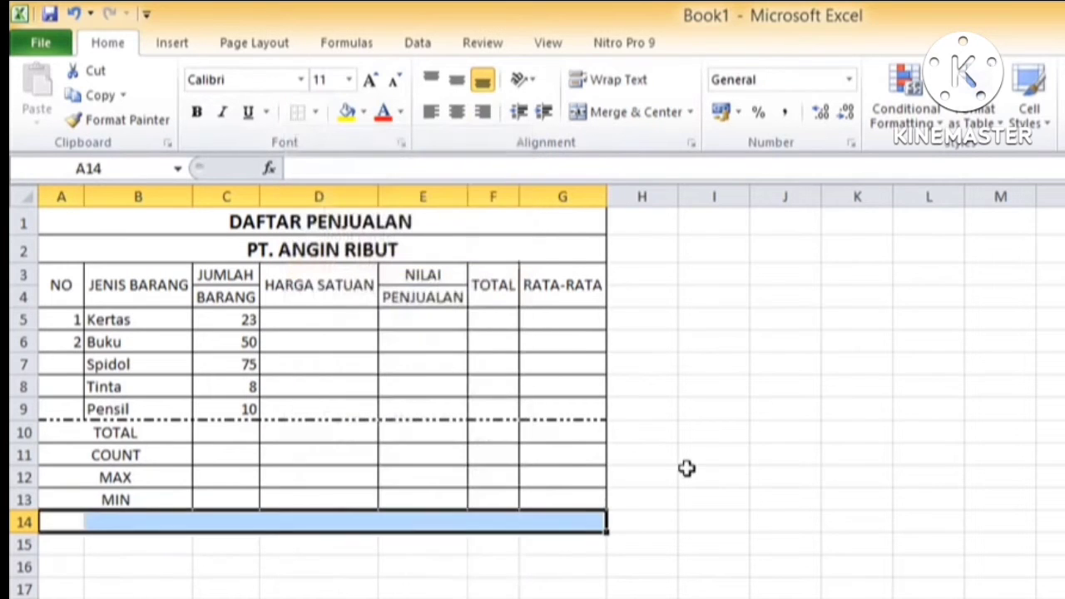
pyautogui.click(641, 544)
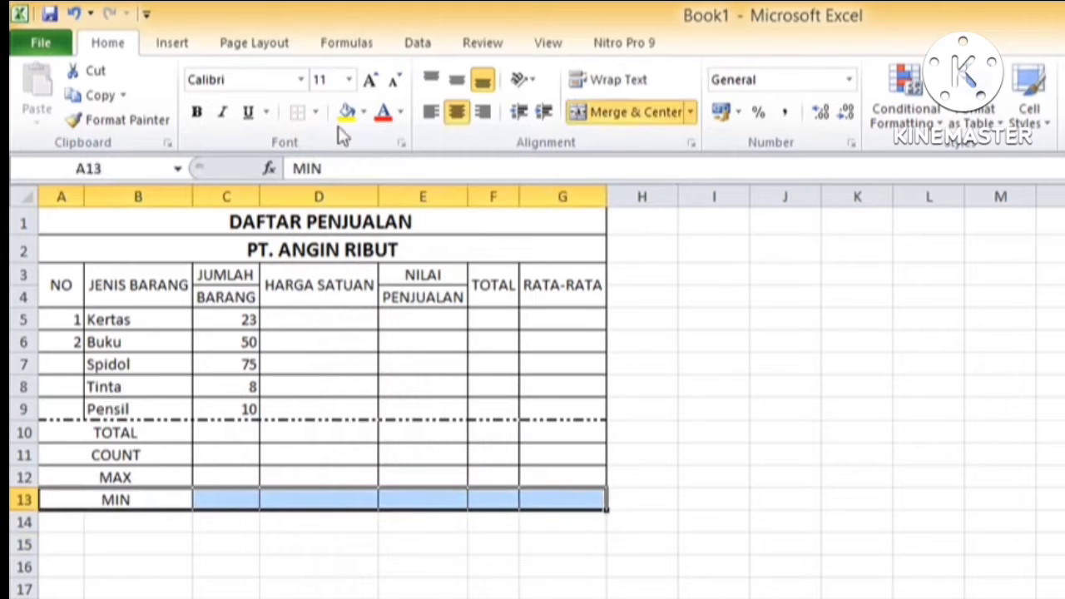
# - Apply a Thick Bottom Border beneath the MIN row A13:G13
pyautogui.click(315, 112)
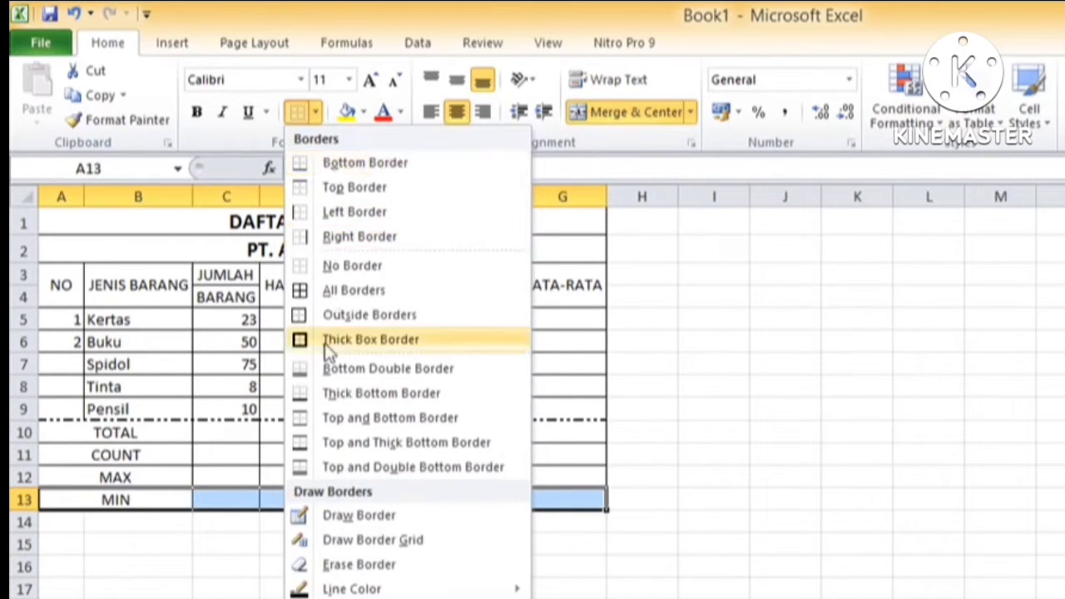
pyautogui.moveTo(389, 416)
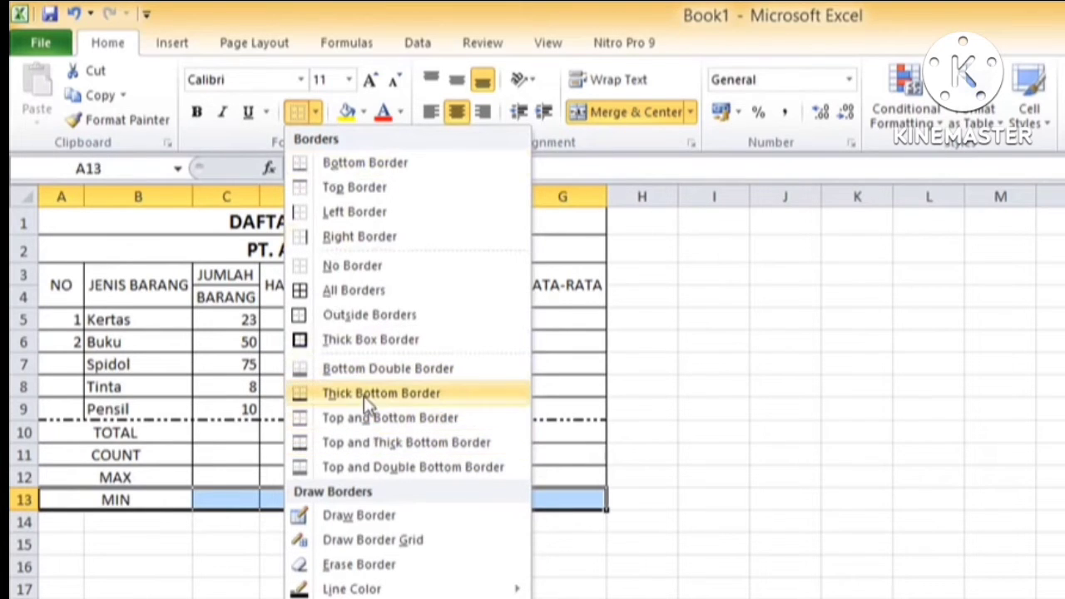
pyautogui.click(379, 393)
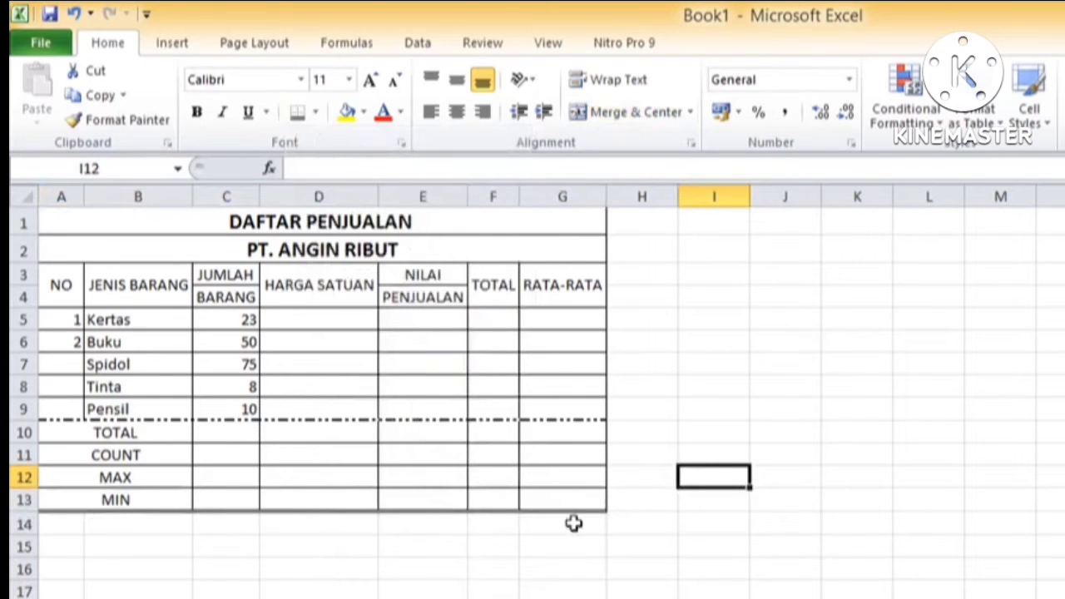
pyautogui.click(317, 319)
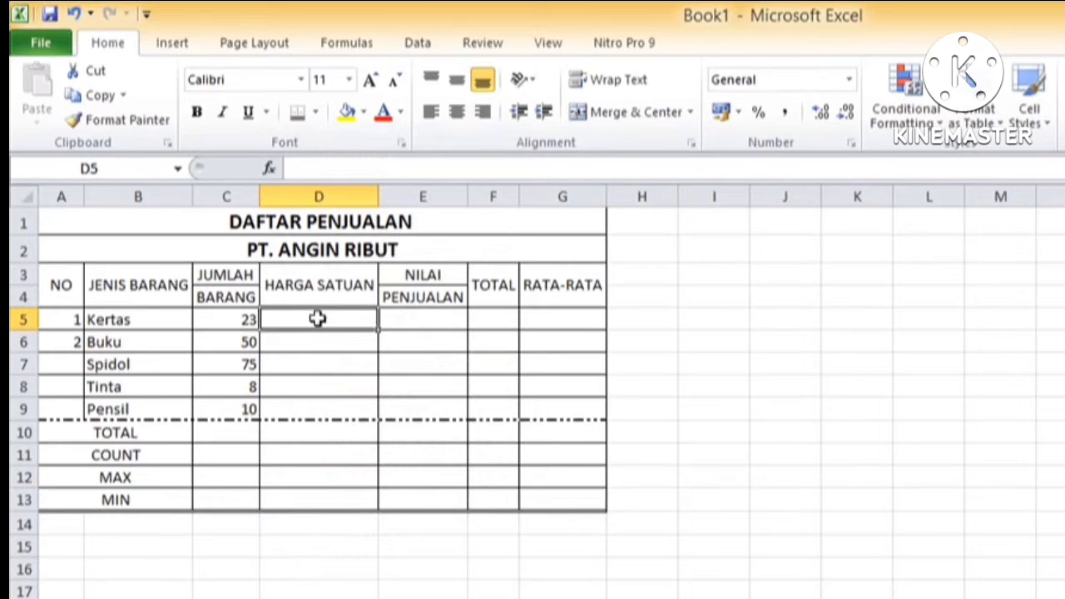
# - Enter unit prices 3500, 6500, 1250 and 1650 in the HARGA SATUAN column
pyautogui.write('3500')
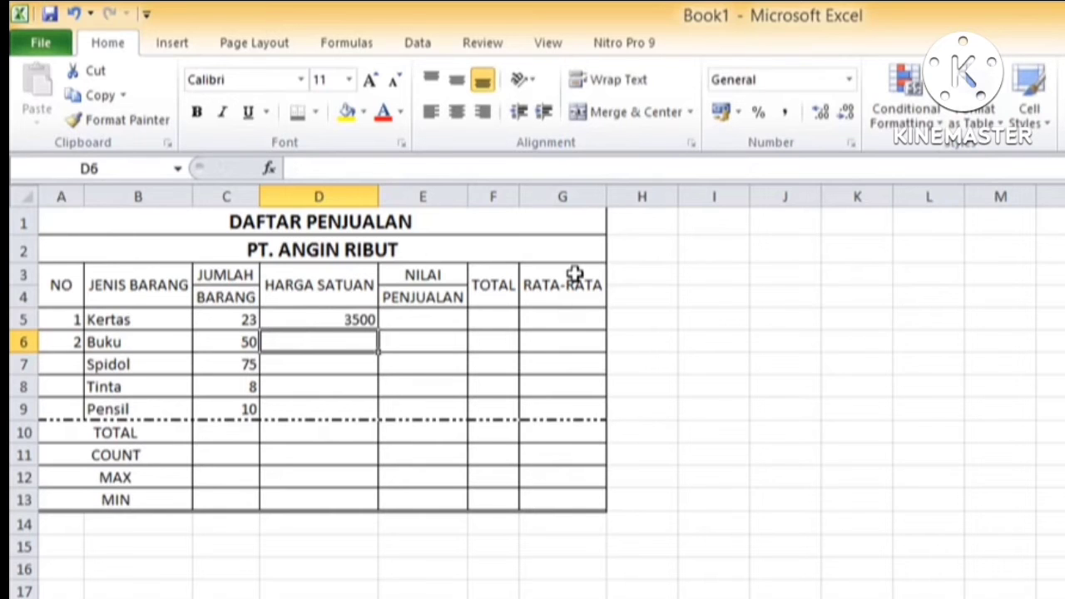
pyautogui.write('6500')
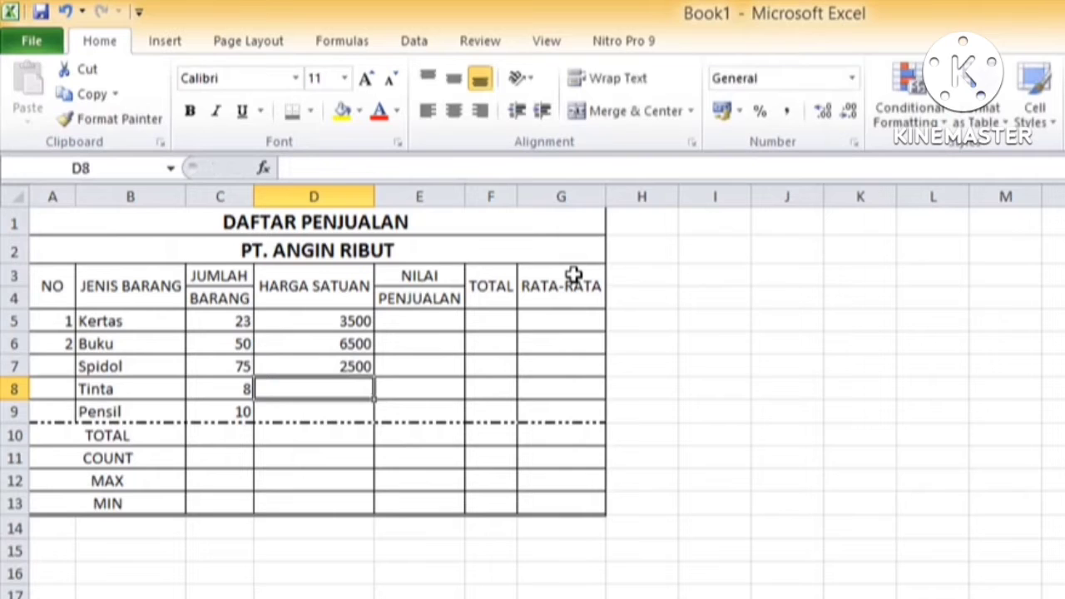
pyautogui.write('12')
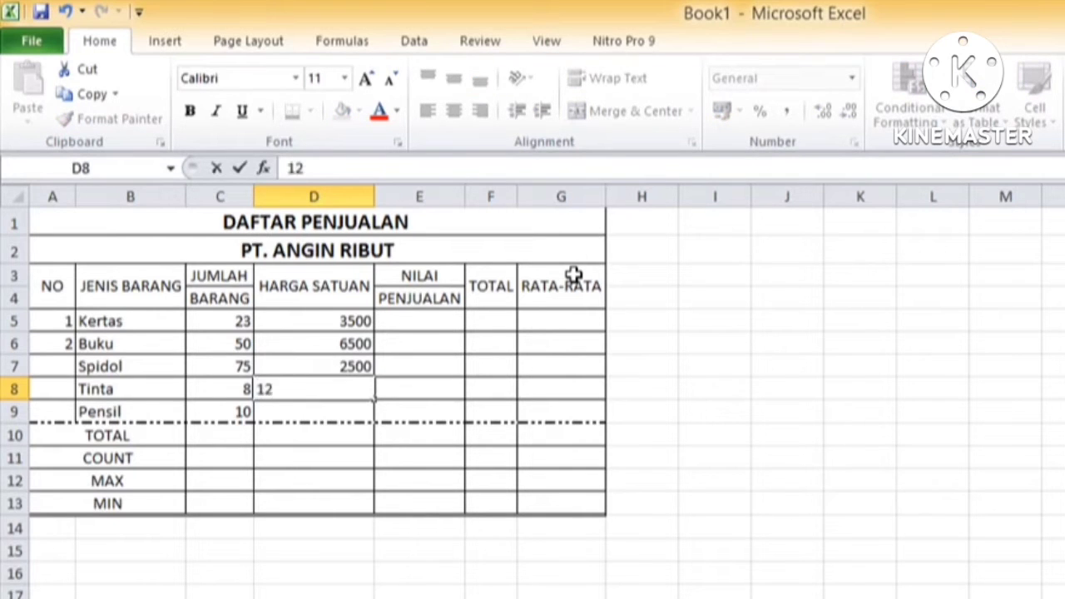
pyautogui.write('1650')
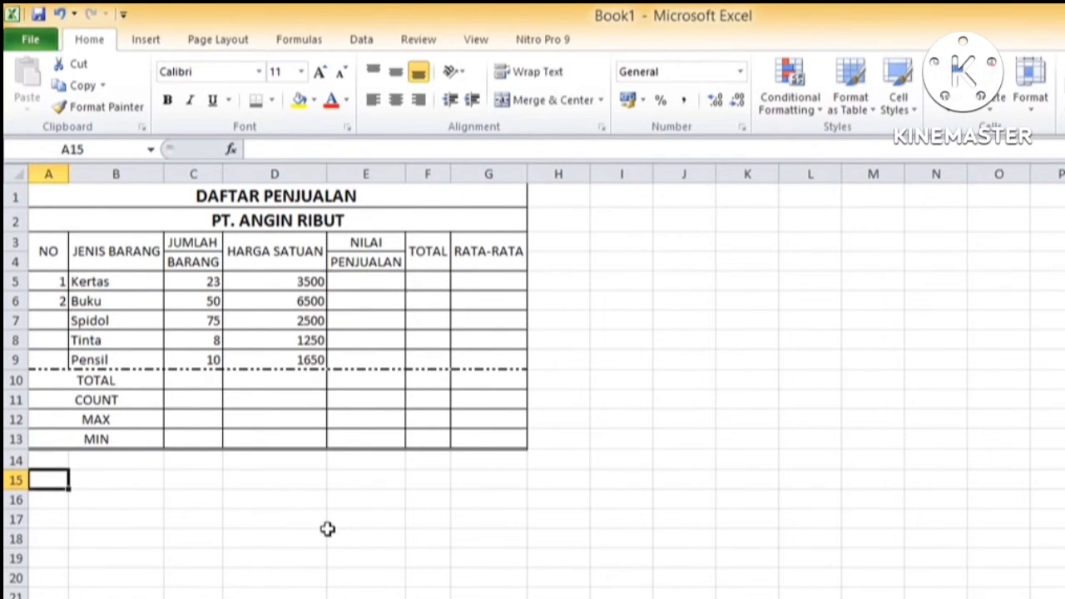
# - Write KETENTUAN SOAL and the rule NILAI PENJUALAN = JUMLAH BARANG DIKALI HARGA SATUAN
pyautogui.write('KETENUAN SOAL')
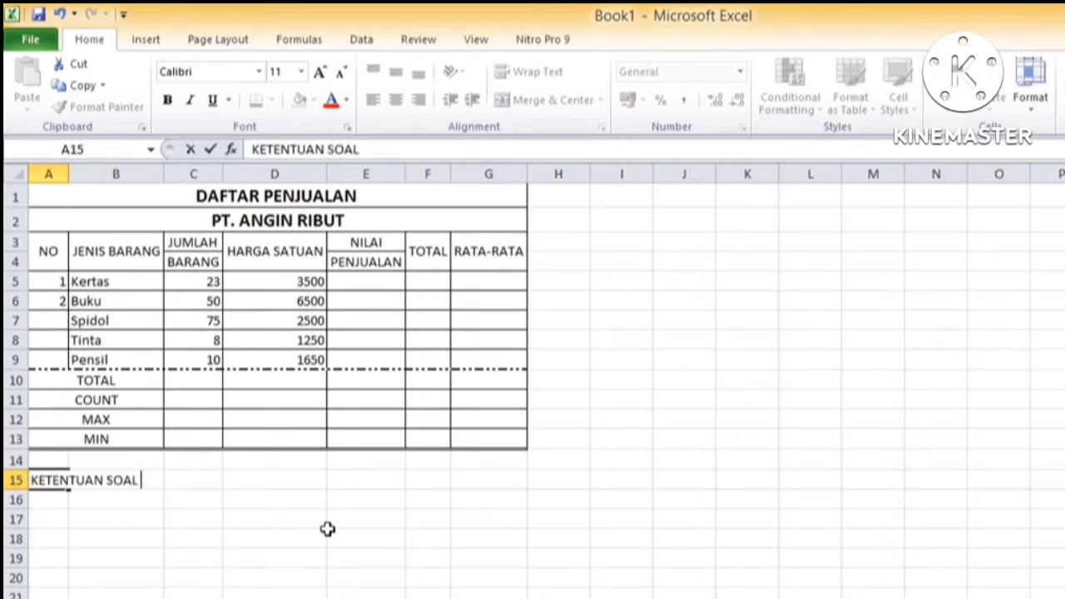
pyautogui.write('NILAI')
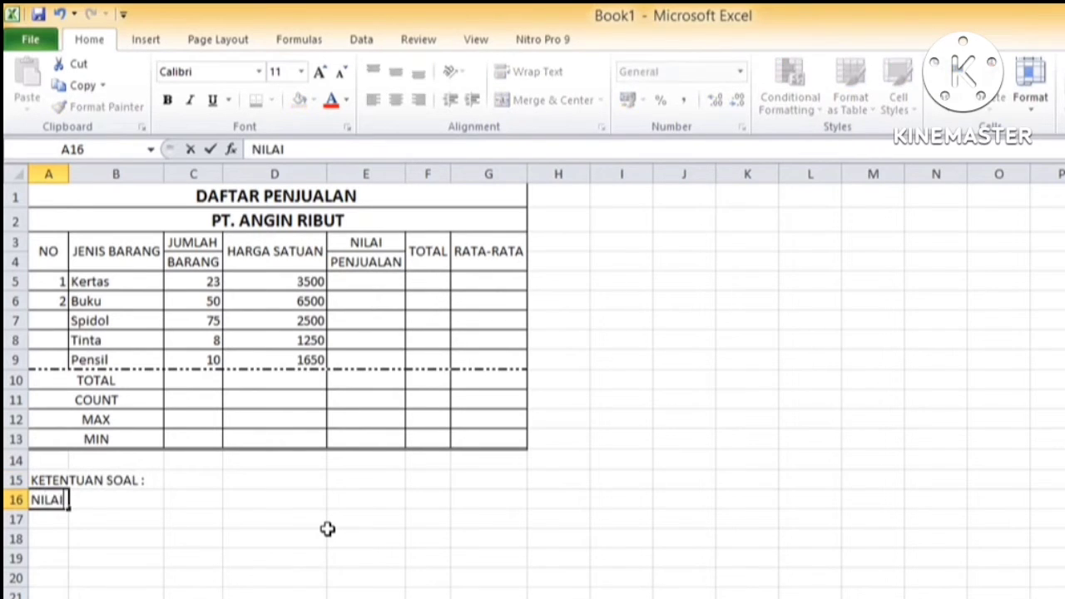
pyautogui.write('PENJUALAN =')
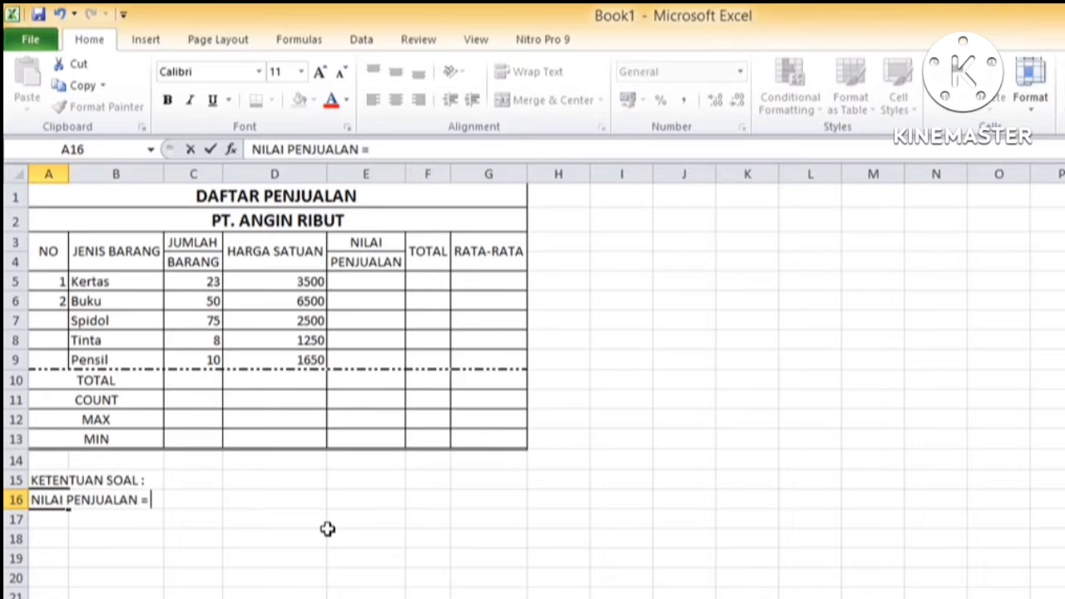
pyautogui.write('JUMLAH BA')
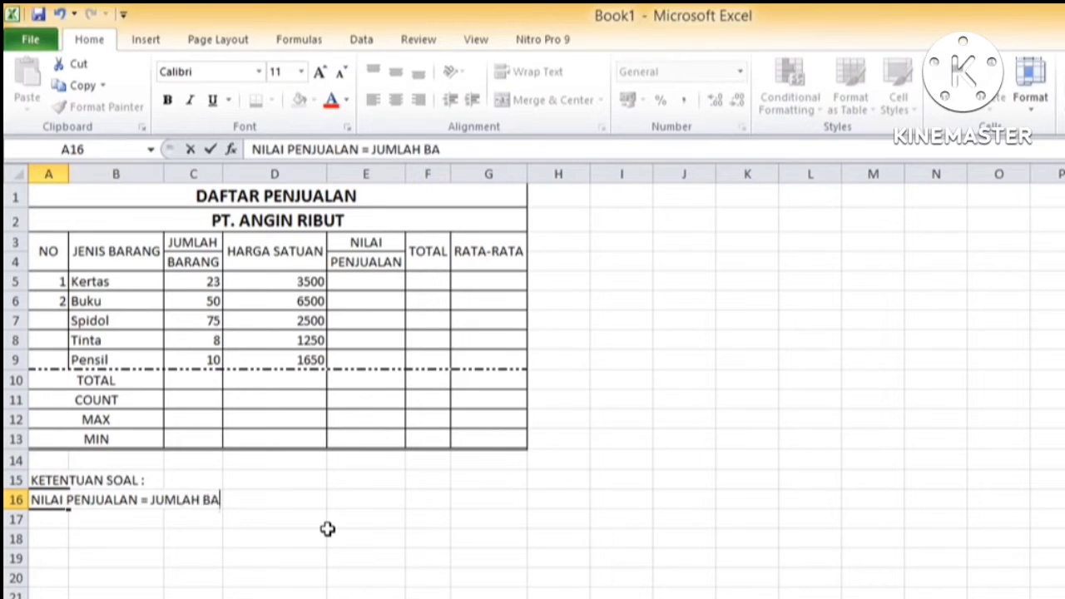
pyautogui.write('RANG DIKALI')
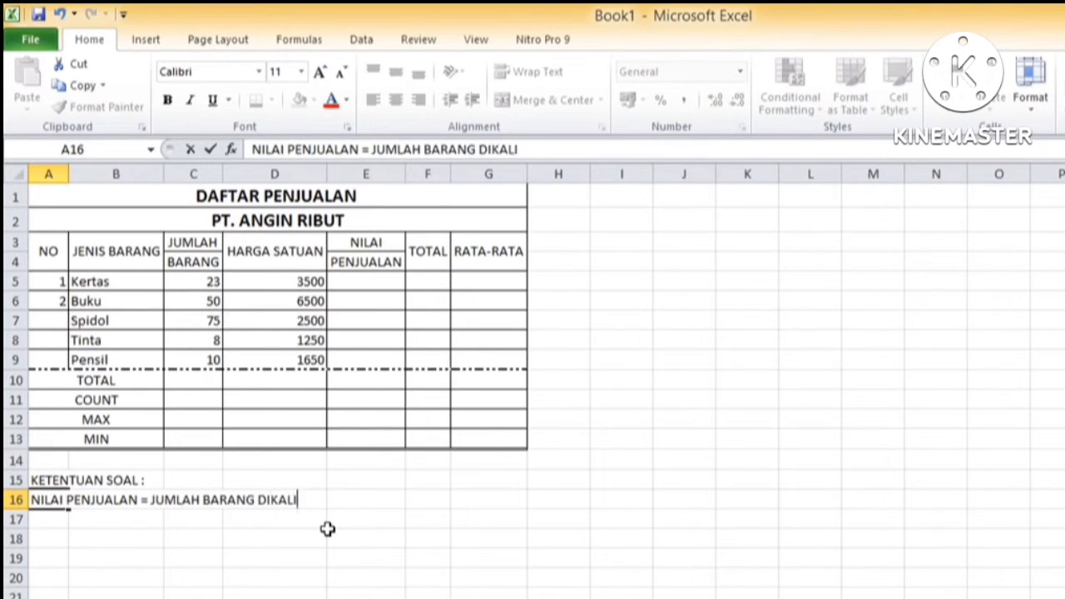
pyautogui.write('HARGA SATUAN')
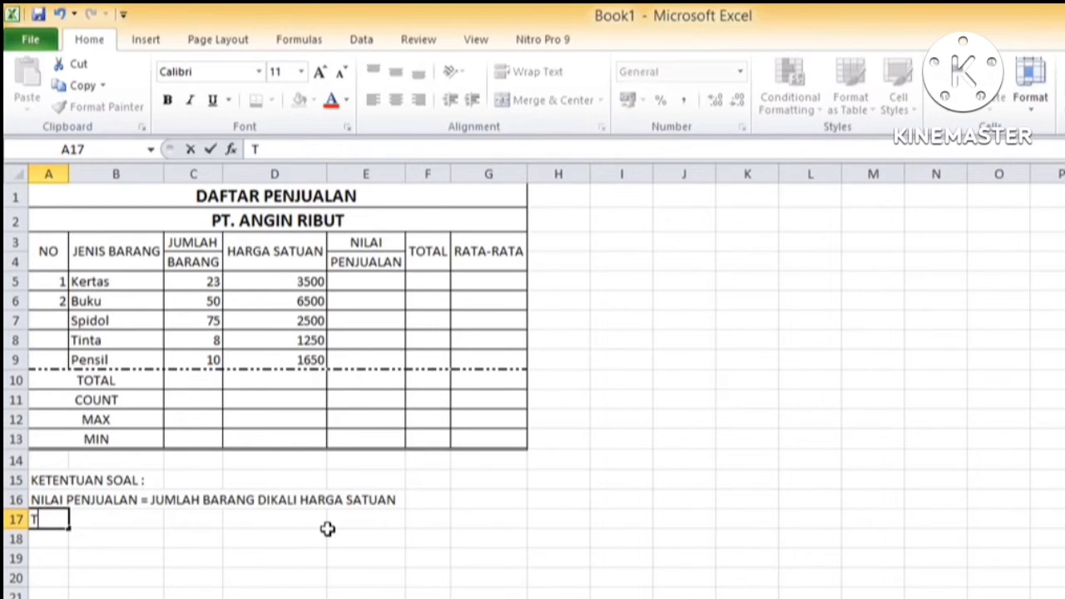
# - Write the rules TOTAL = JUMLAH BARANG + NILAI PENJUALAN and RATA-RATA = HARGA SATUAN + NILAI PENJUALAN
pyautogui.write('OTAL =')
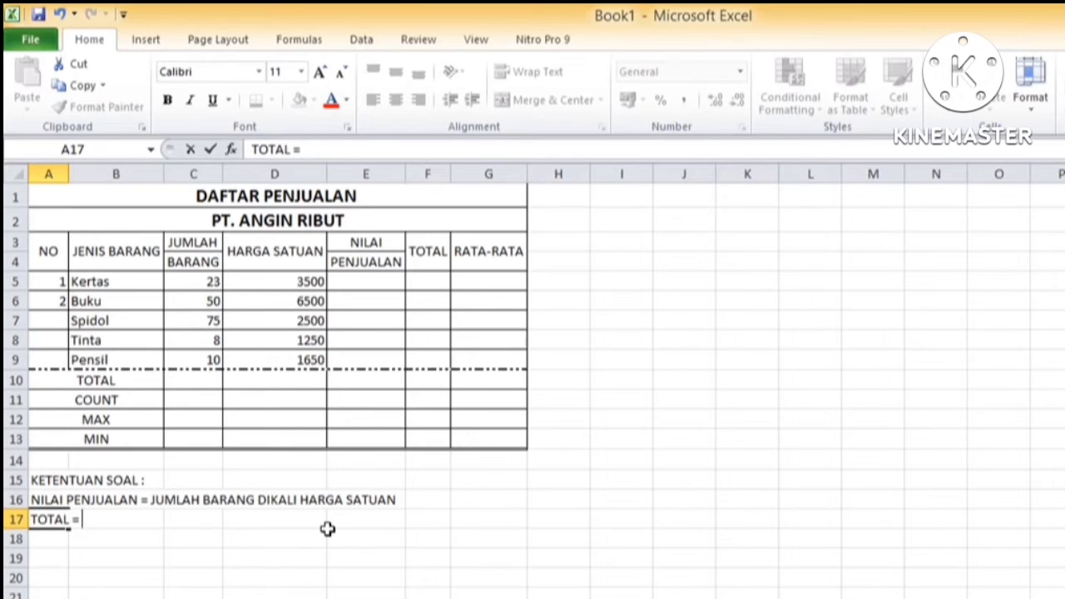
pyautogui.write('JUMLAH BARA')
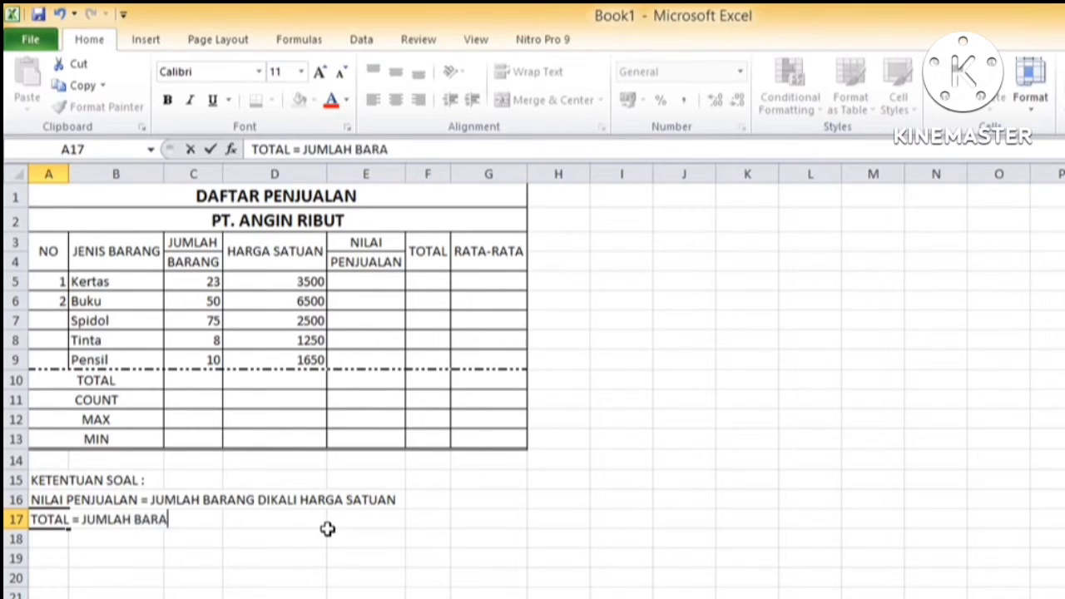
pyautogui.write('NG')
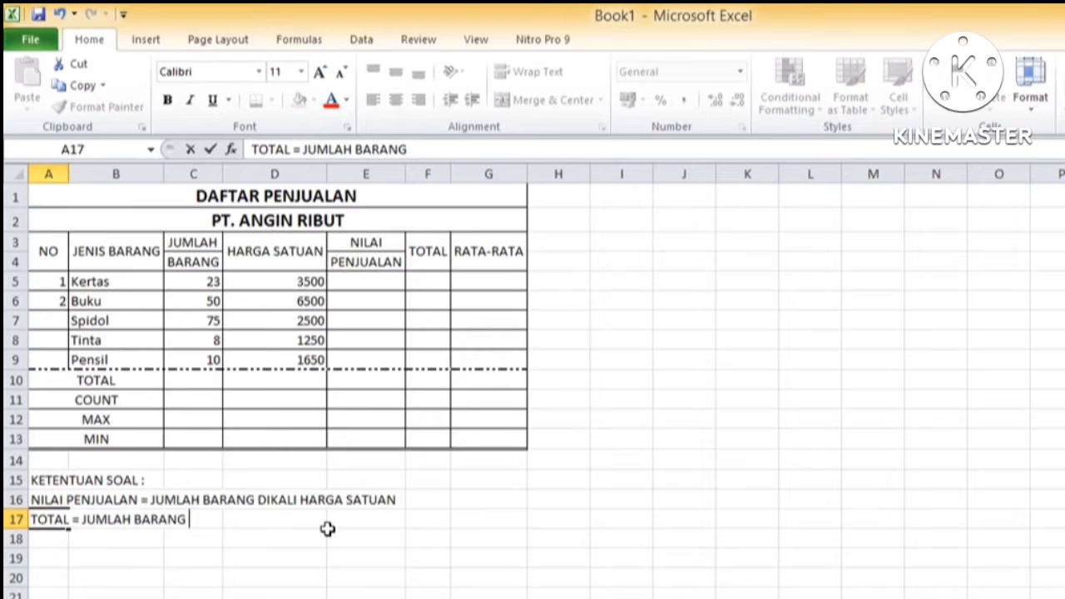
pyautogui.write('+ NILAI PENJUALAN')
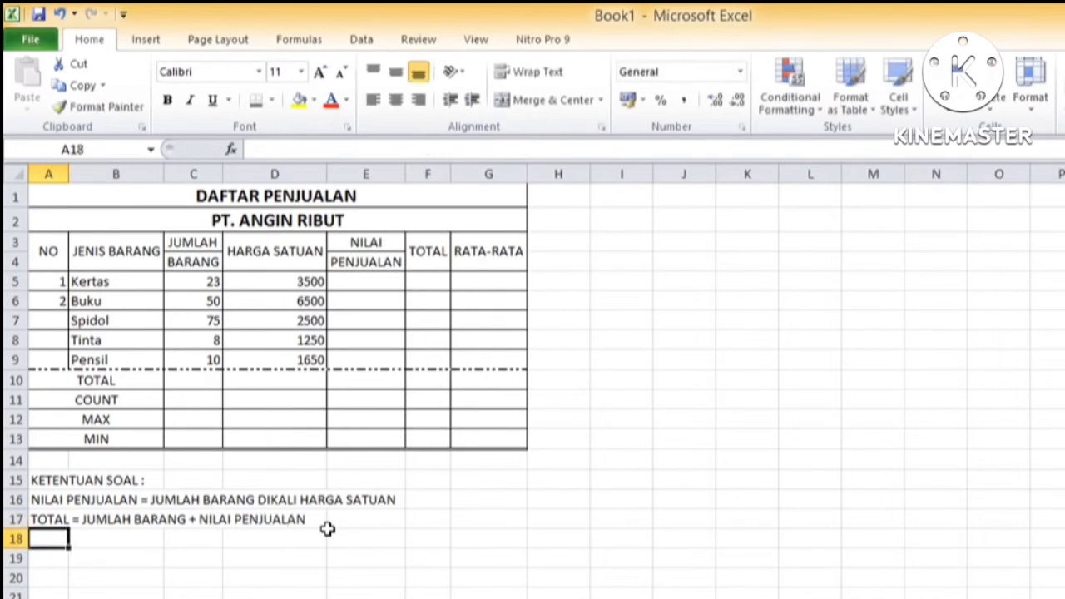
pyautogui.write('RATA-RATA')
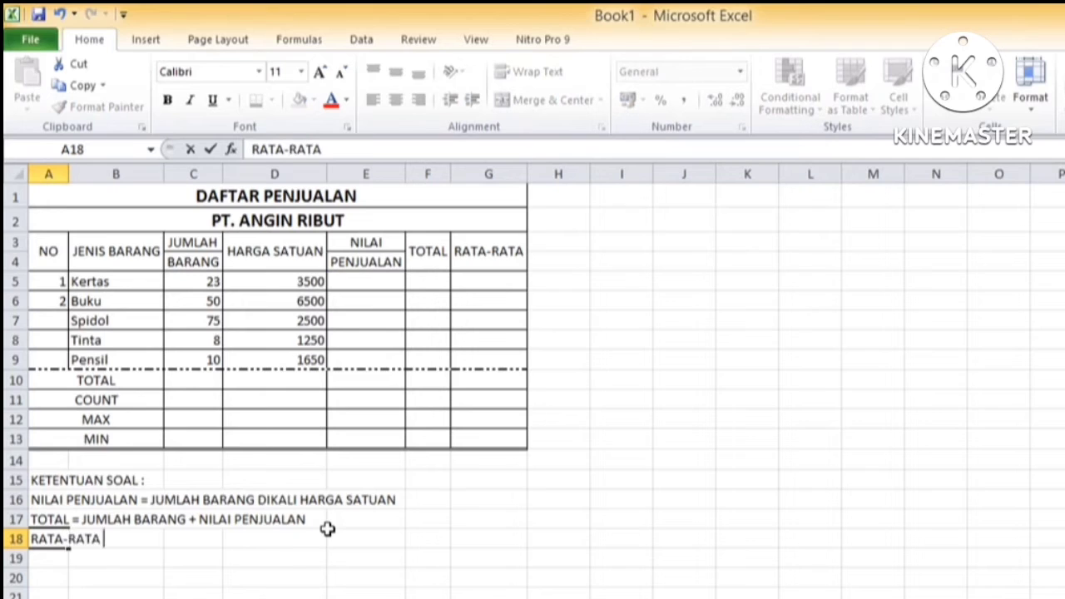
pyautogui.write('= HARGA SAT')
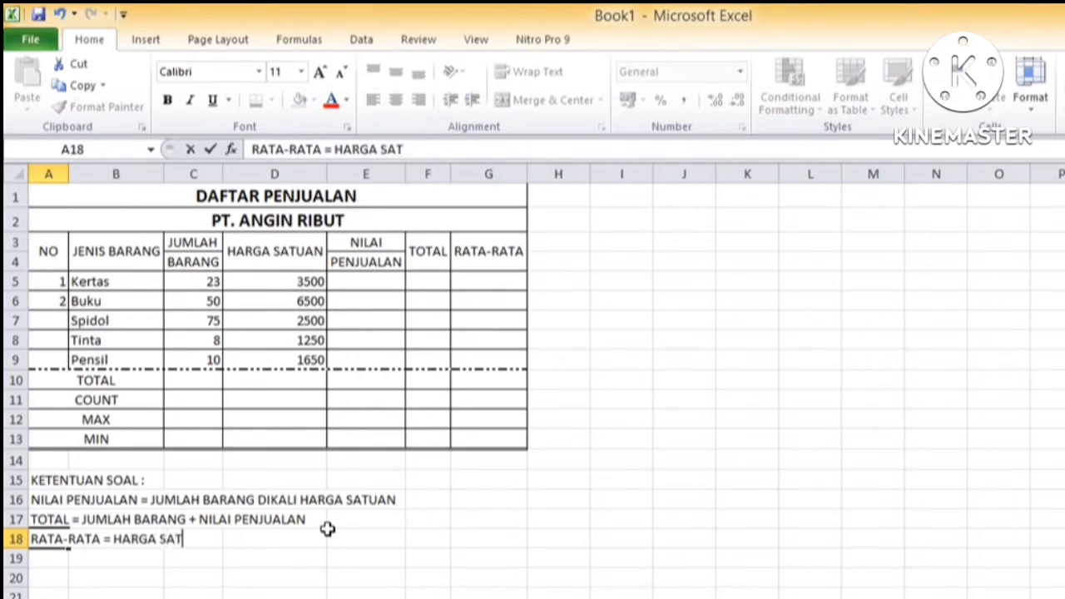
pyautogui.write('UAN +')
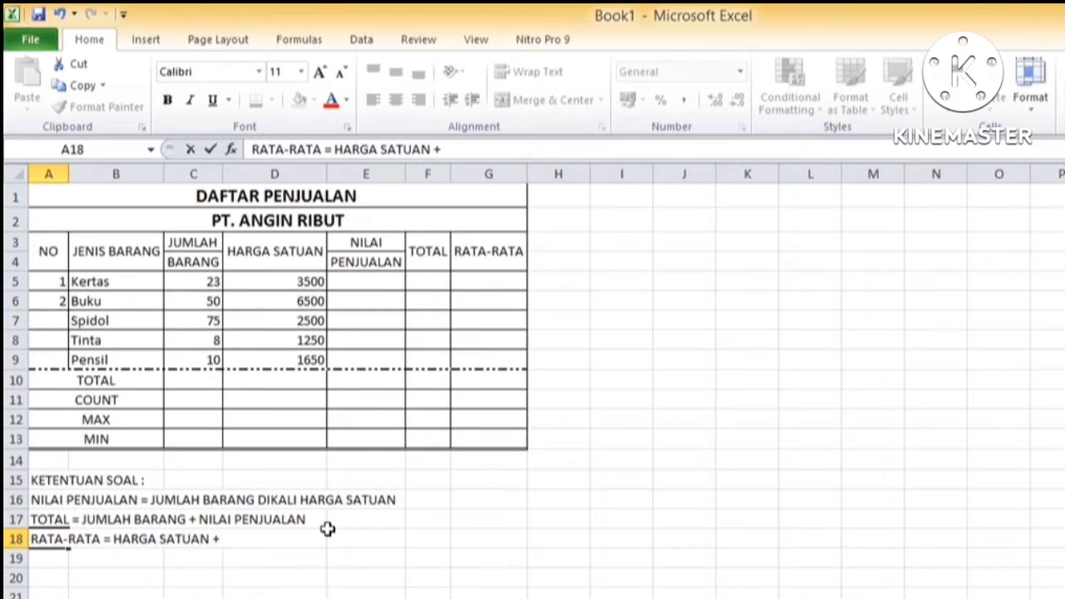
pyautogui.write('NILAI PENJUALAN DIBAGI 2')
pyautogui.click(366, 281)
pyautogui.write('=')
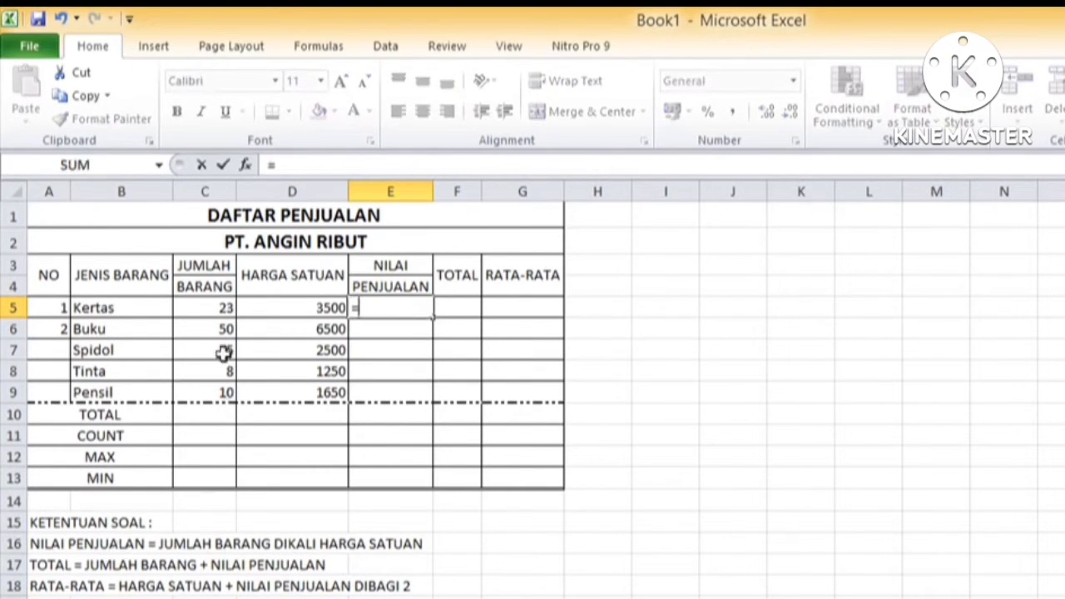
# - Enter =C5*D5 as the Kertas NILAI PENJUALAN and fill it down to E9
pyautogui.click(203, 306)
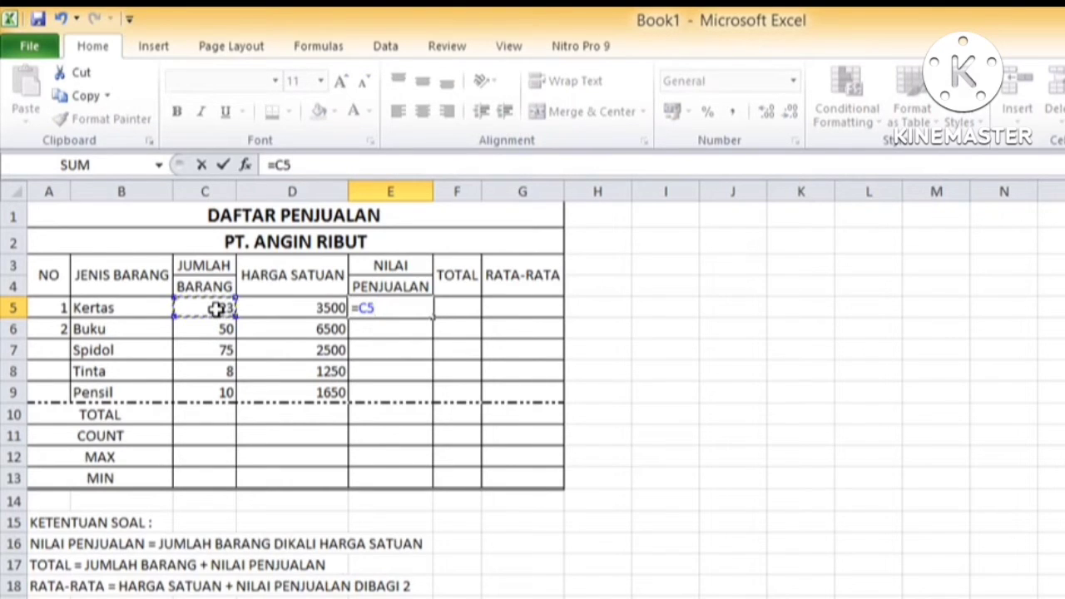
pyautogui.click(390, 307)
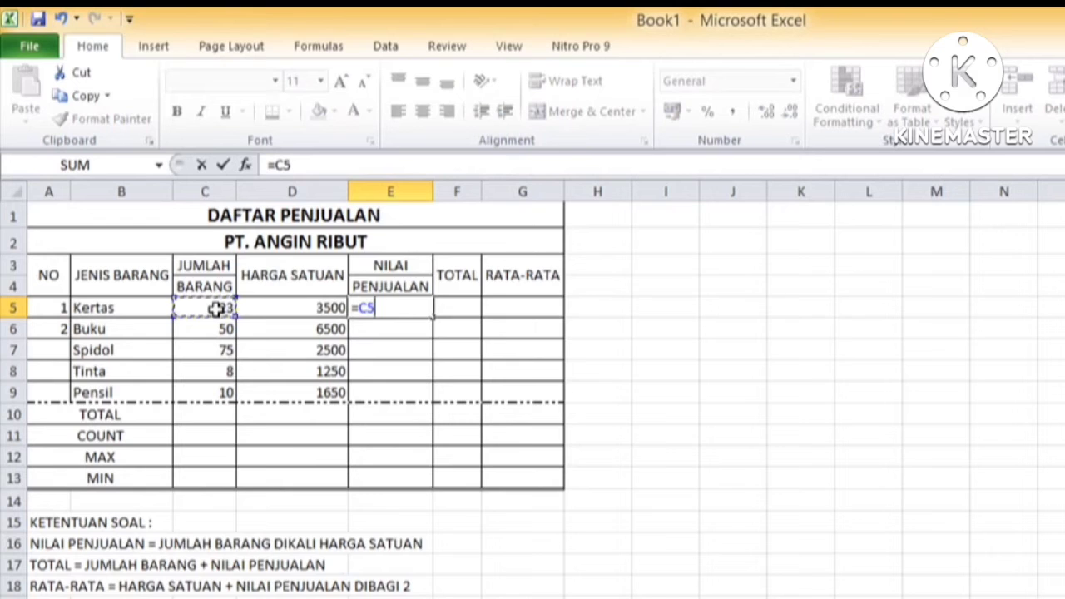
pyautogui.click(293, 308)
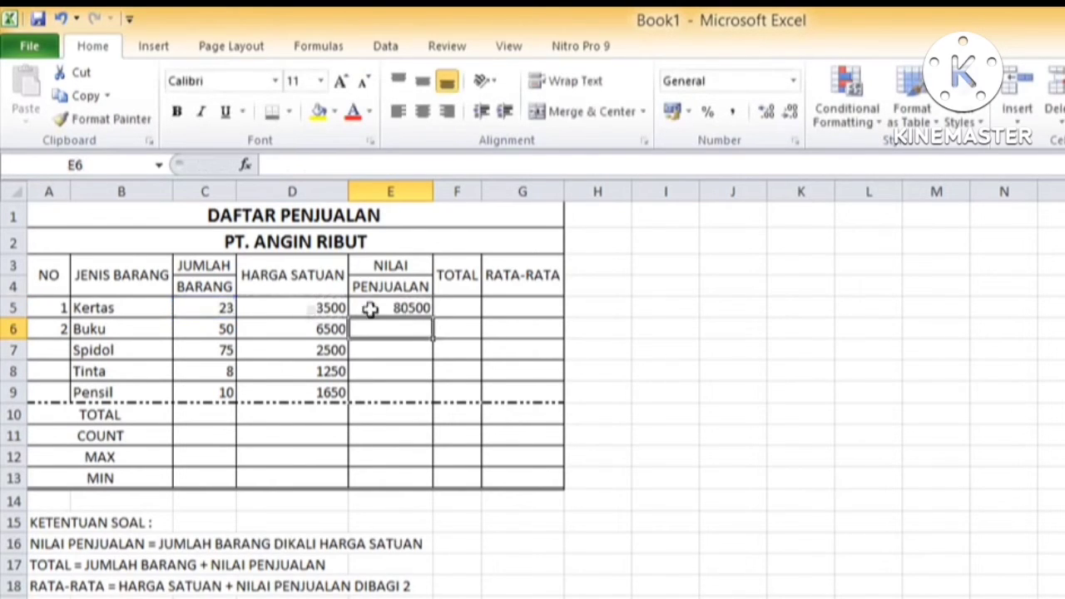
pyautogui.click(390, 308)
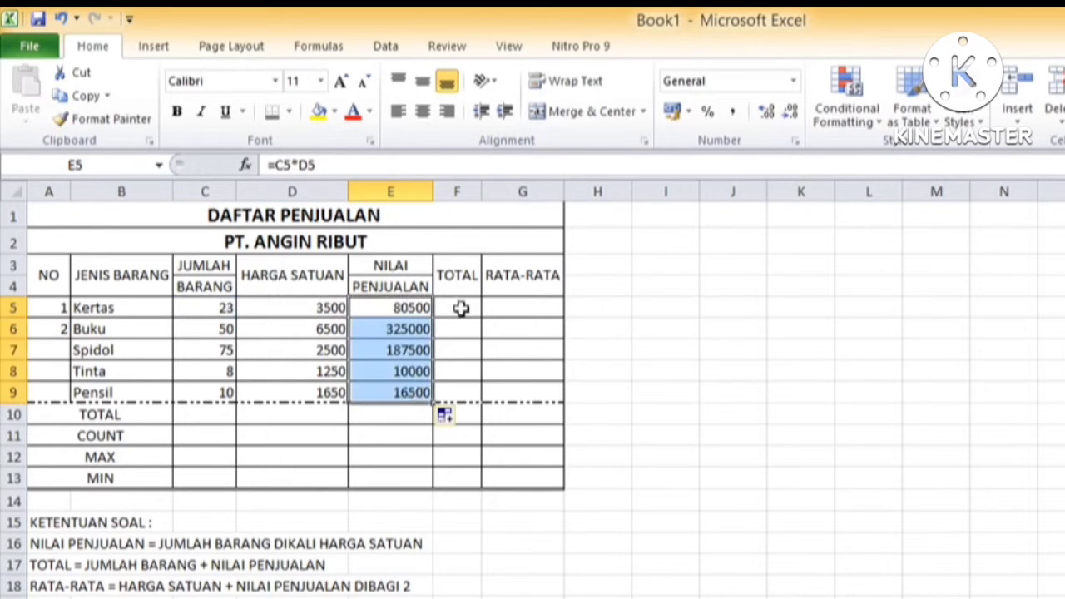
pyautogui.click(456, 308)
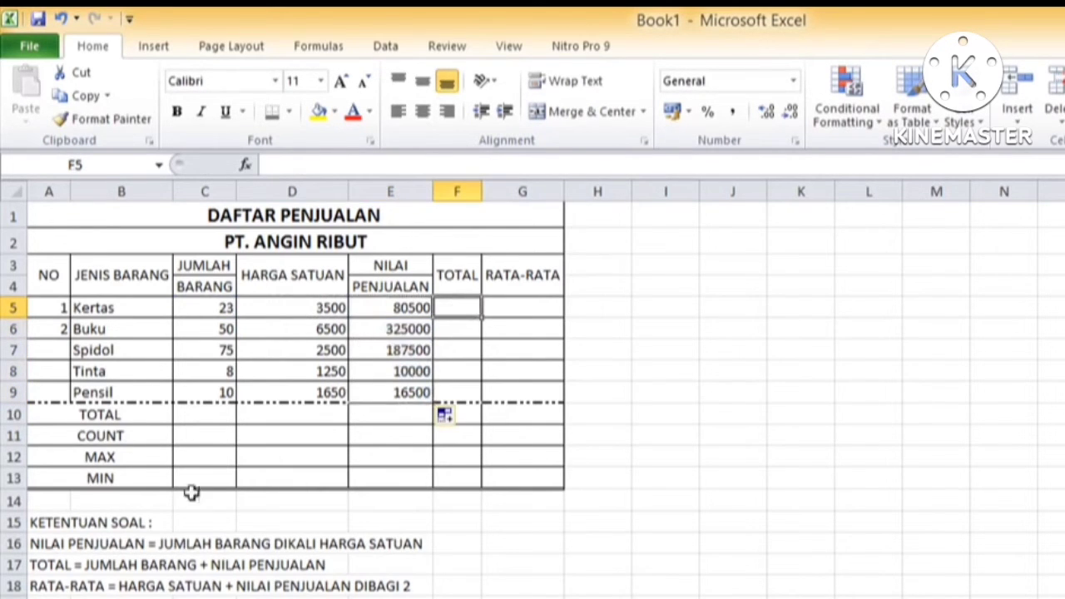
pyautogui.moveTo(248, 313)
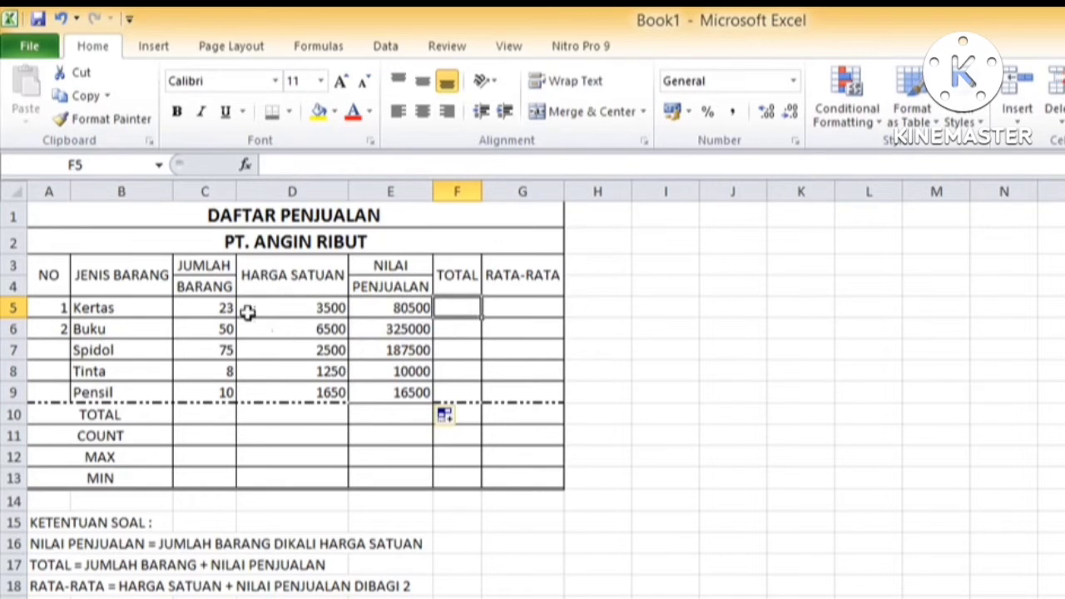
# - Enter =C5+E5 as the Kertas total and fill it down to Pensil (80523 … 16510)
pyautogui.write('=')
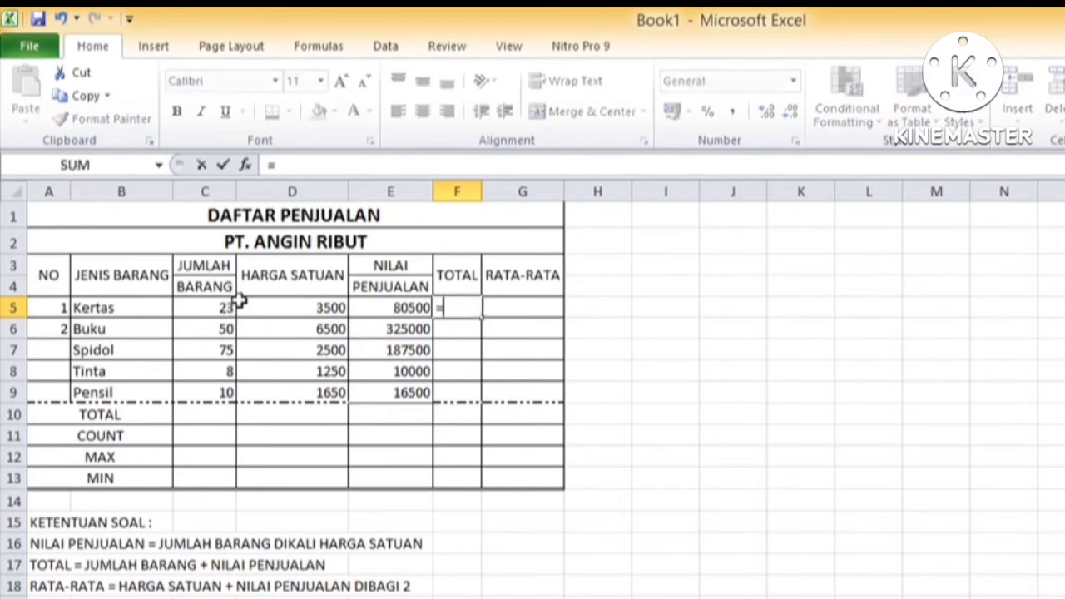
pyautogui.click(203, 306)
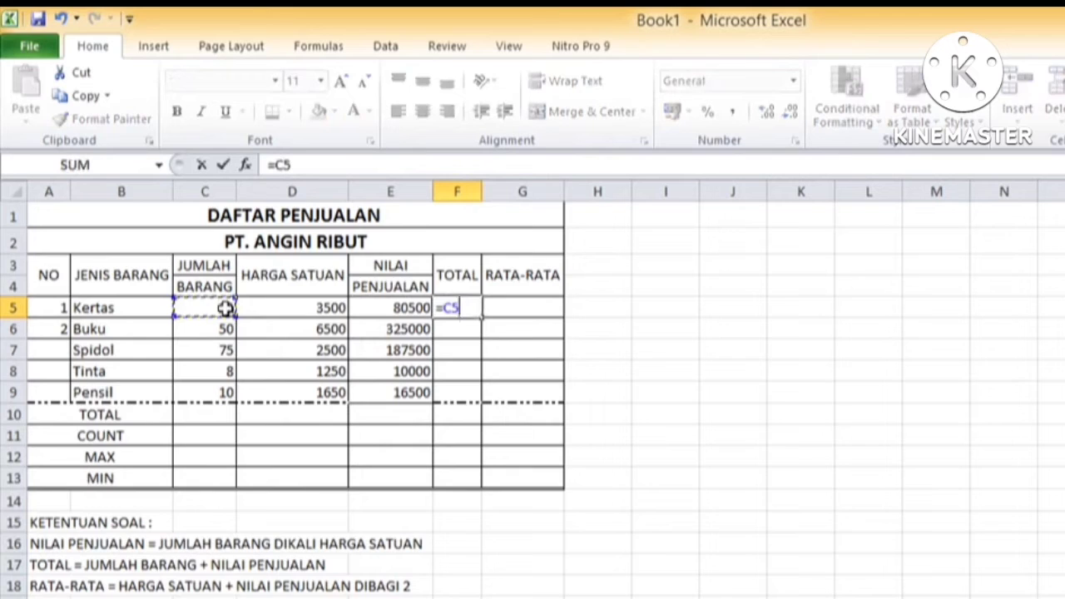
pyautogui.write('23')
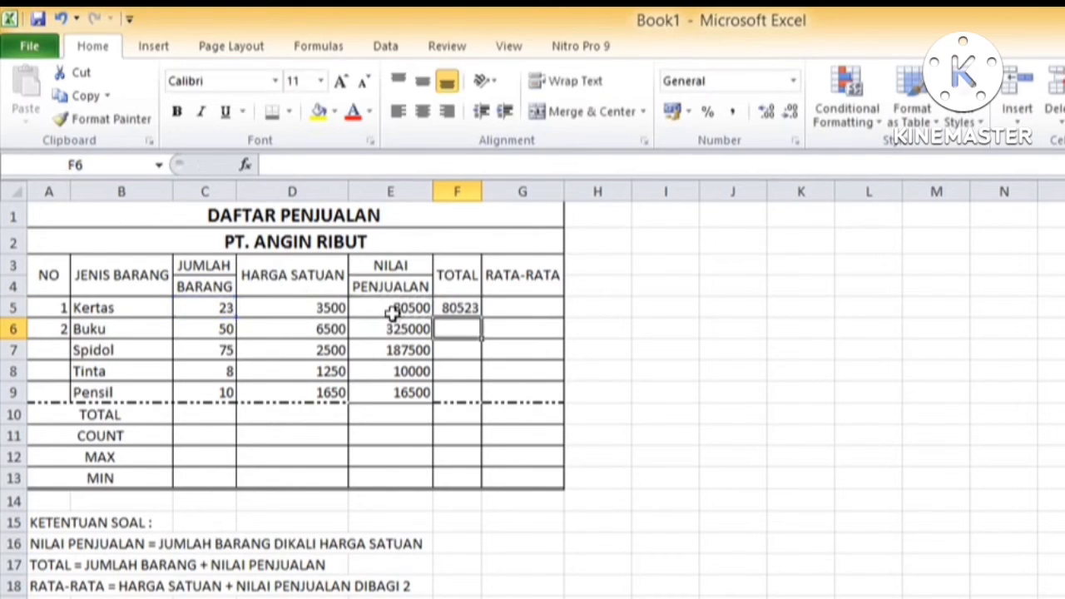
pyautogui.click(456, 307)
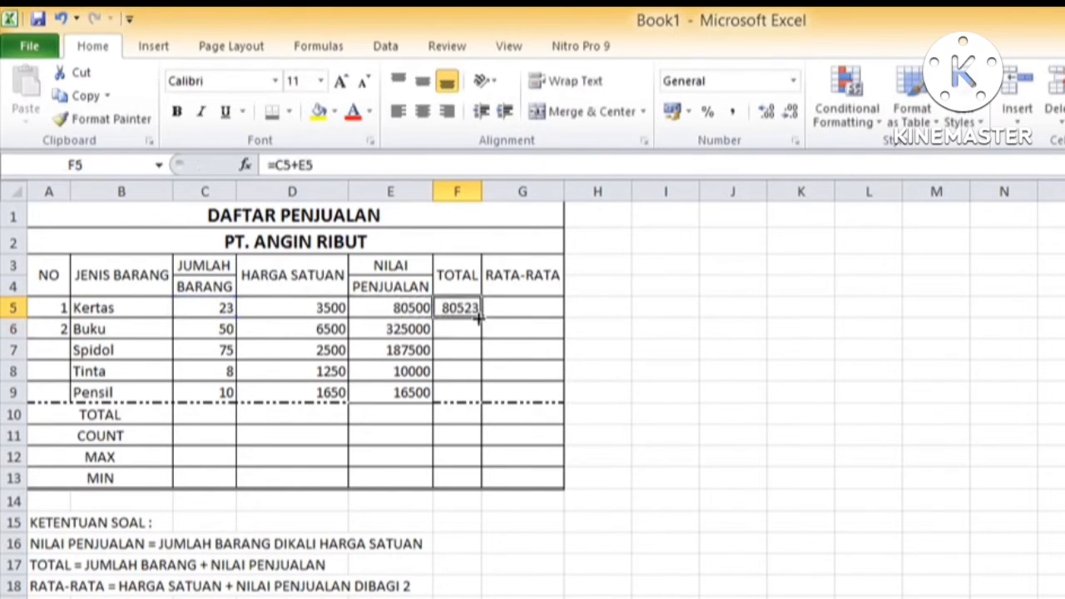
pyautogui.moveTo(479, 316); pyautogui.dragTo(466, 392)
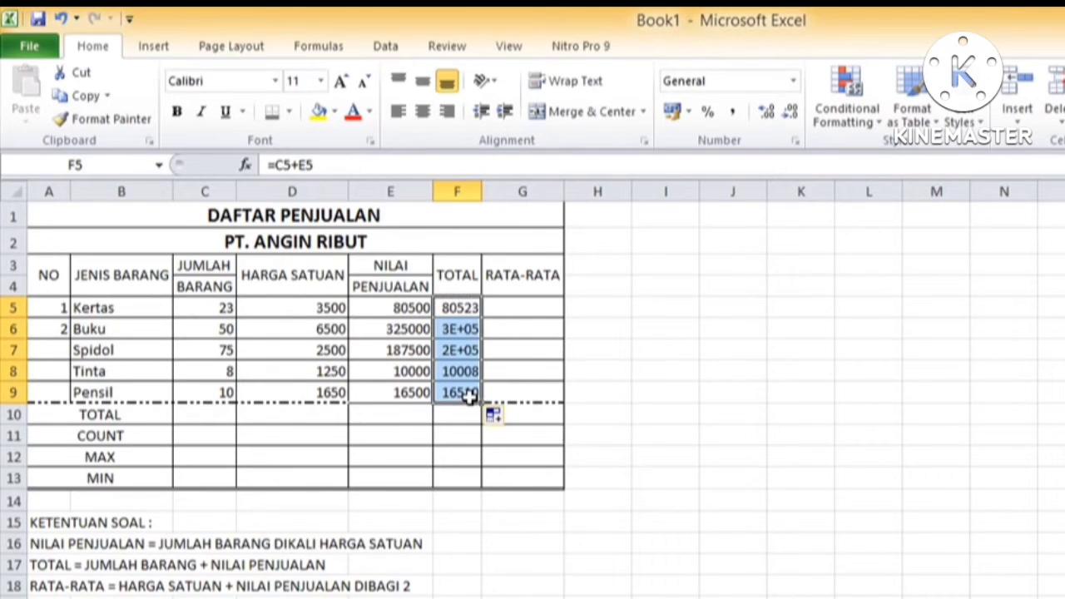
pyautogui.moveTo(474, 299)
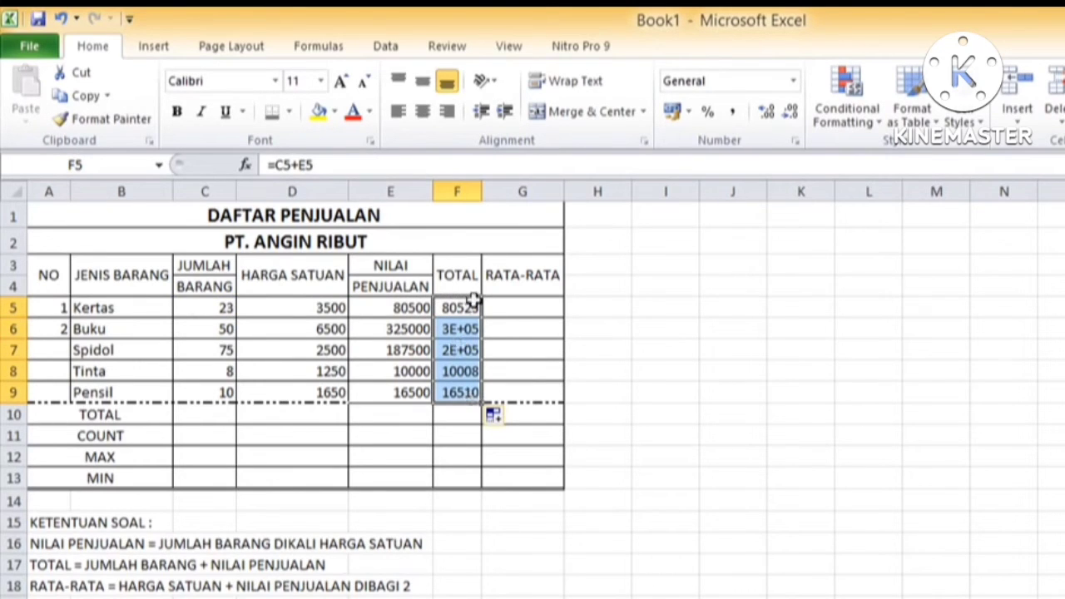
pyautogui.moveTo(527, 303)
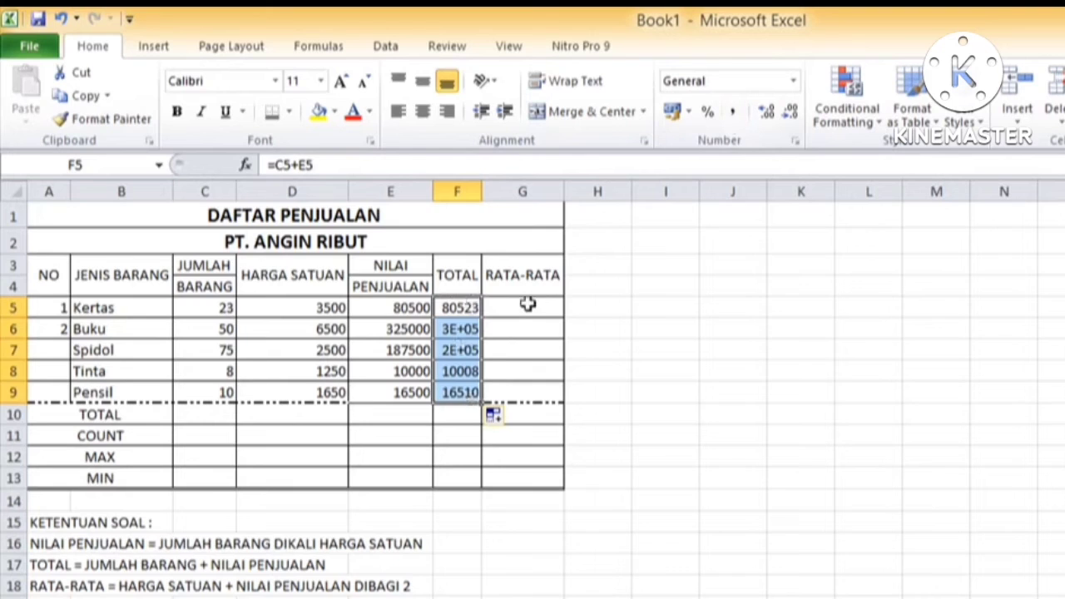
pyautogui.click(522, 306)
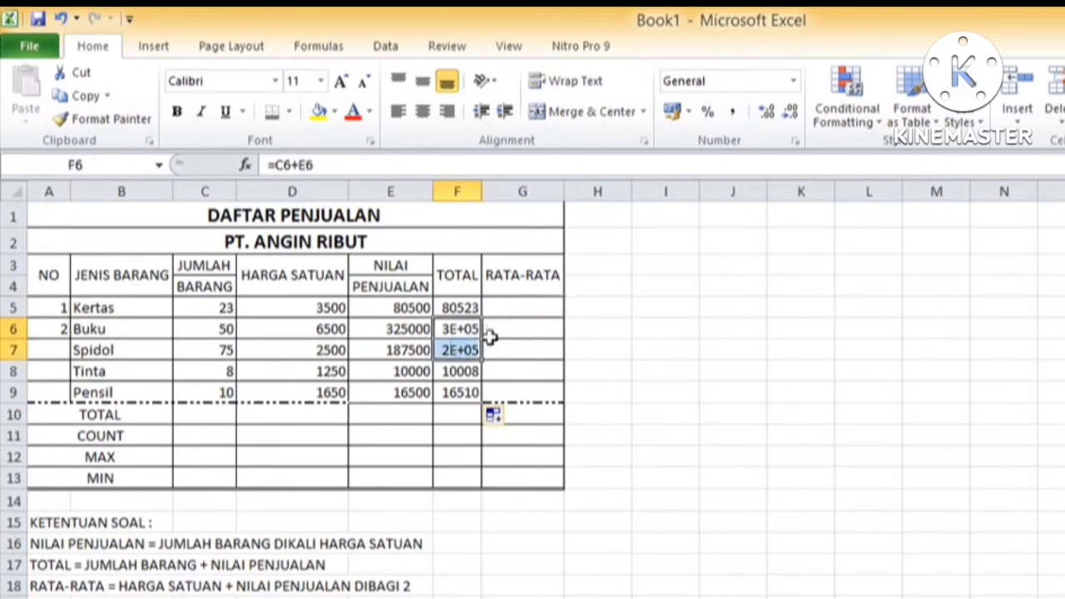
# - Enter =D5+E5/2 as the Kertas RATA-RATA and fill it down, giving 43750 to 9900
pyautogui.click(523, 306)
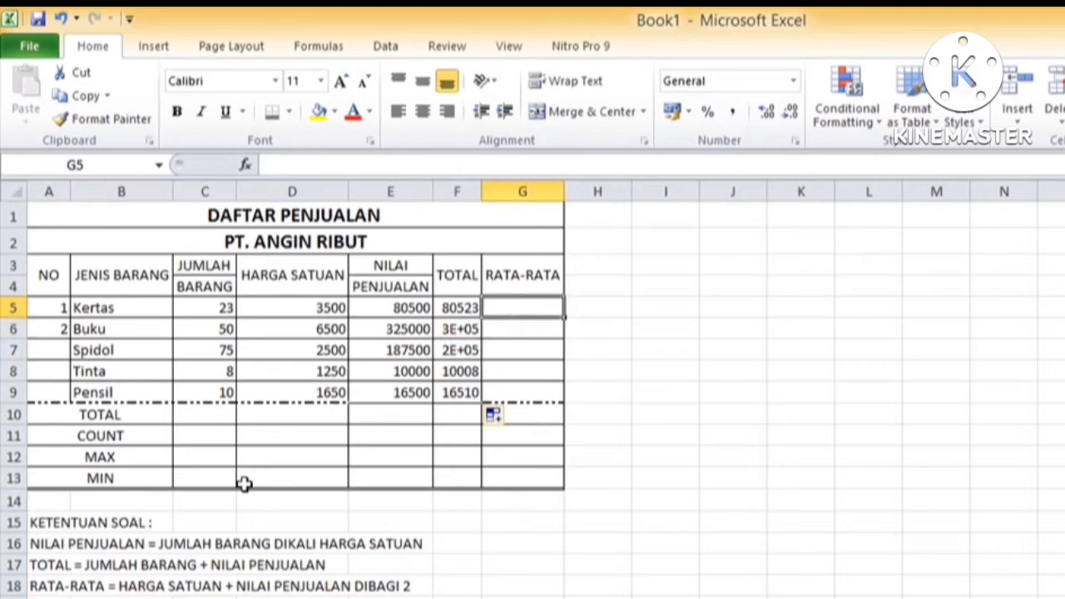
pyautogui.write('=')
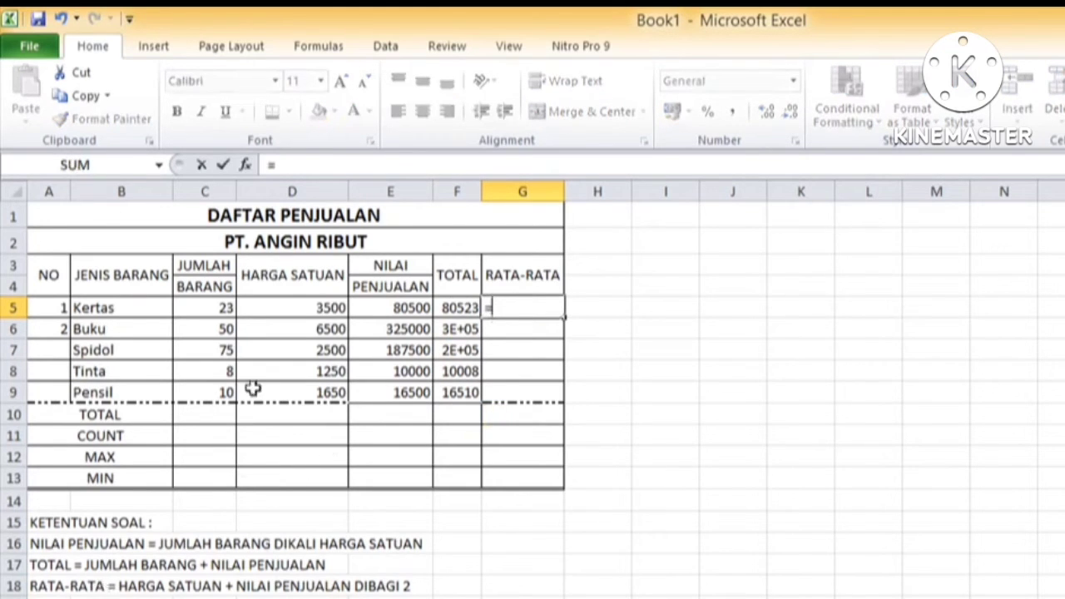
pyautogui.click(293, 306)
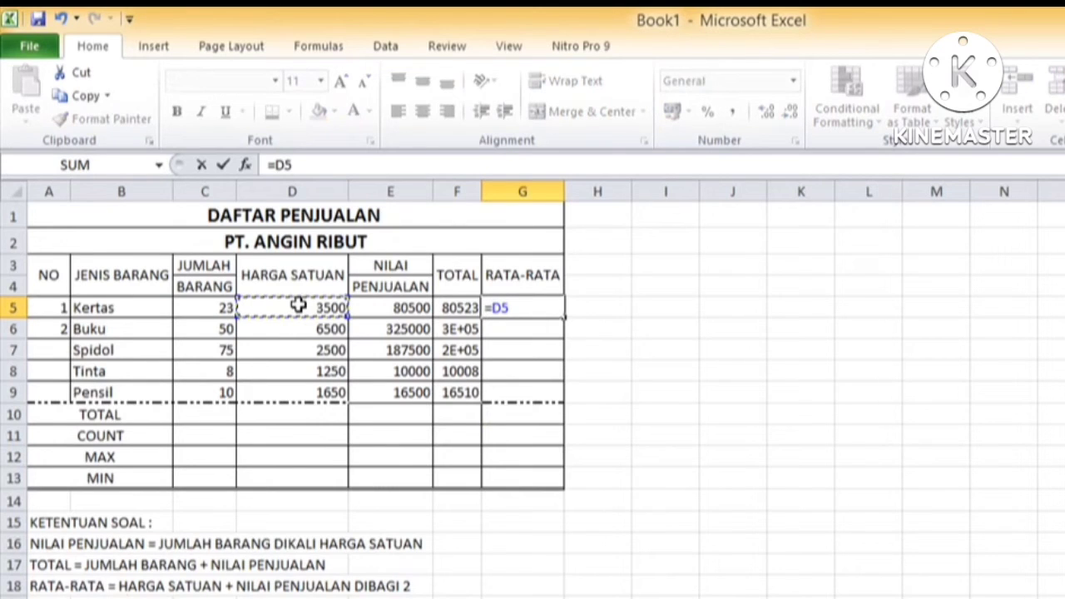
pyautogui.write('+')
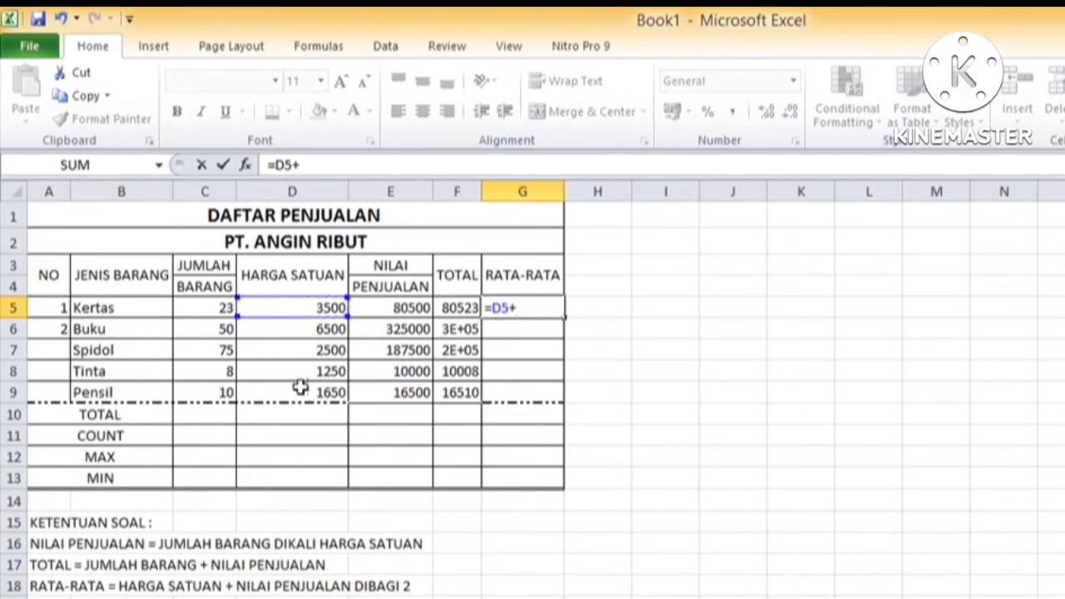
pyautogui.click(390, 308)
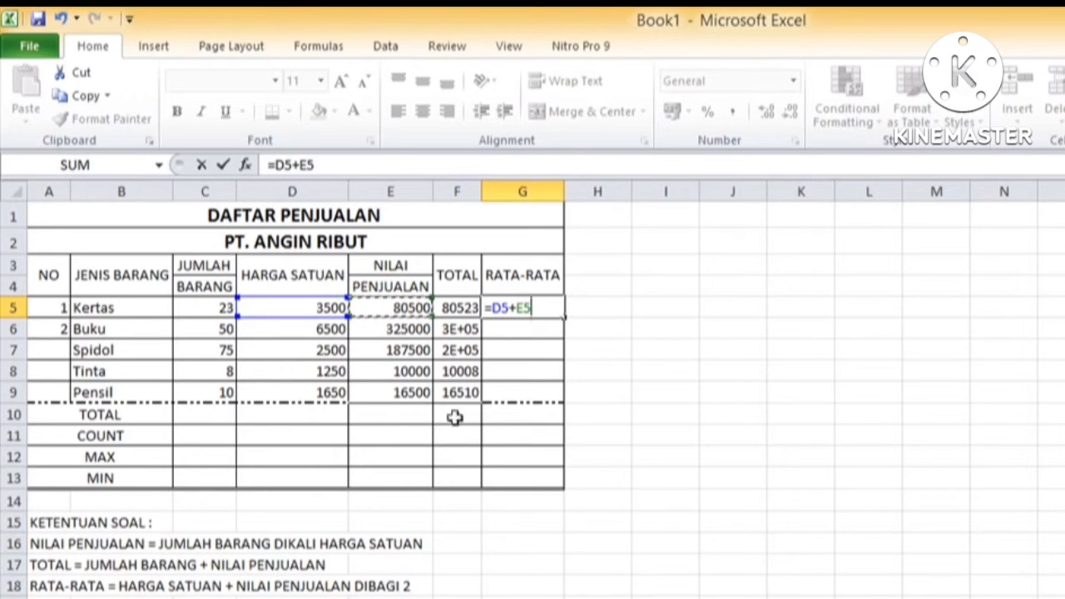
pyautogui.write('/')
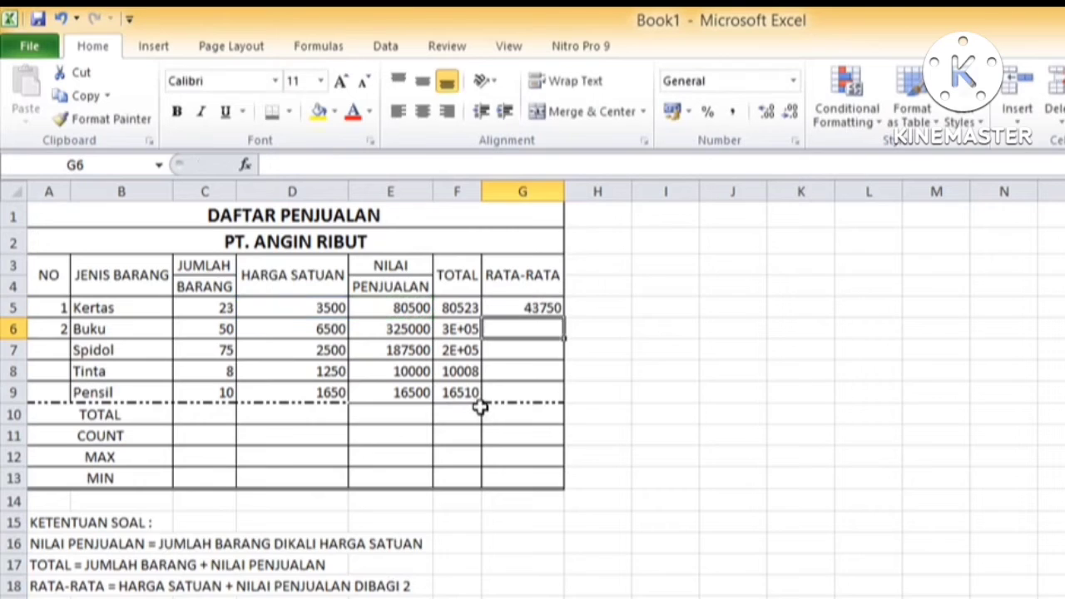
pyautogui.click(522, 306)
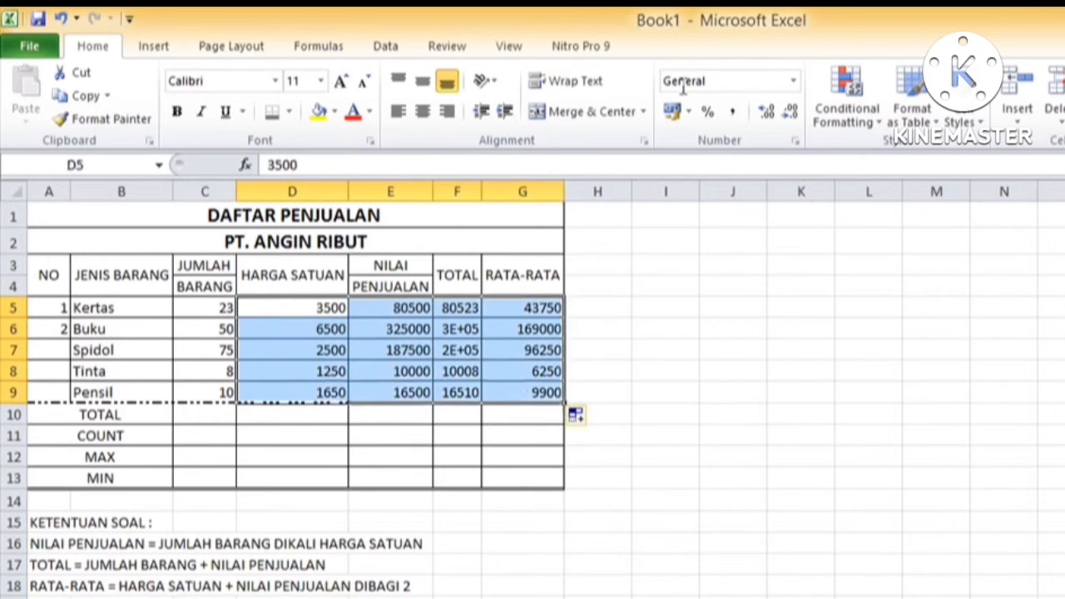
# - Apply Rupiah Accounting format to D5:G9 so values read like Rp 43.750
pyautogui.click(792, 80)
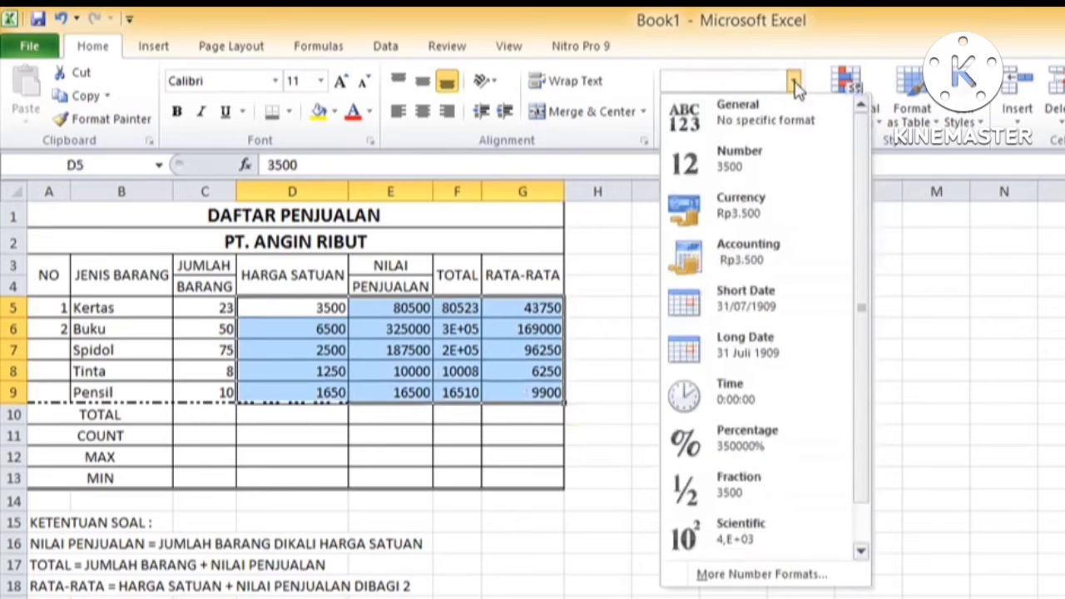
pyautogui.click(749, 251)
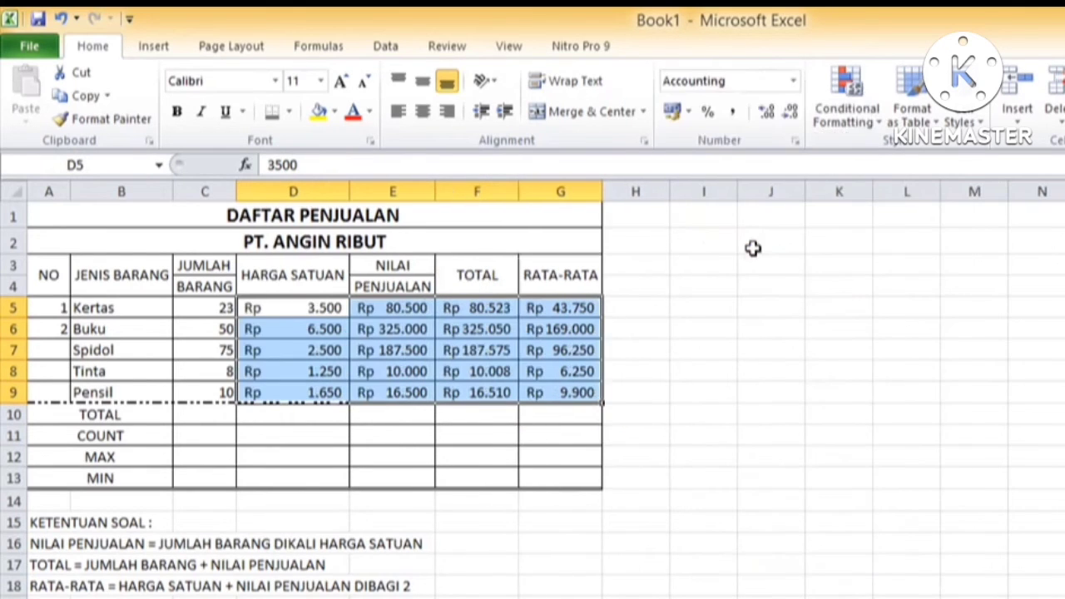
pyautogui.moveTo(479, 348)
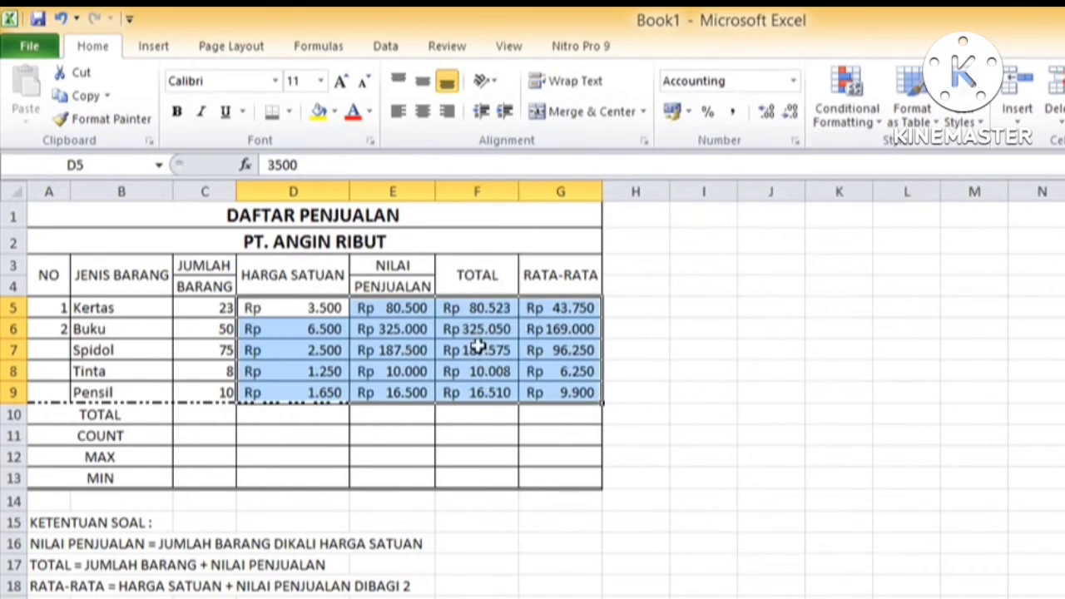
pyautogui.click(702, 350)
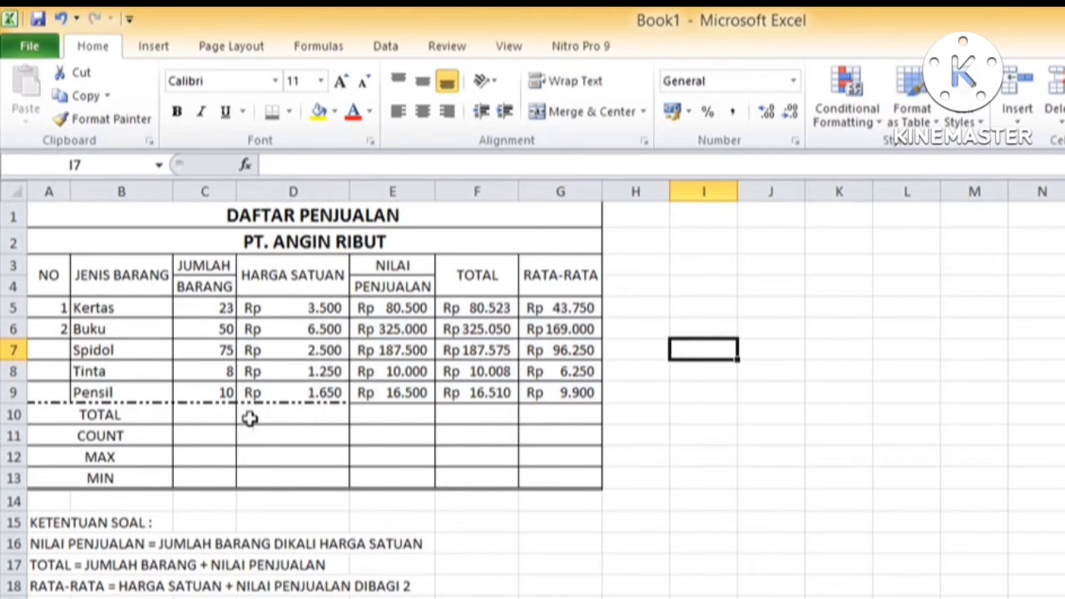
pyautogui.click(203, 415)
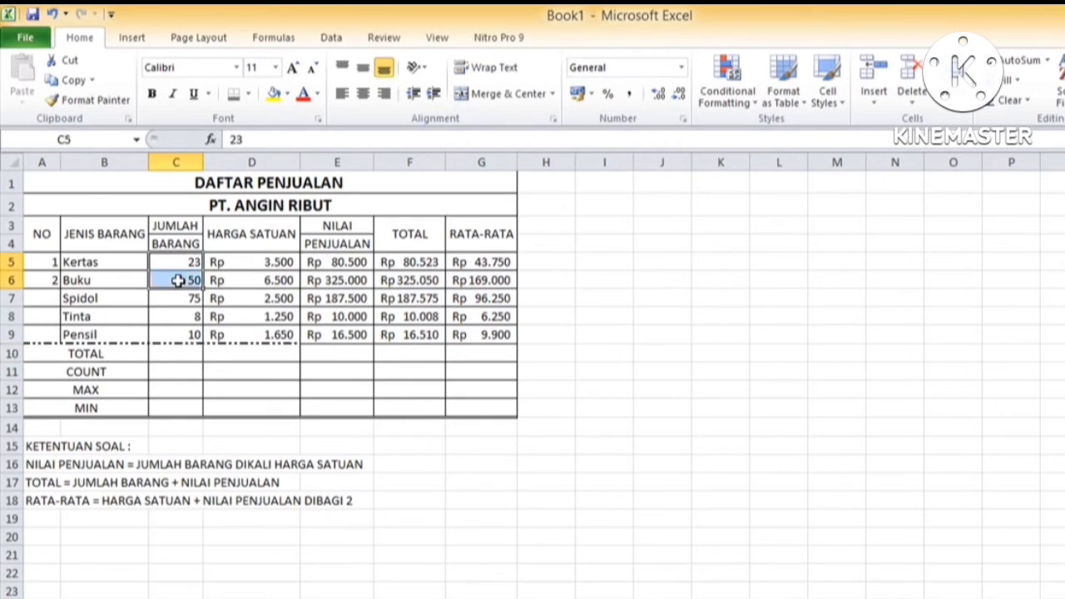
# - AutoSum JUMLAH BARANG into C10 and fill across: 166, 15400, 619500, 619666, 325150
pyautogui.moveTo(176, 280); pyautogui.dragTo(177, 334)
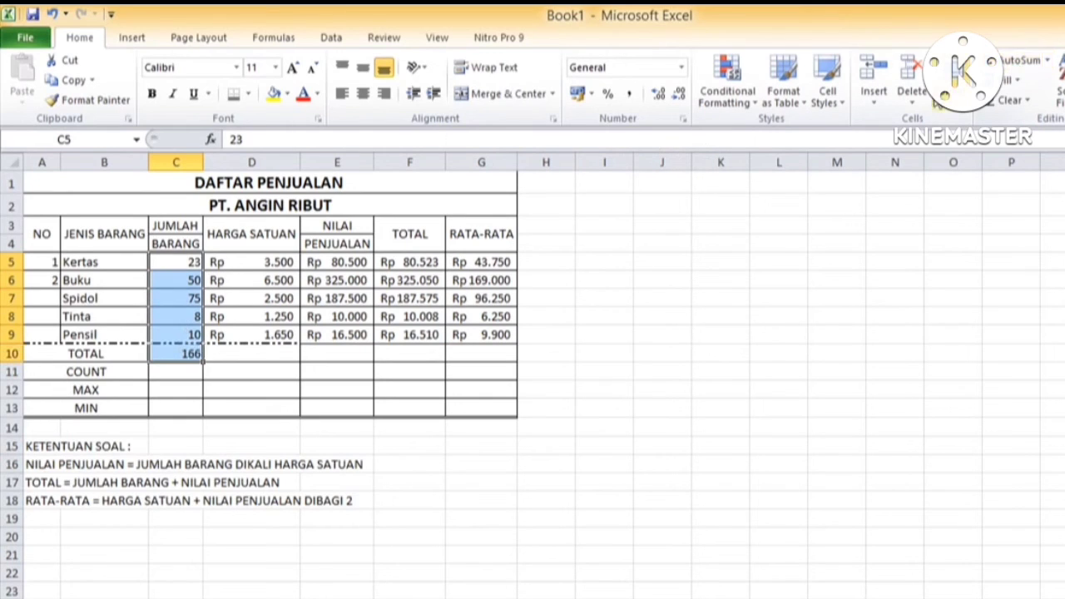
pyautogui.click(176, 352)
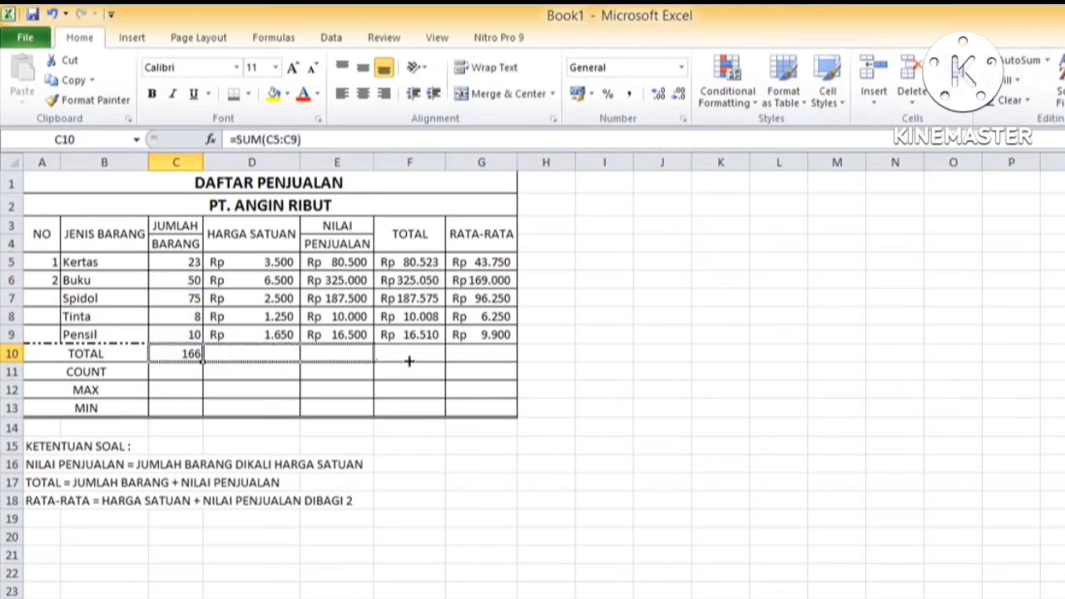
pyautogui.moveTo(203, 353); pyautogui.dragTo(516, 353)
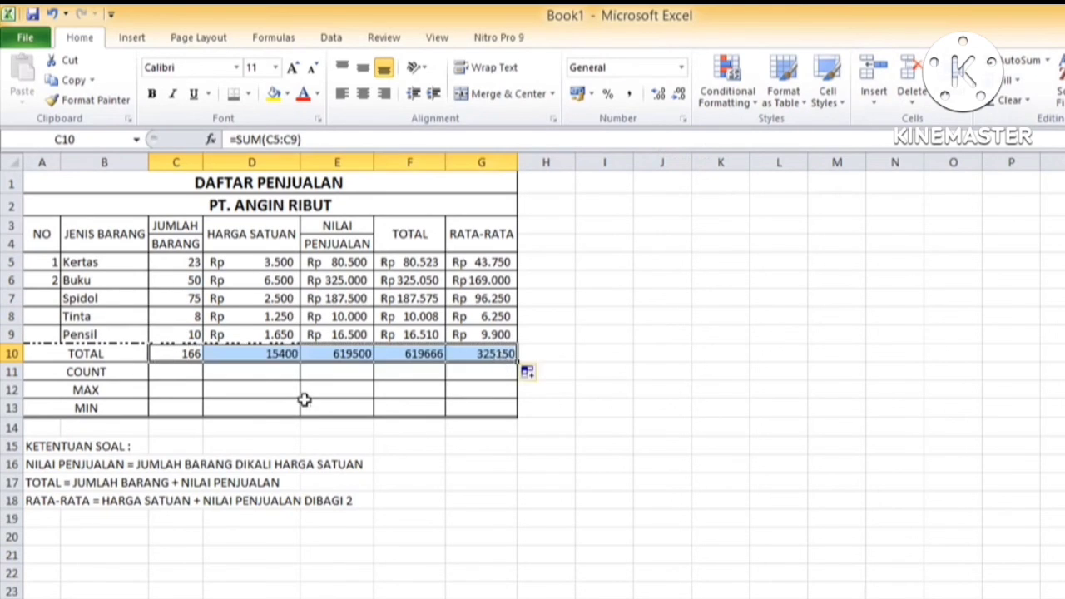
pyautogui.click(177, 373)
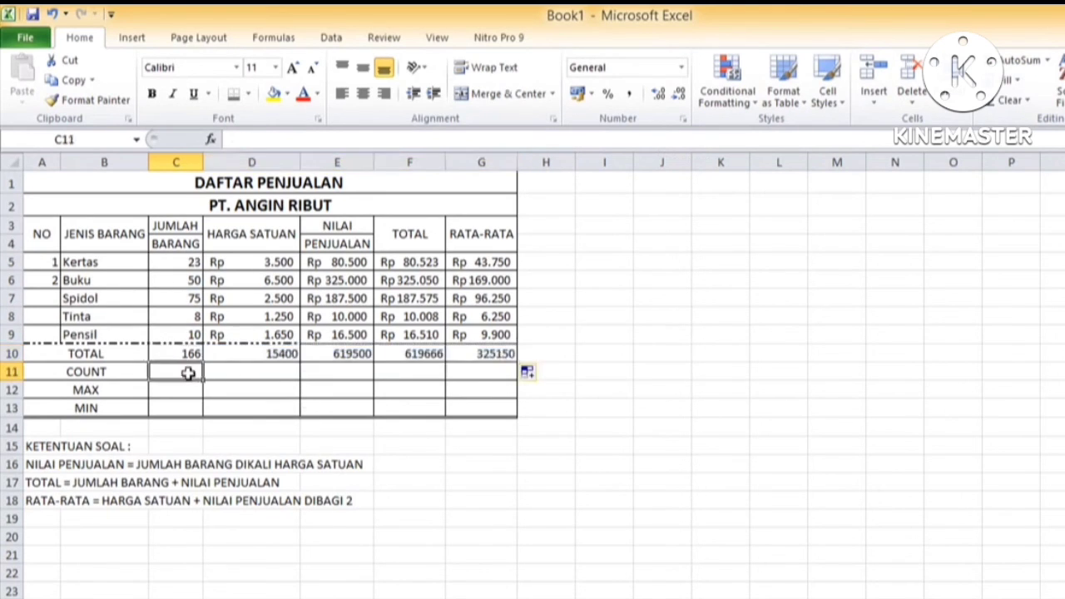
pyautogui.click(176, 261)
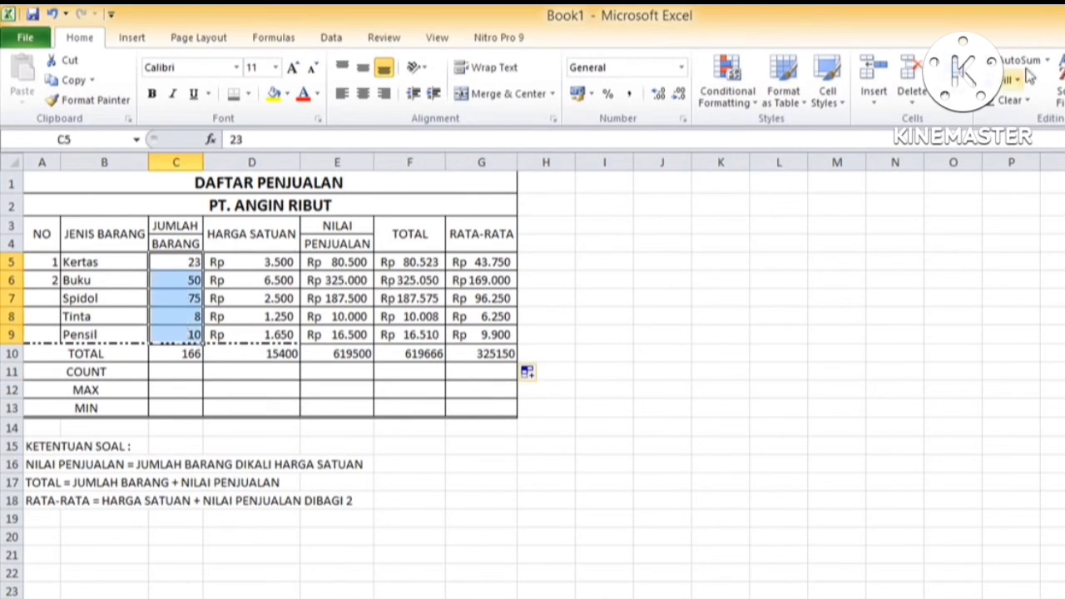
# - Use Count Numbers on C5:C9 and fill across the COUNT row, showing 5 everywhere
pyautogui.click(1029, 59)
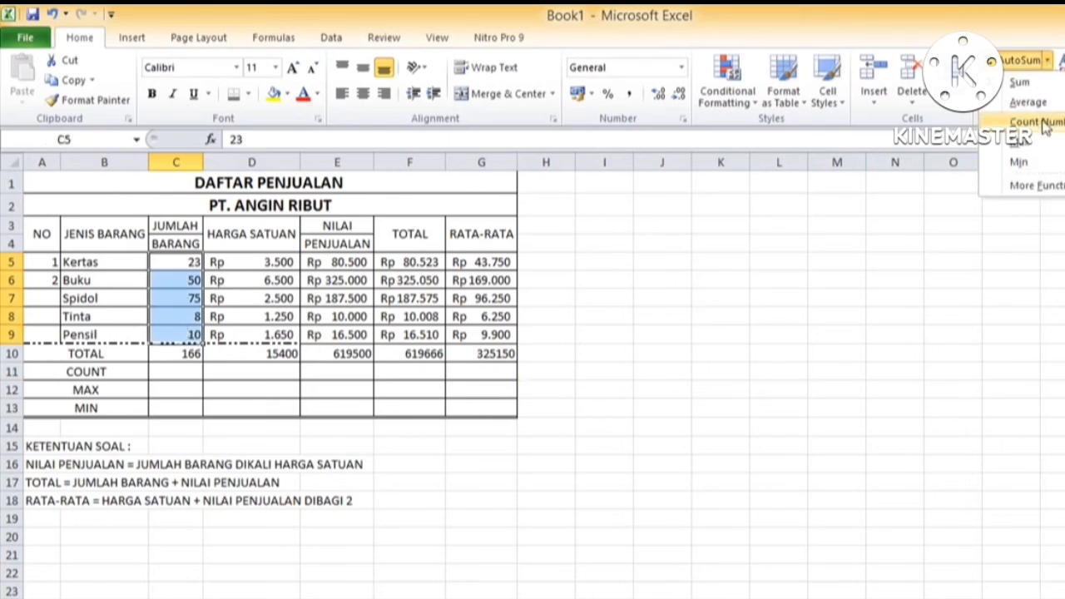
pyautogui.click(1035, 124)
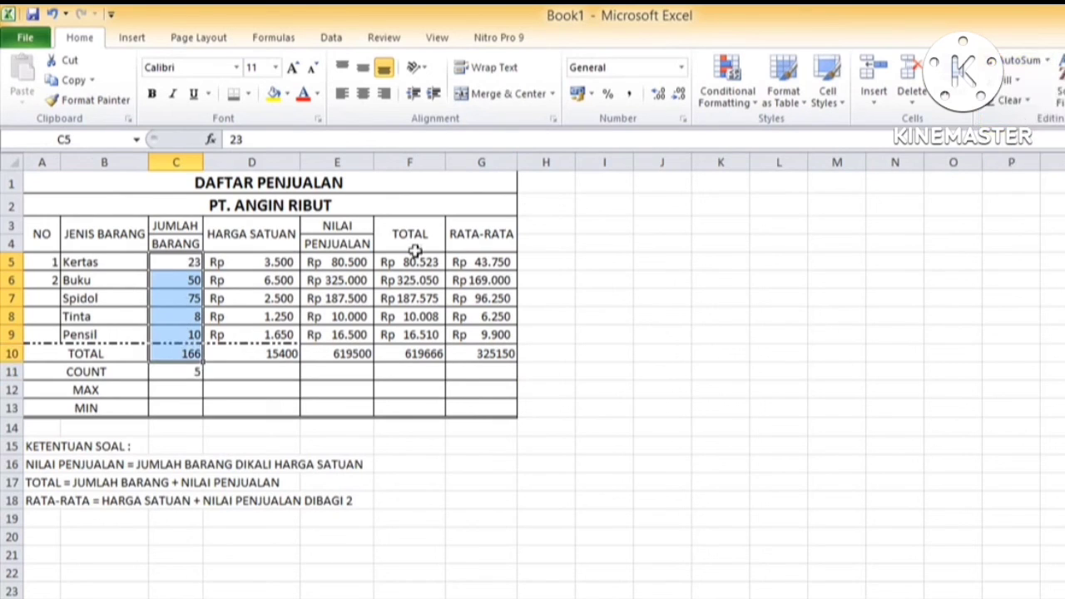
pyautogui.click(176, 373)
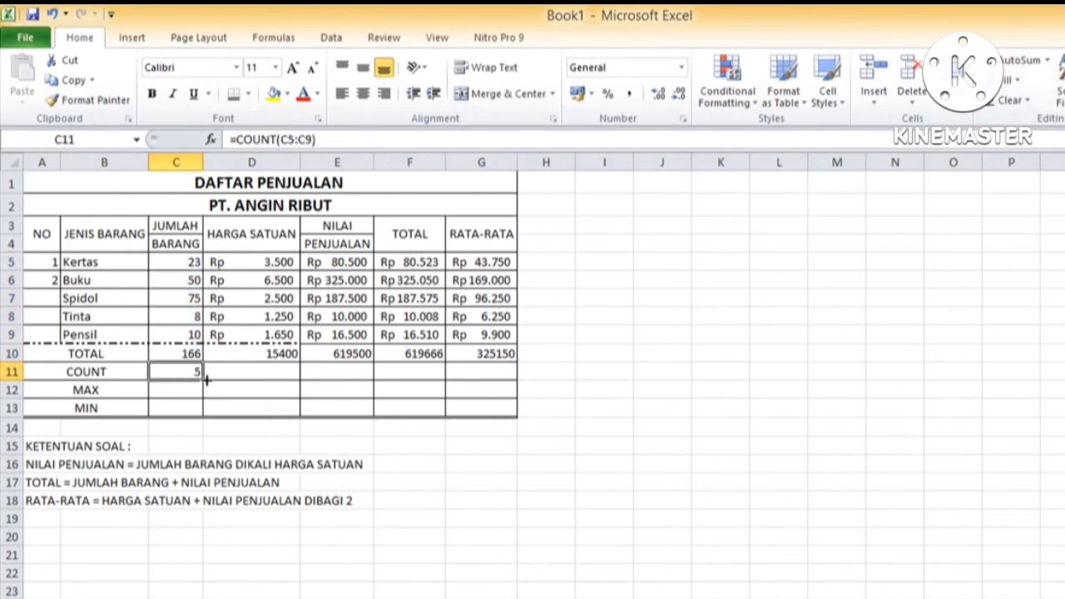
pyautogui.moveTo(197, 373); pyautogui.dragTo(509, 373)
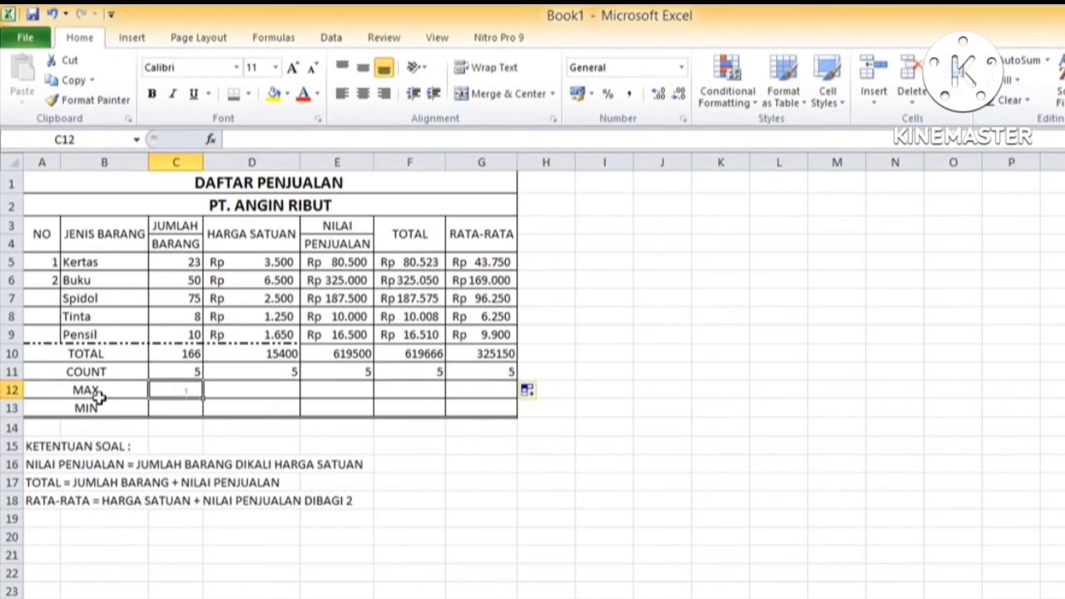
pyautogui.click(177, 261)
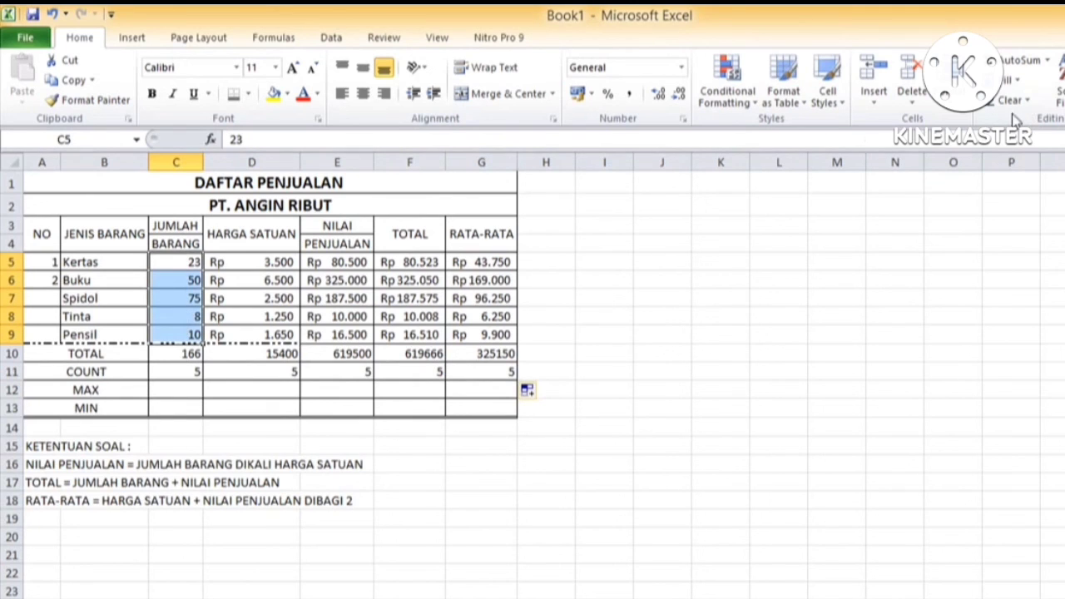
# - Use Max on C5:C9 and fill across the MAX row: 75, 6500, 325000, 325050, 169000
pyautogui.click(1032, 60)
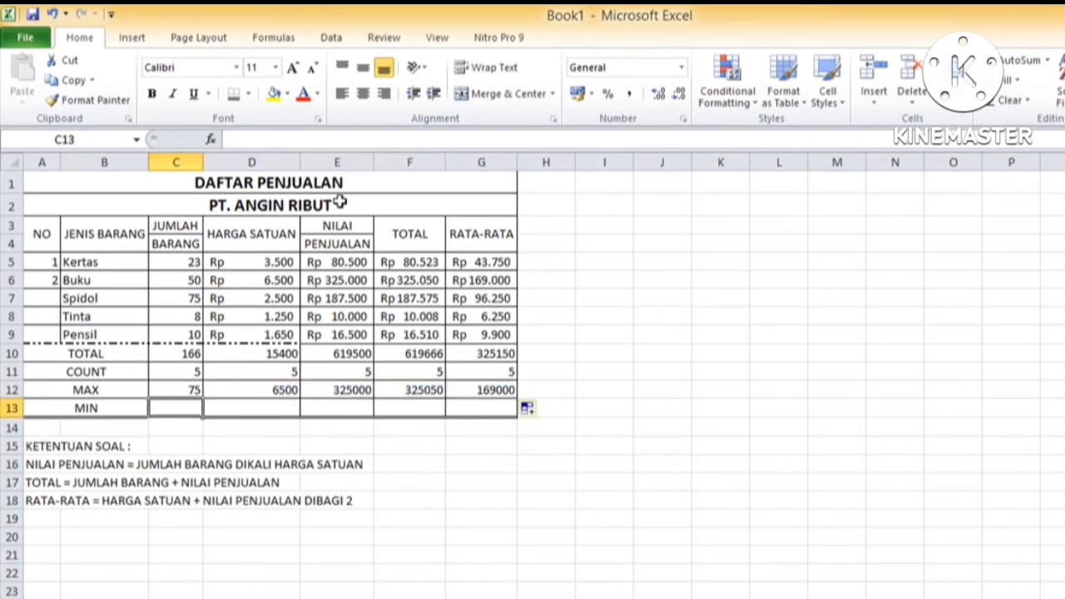
pyautogui.moveTo(176, 261); pyautogui.dragTo(177, 333)
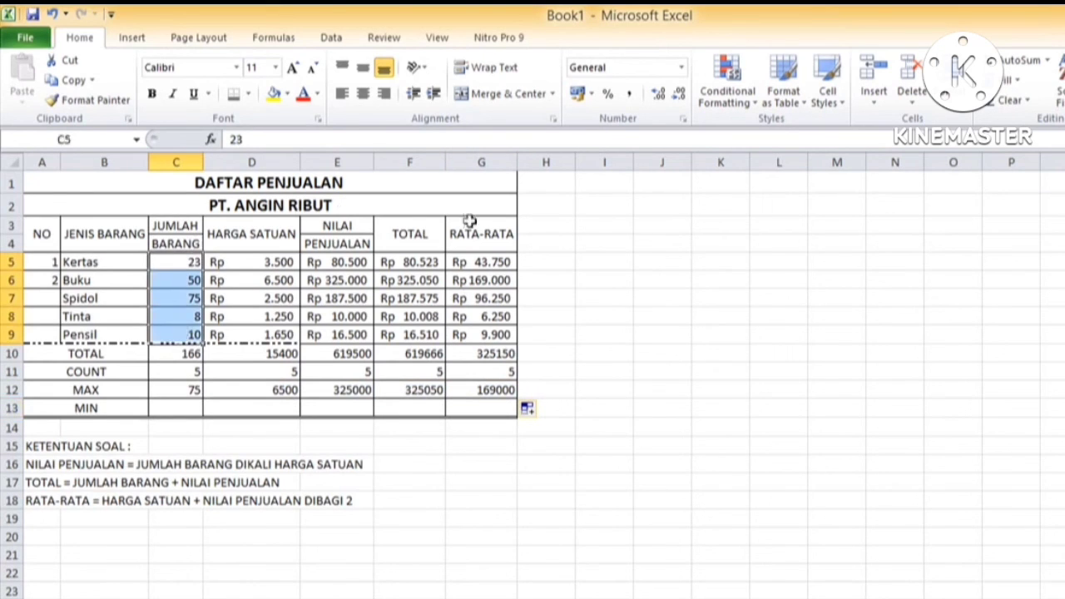
# - Use Min on C5:C9 and fill across the MIN row: 8, 1250, 10000, 10008, 6250
pyautogui.click(1048, 59)
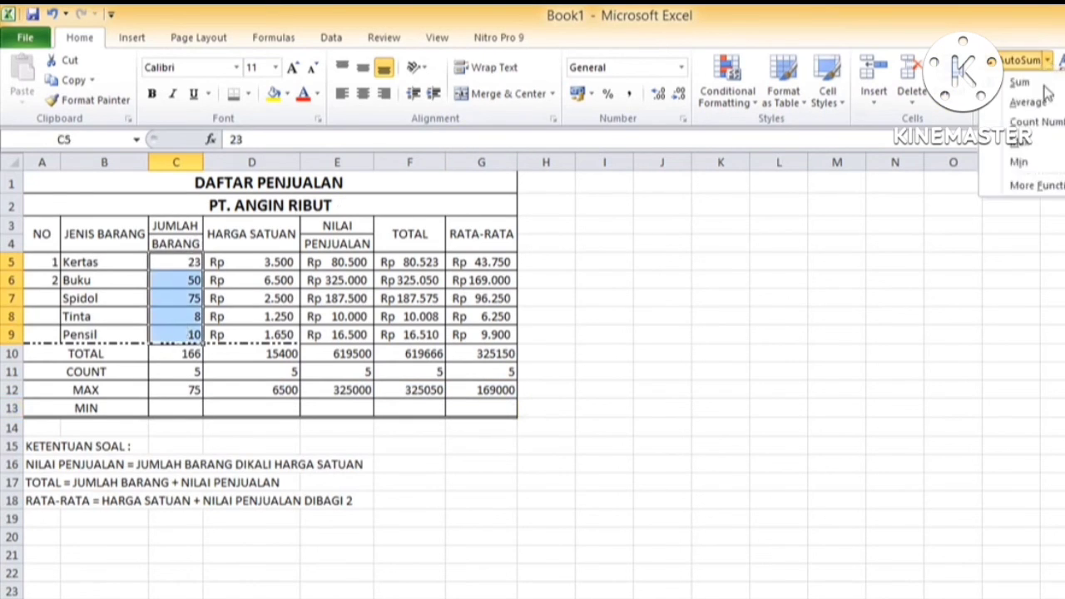
pyautogui.click(1019, 160)
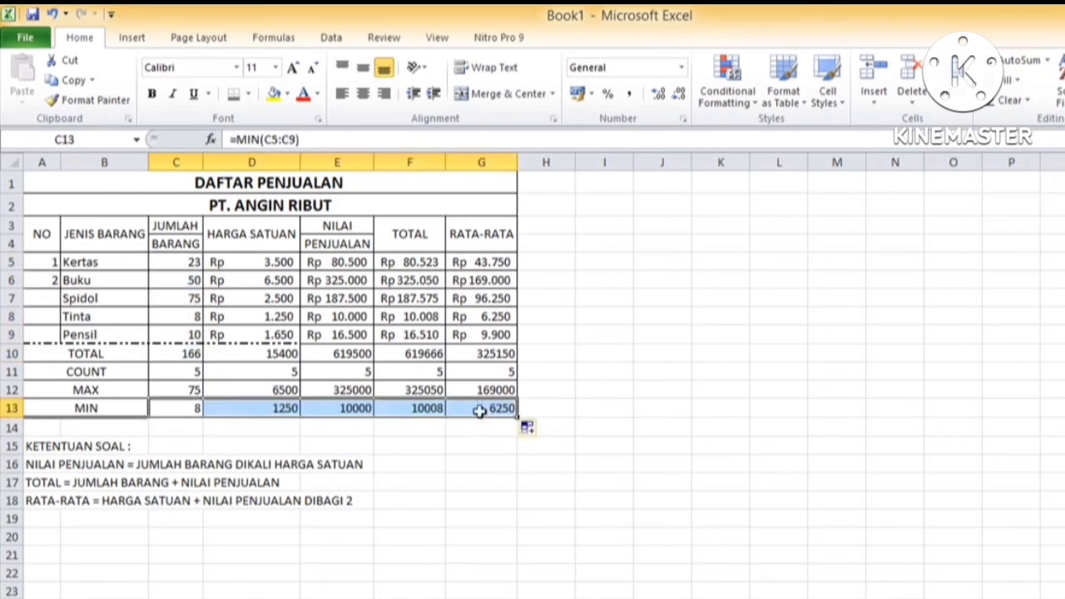
pyautogui.click(336, 389)
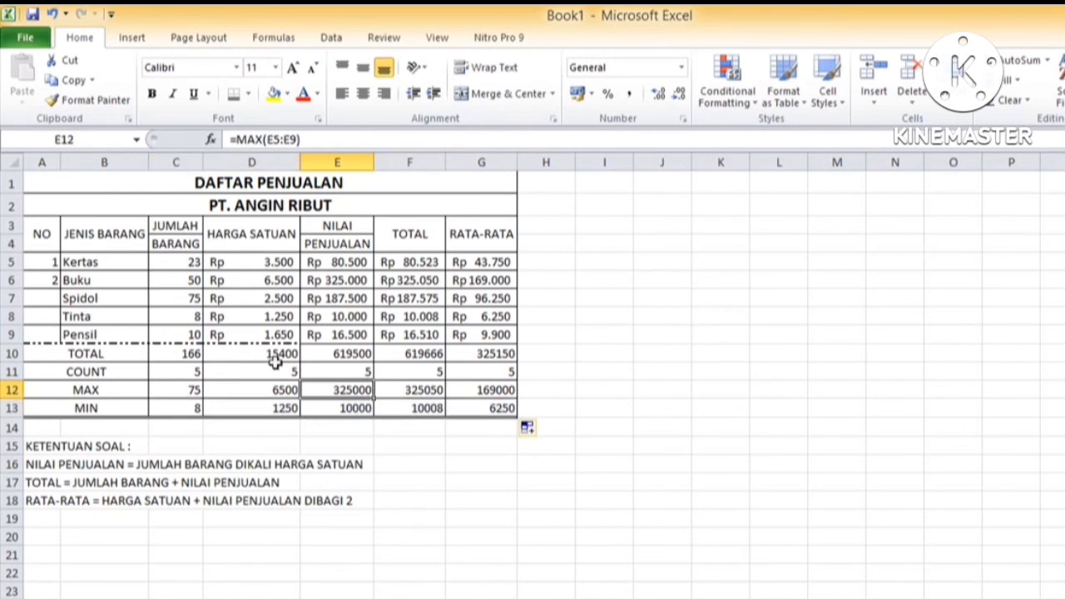
pyautogui.click(251, 352)
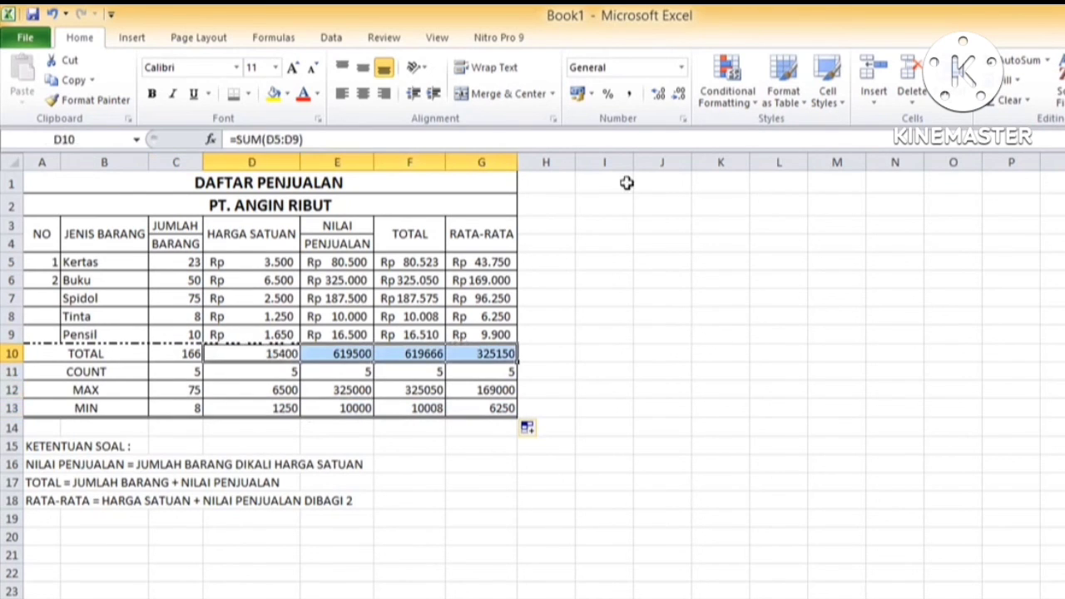
# - Apply Rupiah Accounting format to the TOTAL, MAX and MIN money values, e.g. Rp 619.500
pyautogui.click(681, 67)
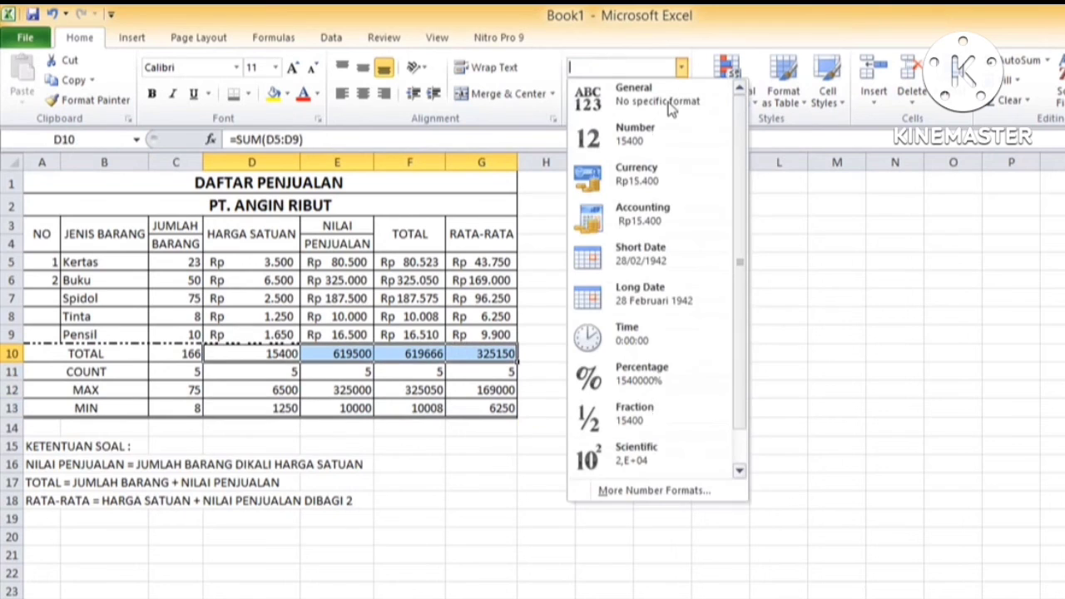
pyautogui.click(643, 213)
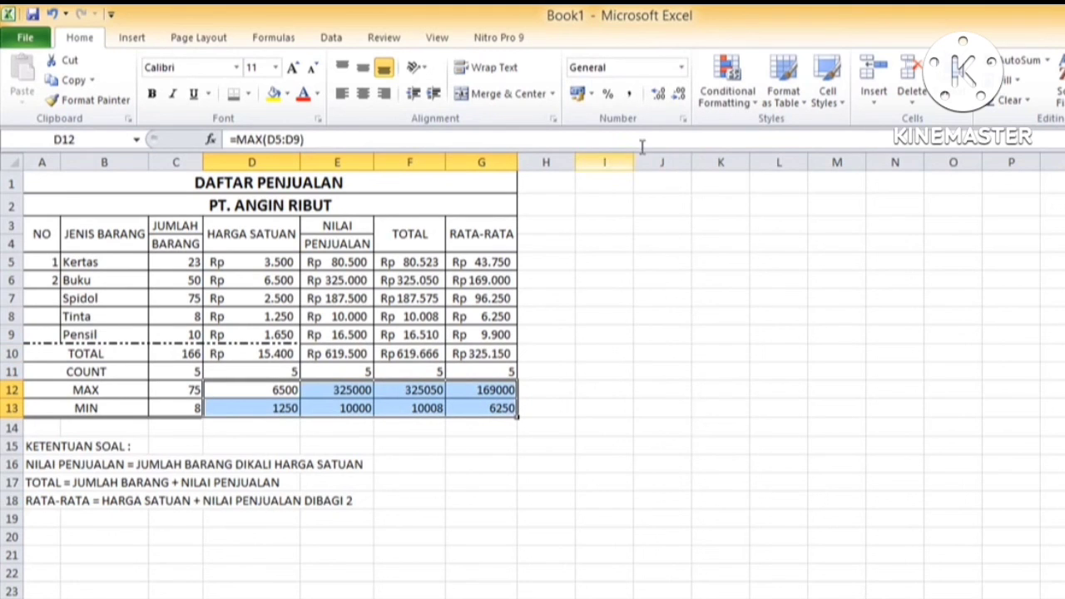
pyautogui.click(682, 66)
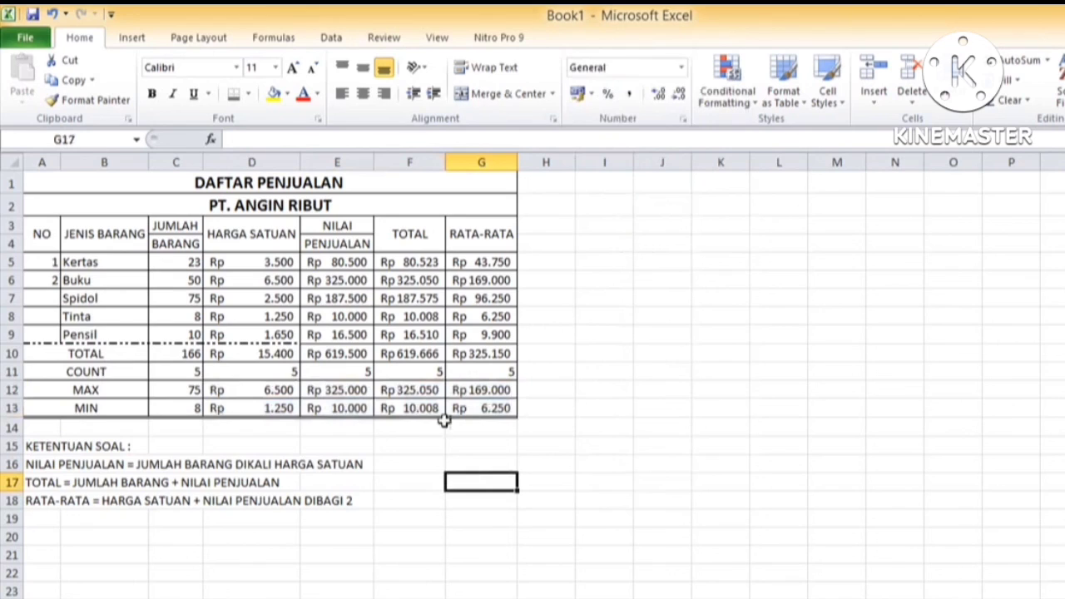
pyautogui.moveTo(722, 216)
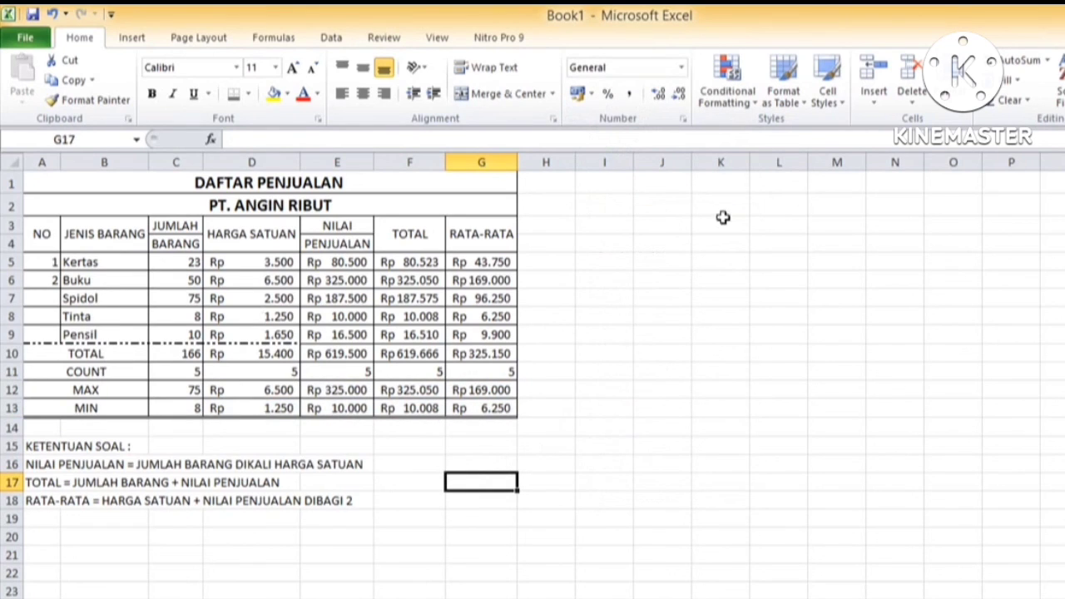